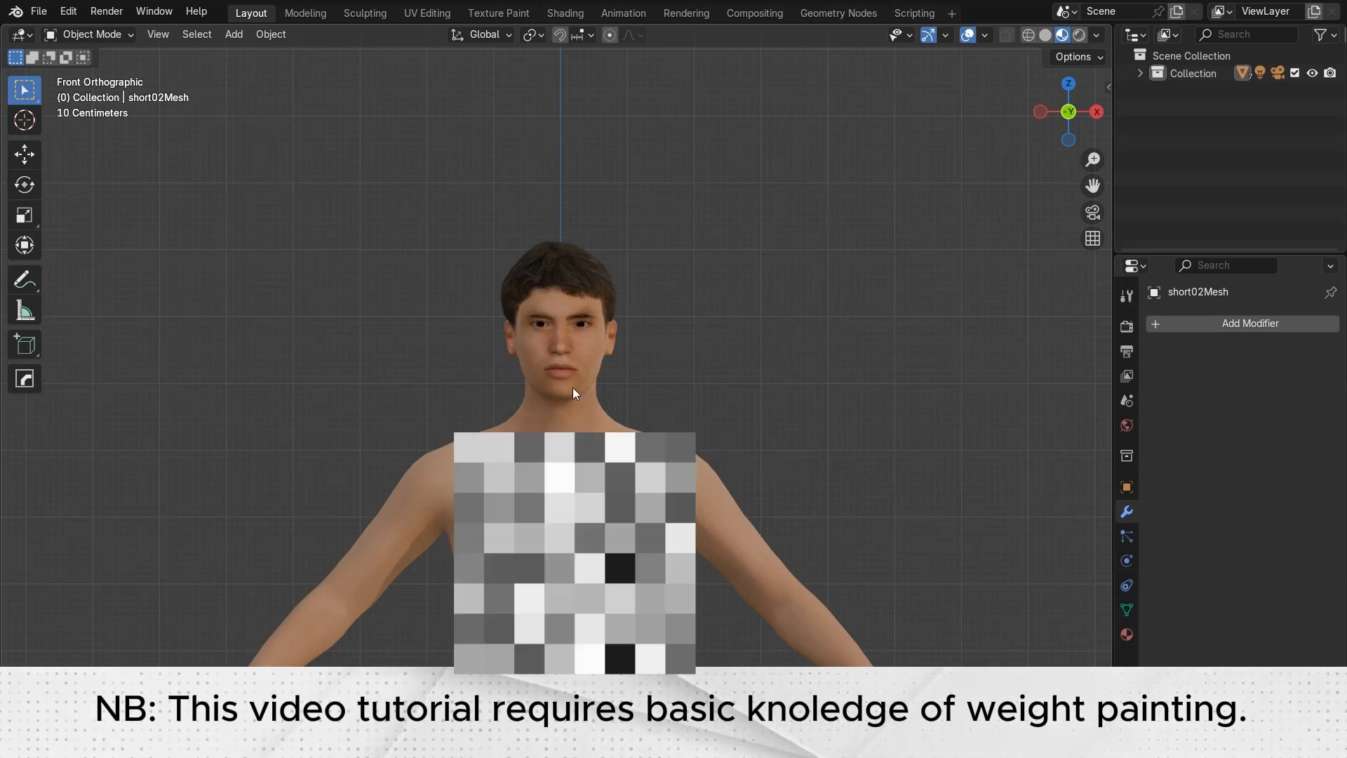
Orbit around the character to the front view and show the metarig's Armature properties
{"action": "left_click_drag", "start_coordinate": [574, 394], "coordinate": [609, 388]}
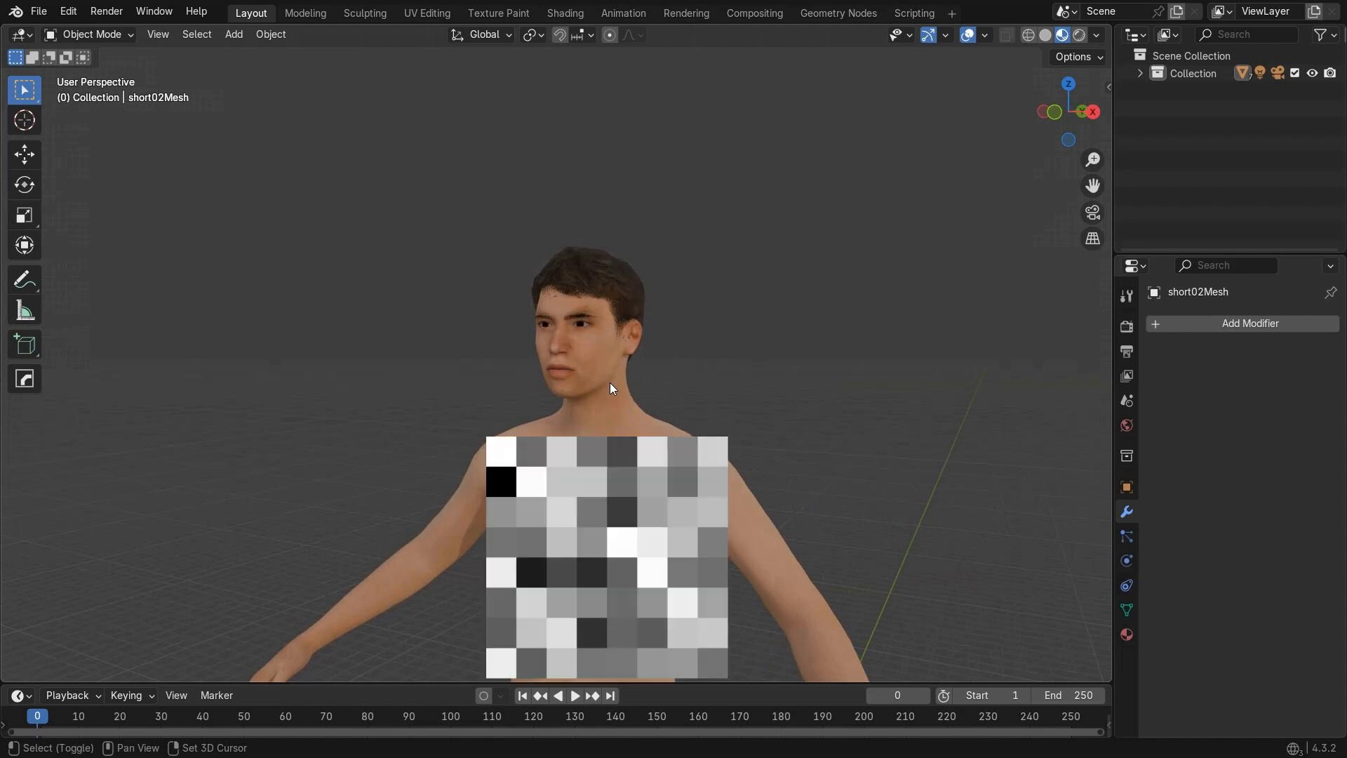
{"action": "left_click_drag", "start_coordinate": [610, 387], "coordinate": [627, 390]}
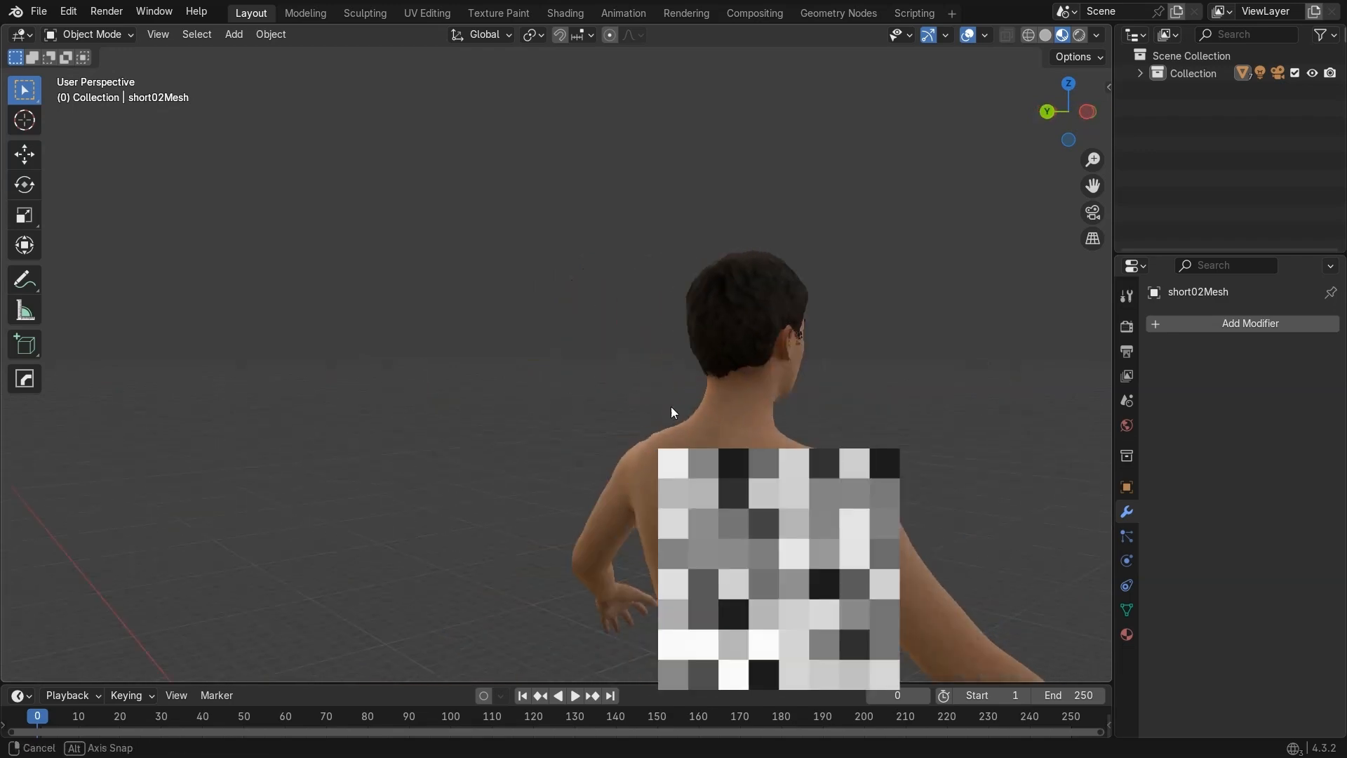
{"action": "key", "text": "KP_1"}
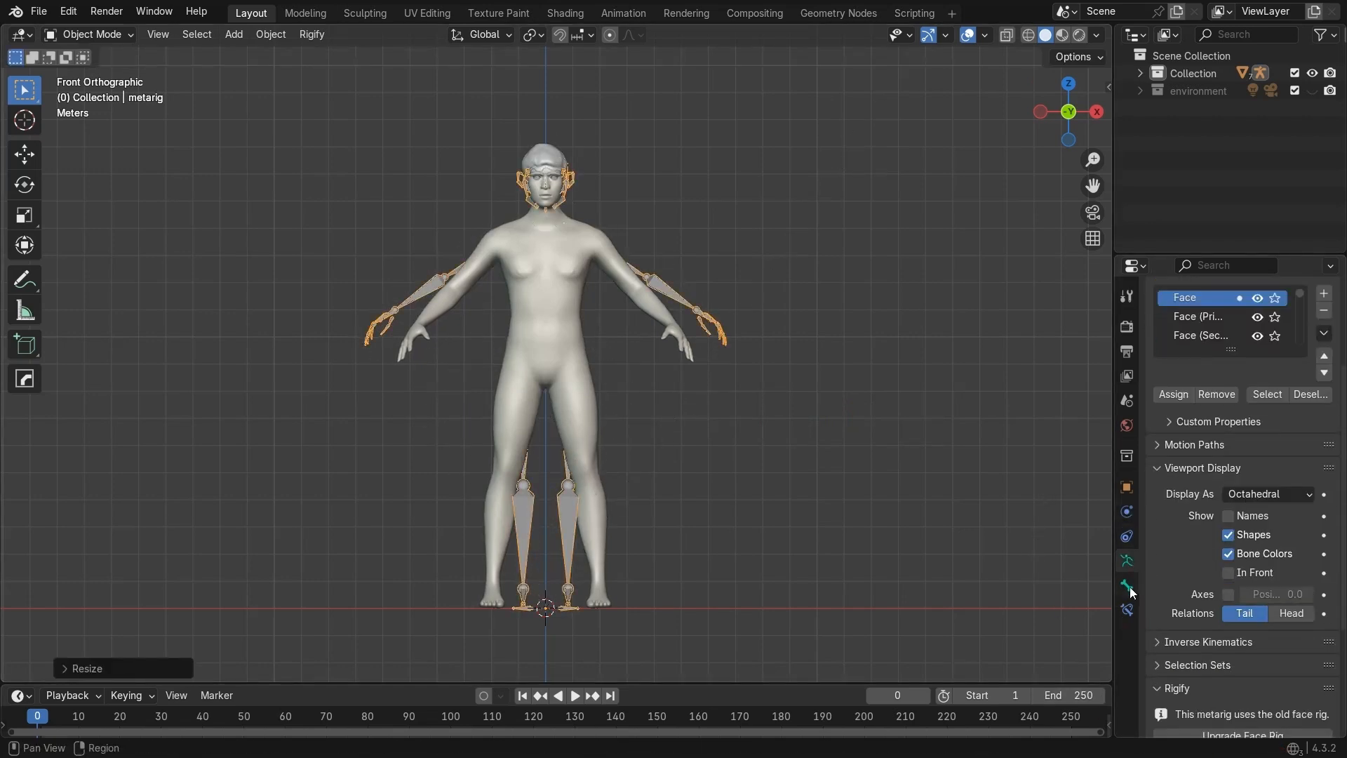
{"action": "left_click", "coordinate": [1227, 573]}
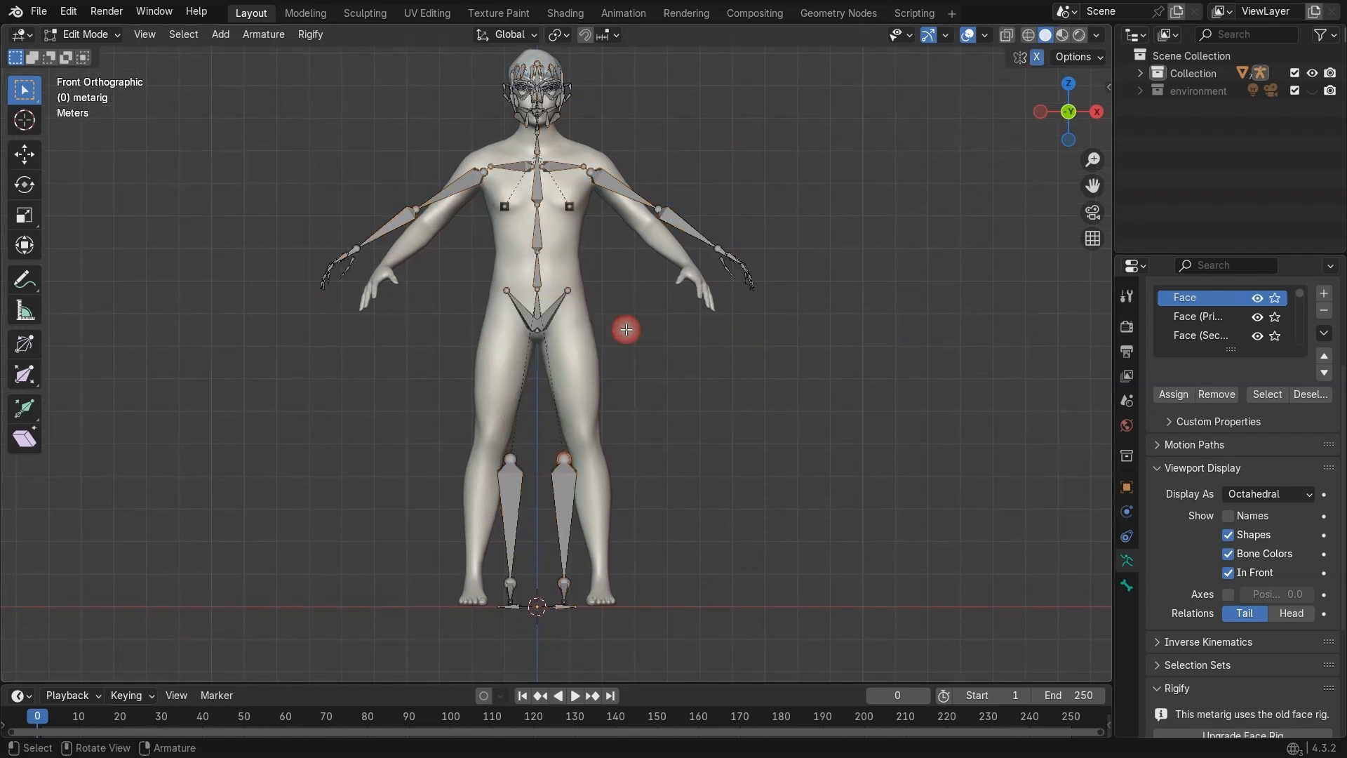
Move the spine and breast bones inside the body's side profile
{"action": "left_click_drag", "start_coordinate": [416, 398], "coordinate": [632, 570]}
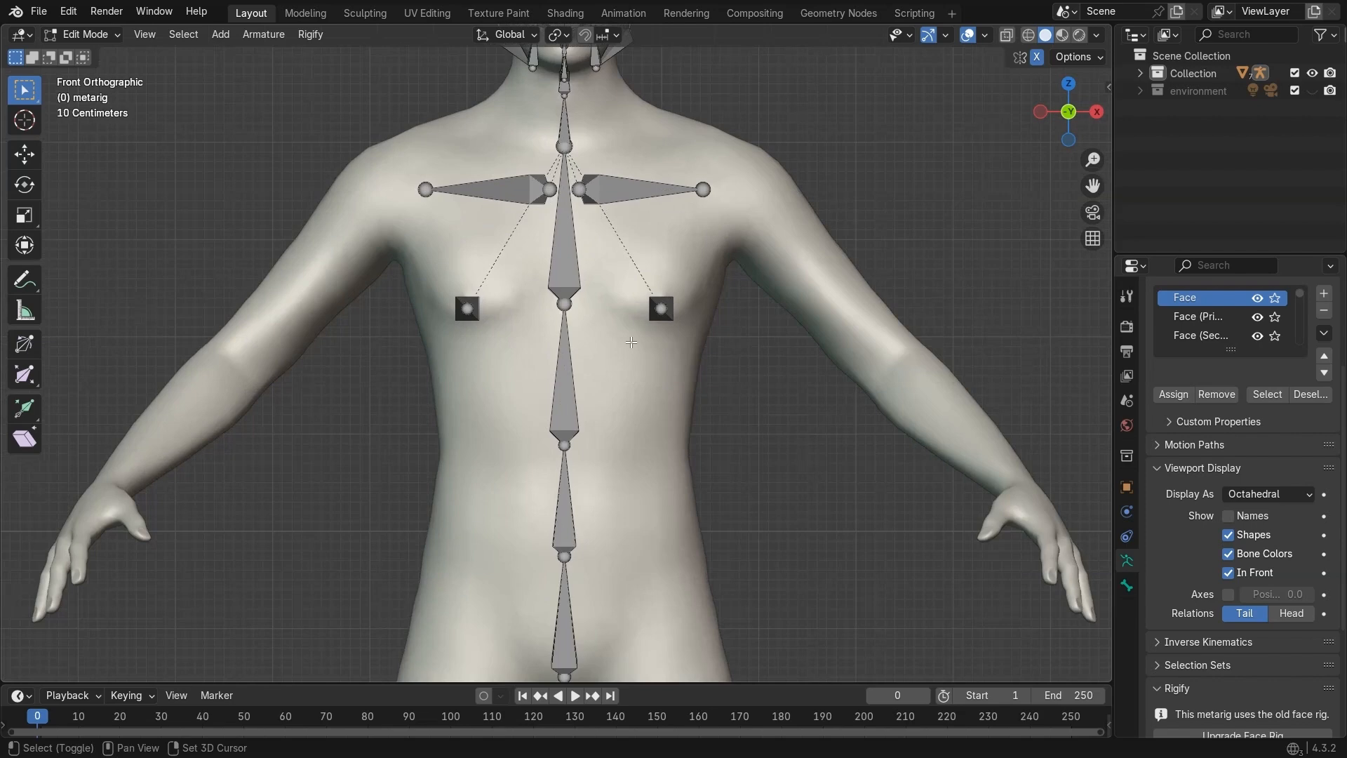
{"action": "left_click_drag", "start_coordinate": [660, 307], "coordinate": [654, 354]}
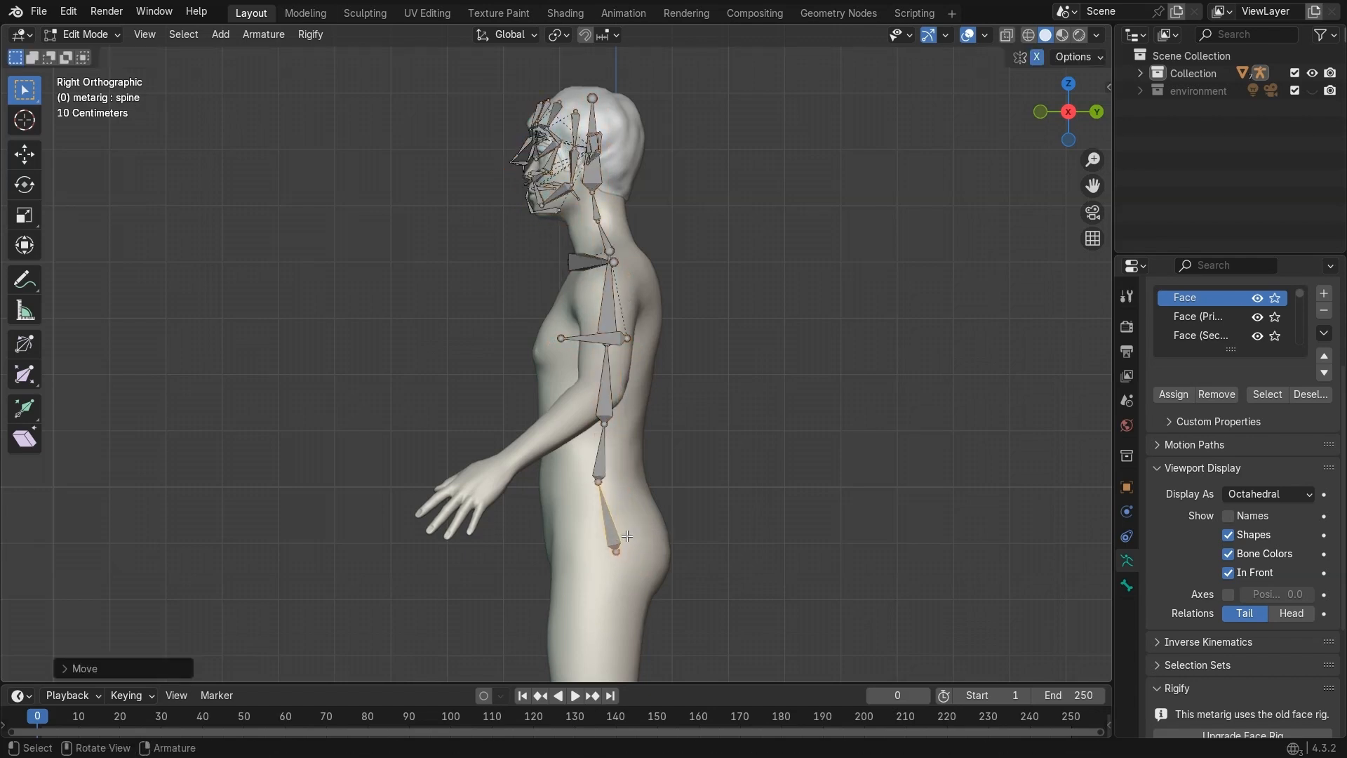
{"action": "left_click", "coordinate": [607, 336]}
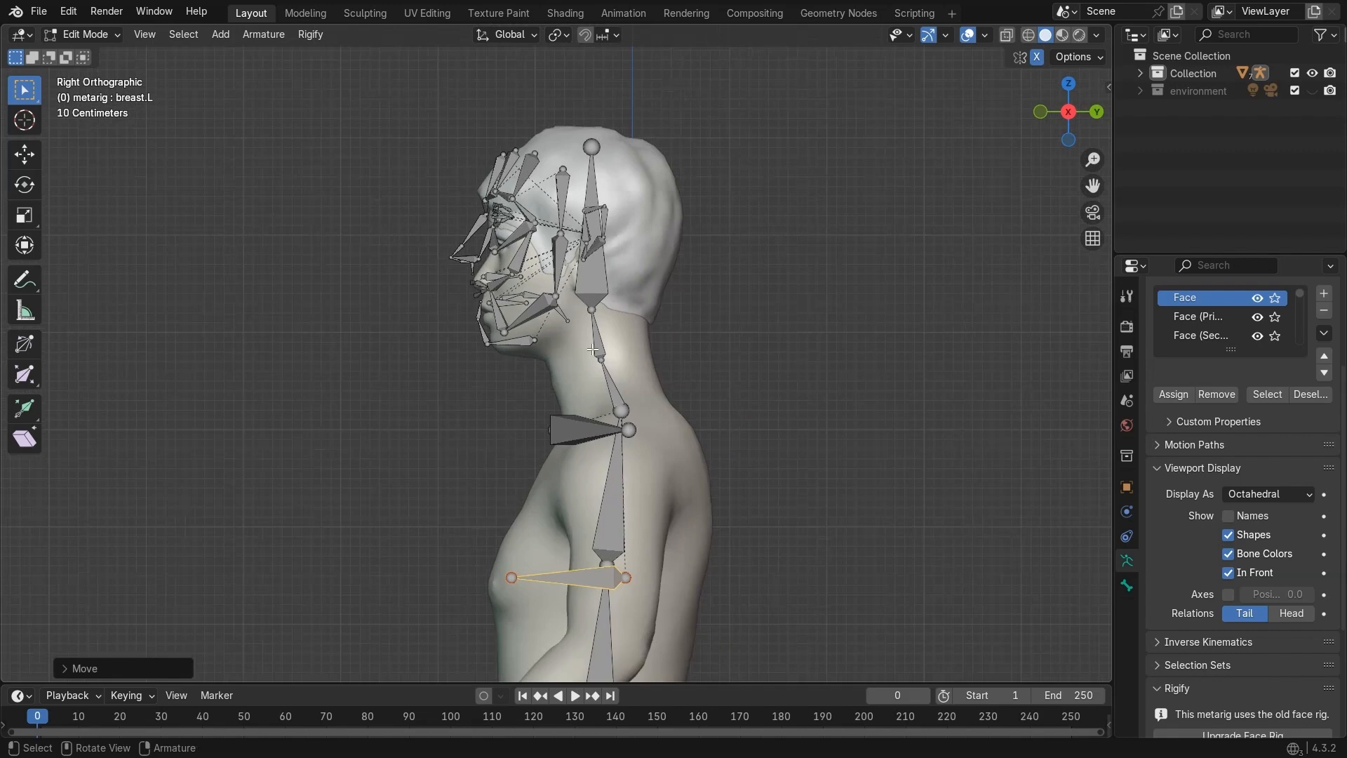
{"action": "left_click_drag", "start_coordinate": [592, 344], "coordinate": [674, 298]}
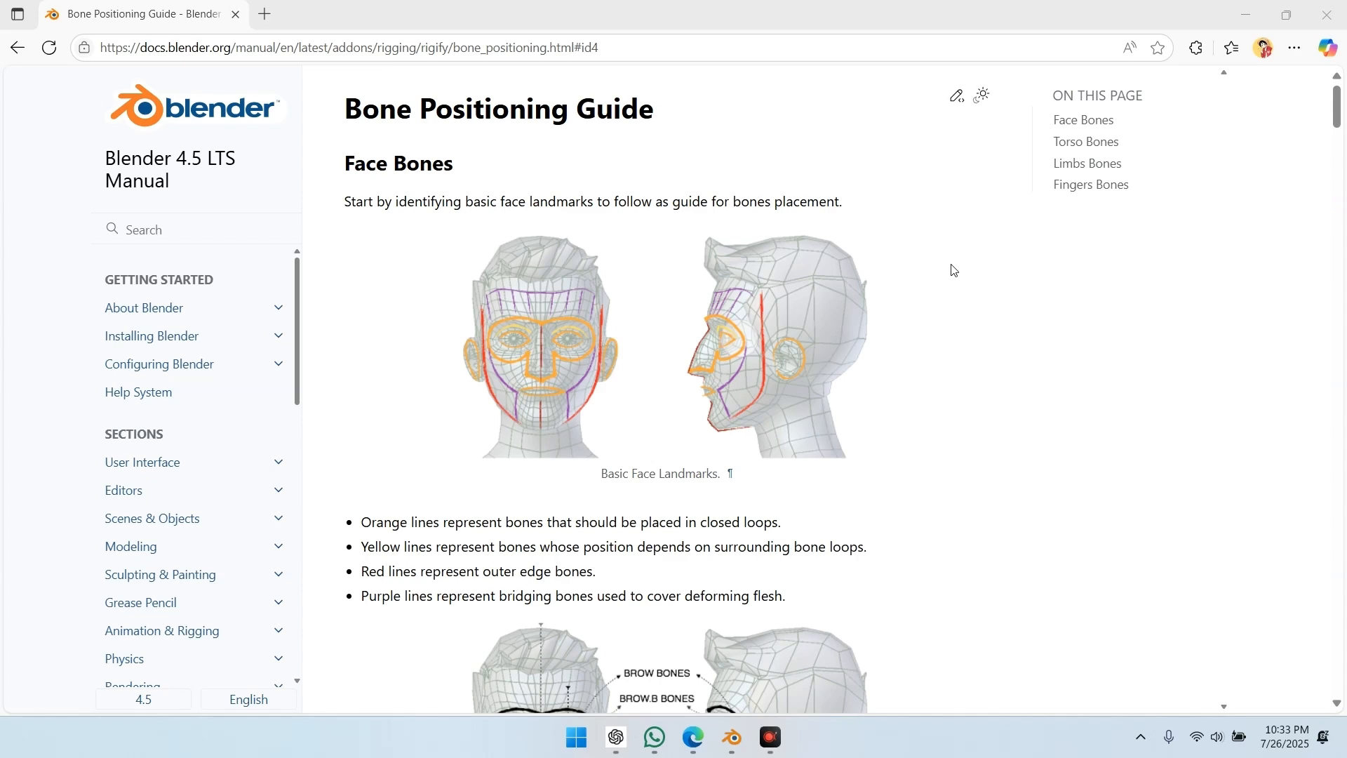
{"action": "scroll", "scroll_direction": "down", "scroll_amount": 3}
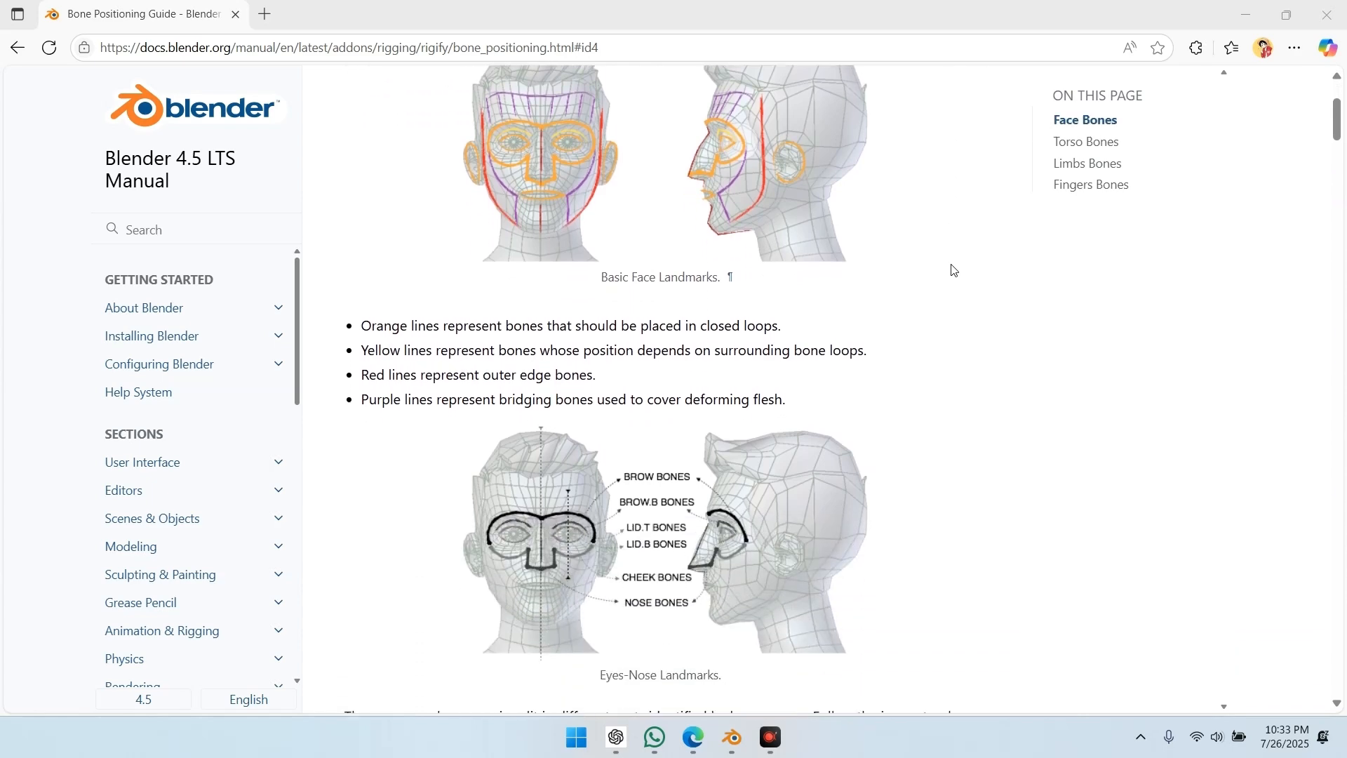
{"action": "scroll", "scroll_direction": "down", "scroll_amount": 3}
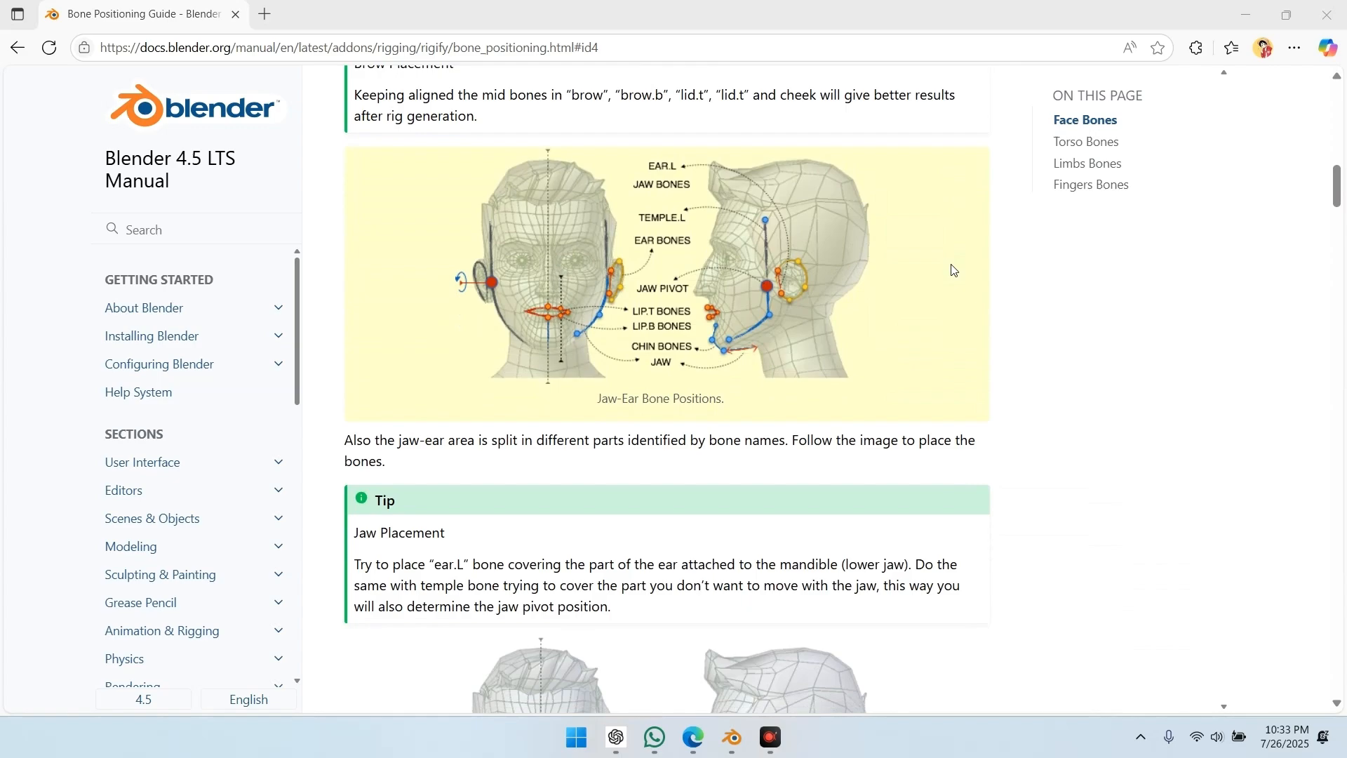
{"action": "scroll", "scroll_direction": "down", "scroll_amount": 3}
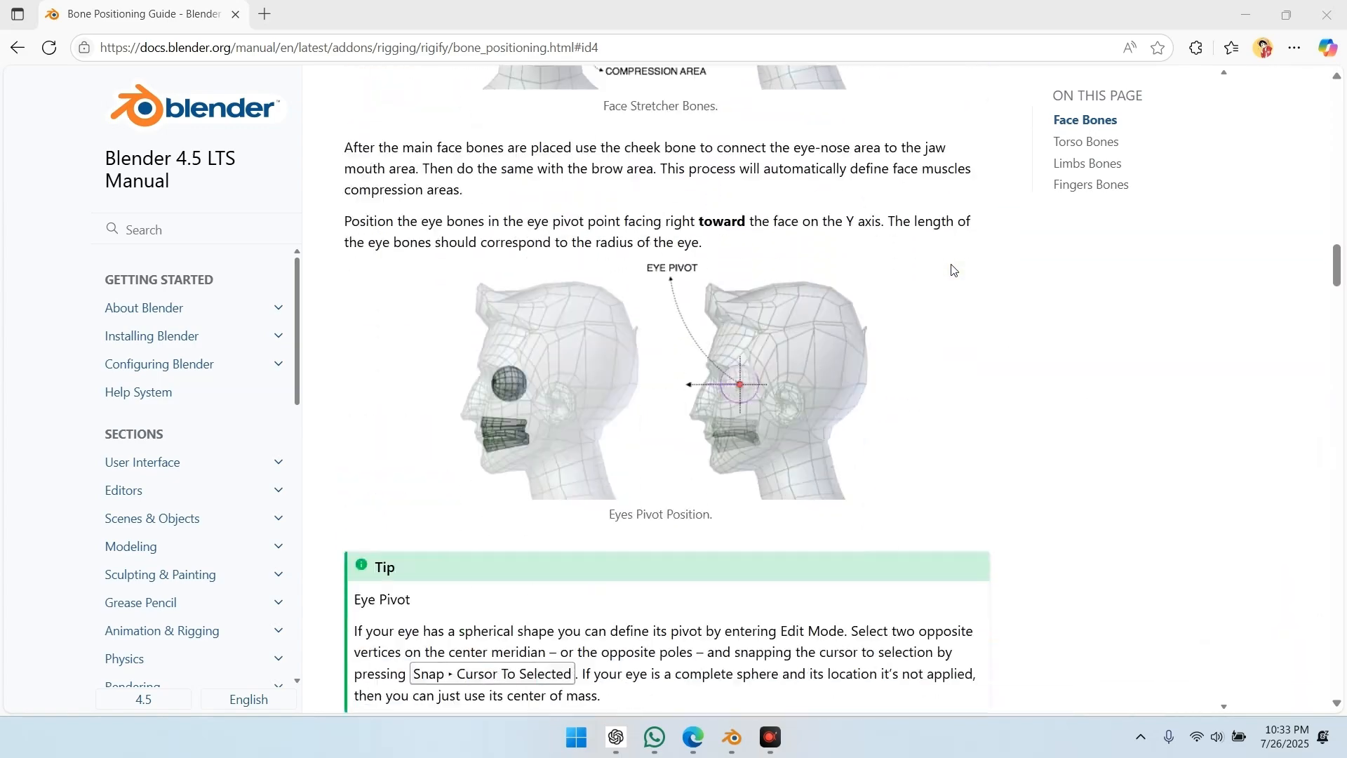
{"action": "scroll", "scroll_direction": "down", "scroll_amount": 3}
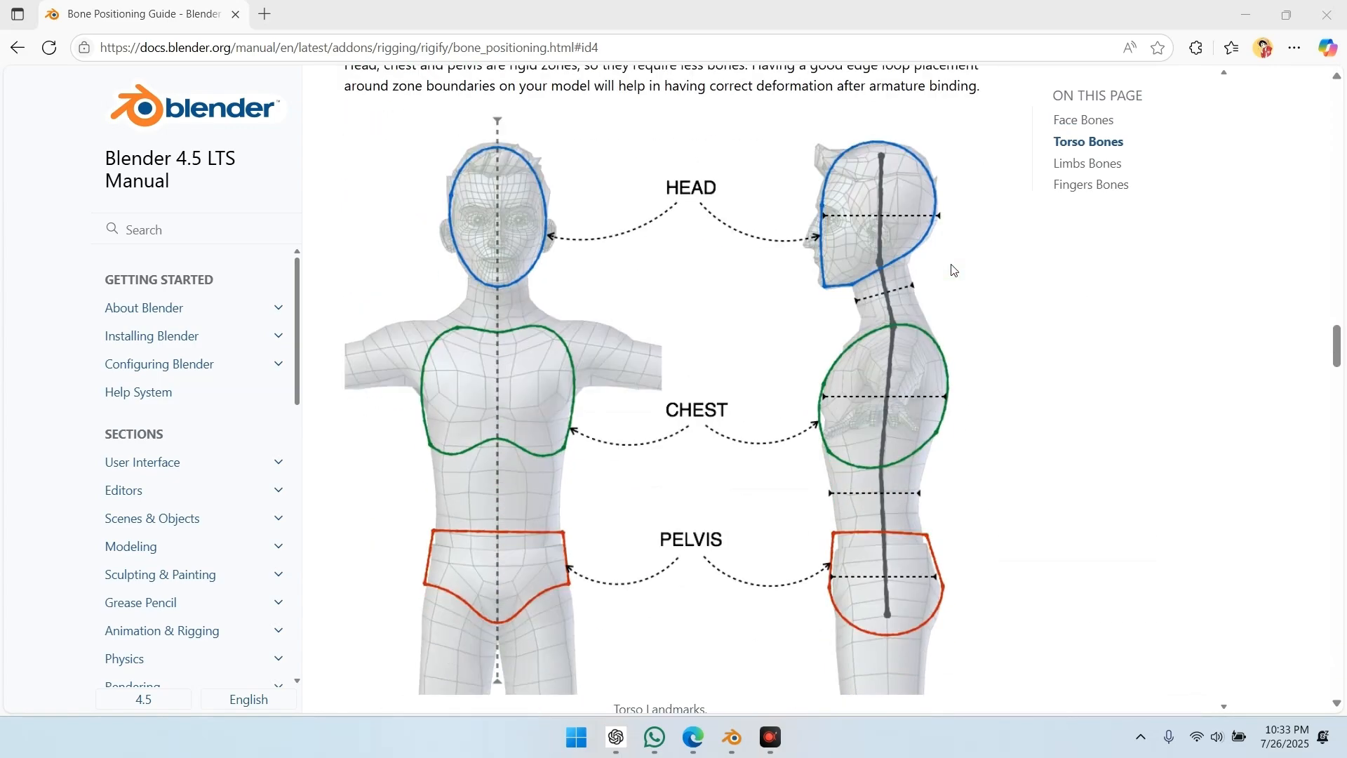
{"action": "scroll", "scroll_direction": "down", "scroll_amount": 3}
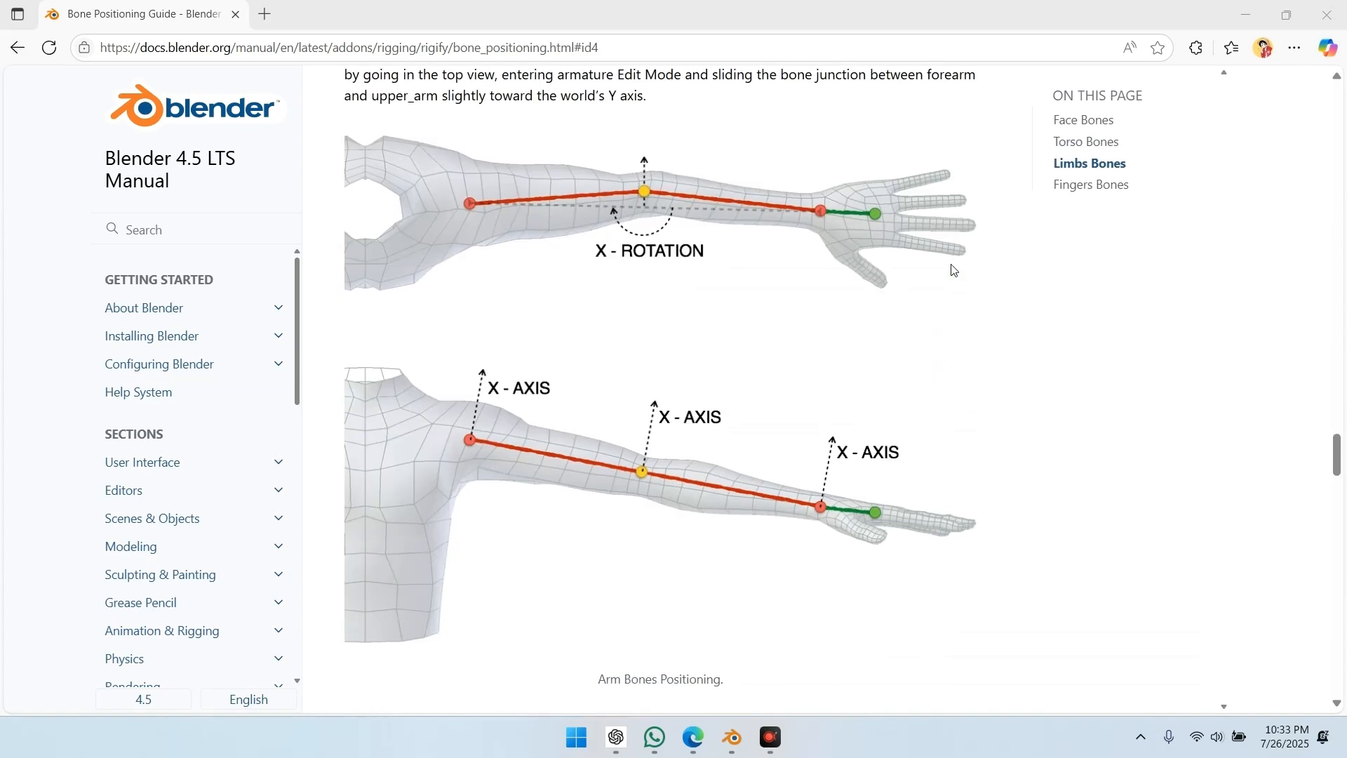
{"action": "scroll", "scroll_direction": "down", "scroll_amount": 3}
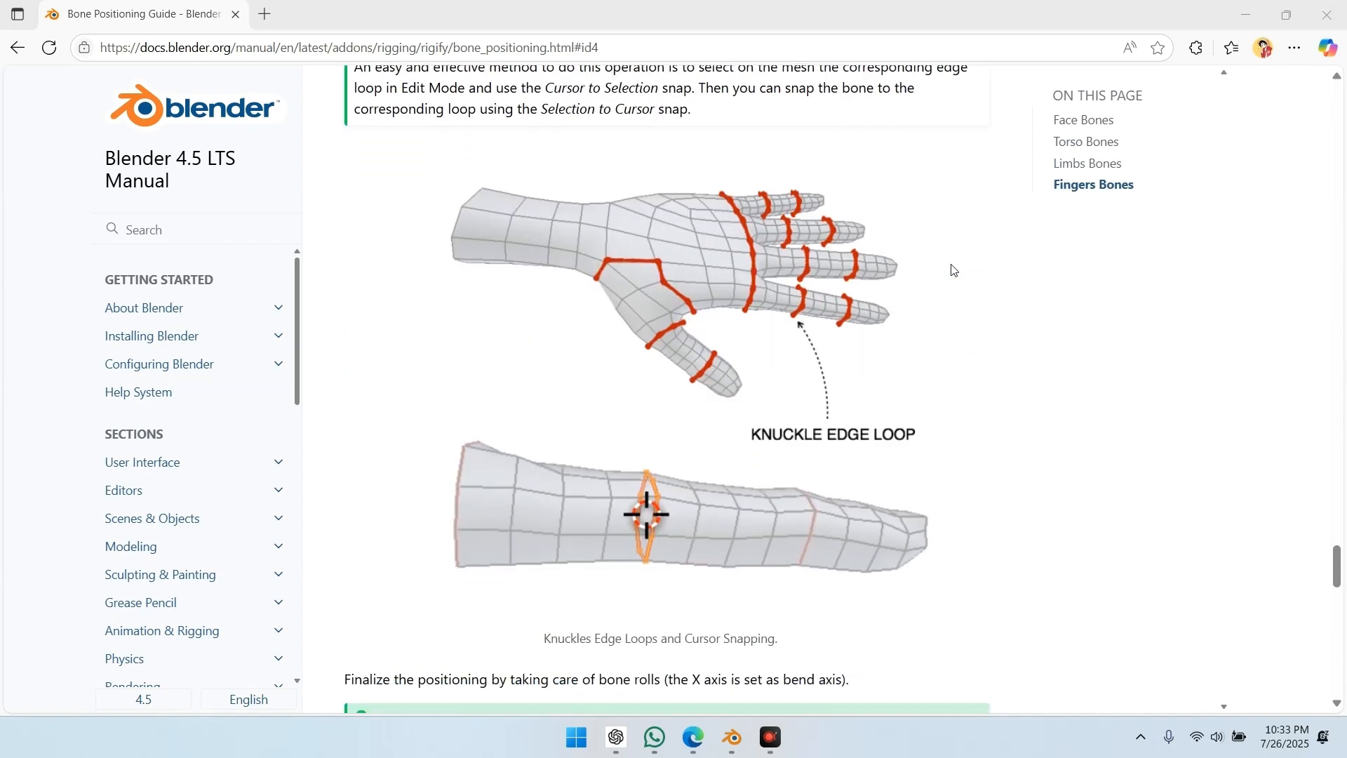
{"action": "scroll", "scroll_direction": "down", "scroll_amount": 3}
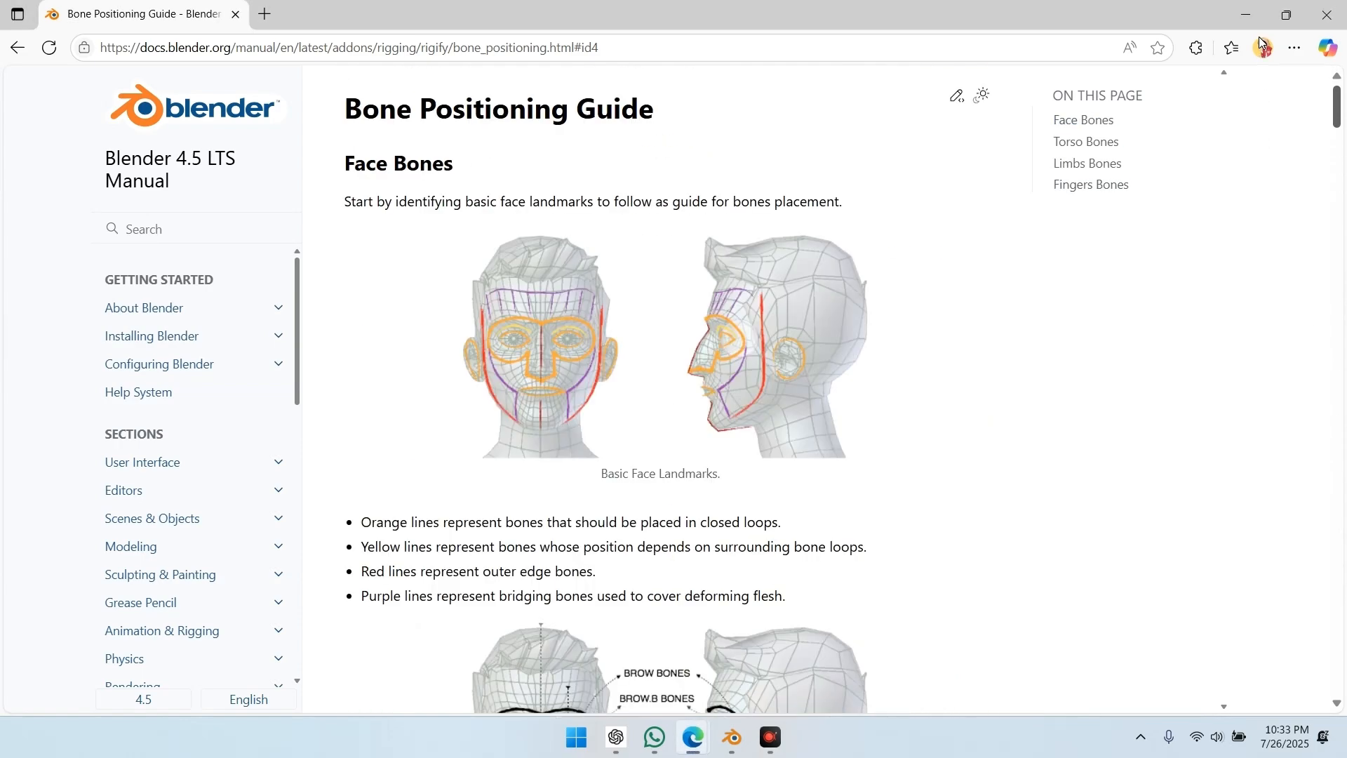
{"action": "left_click", "coordinate": [730, 738]}
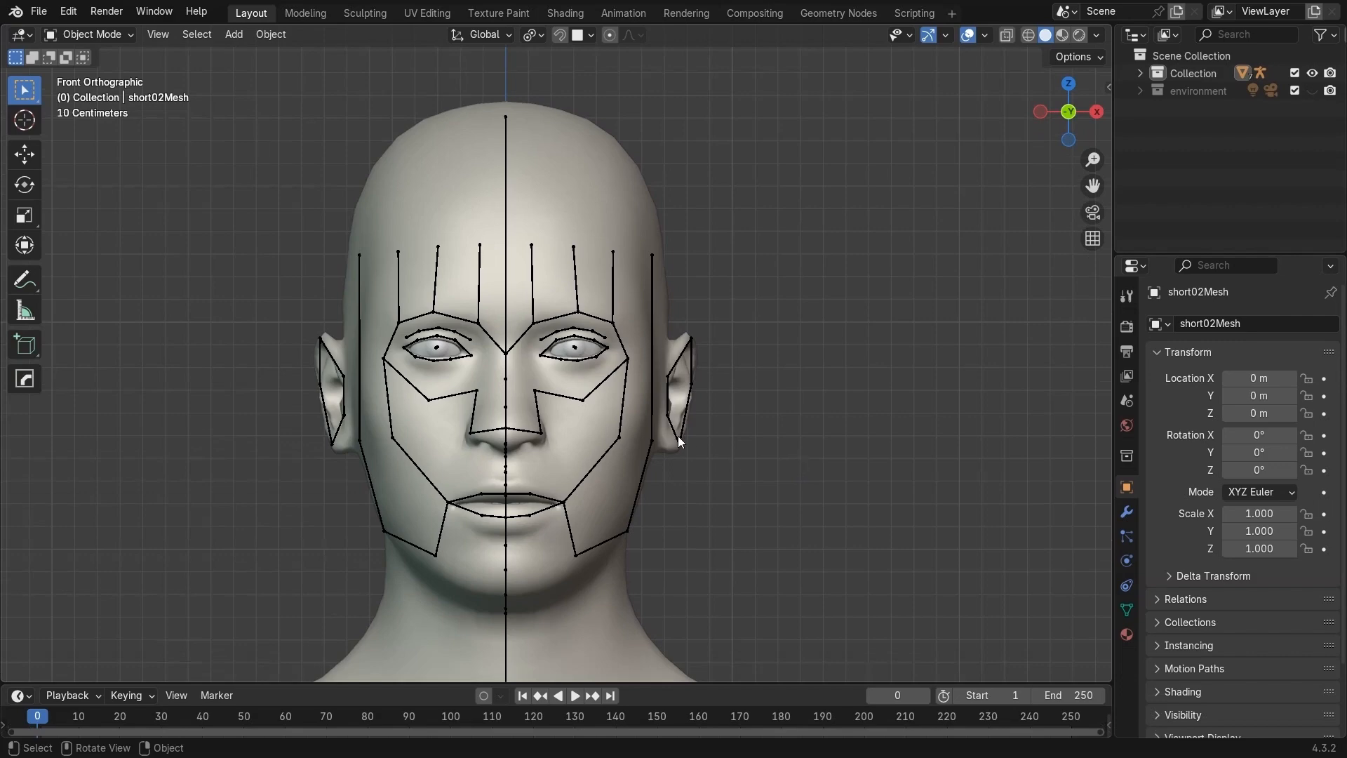
Apply all transforms to the metarig and bring up the Rigify Generate Rig panel
{"action": "left_click_drag", "start_coordinate": [678, 443], "coordinate": [756, 442]}
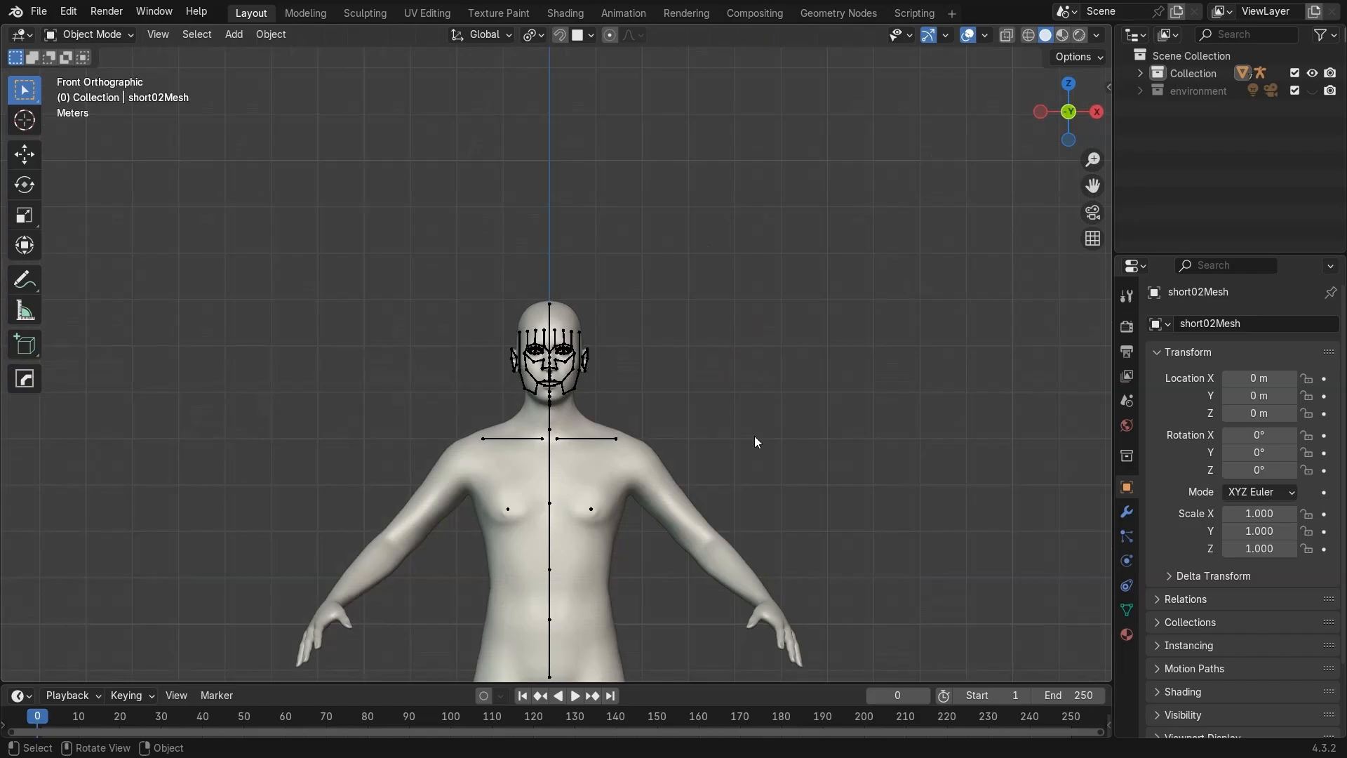
{"action": "mouse_move", "coordinate": [643, 538]}
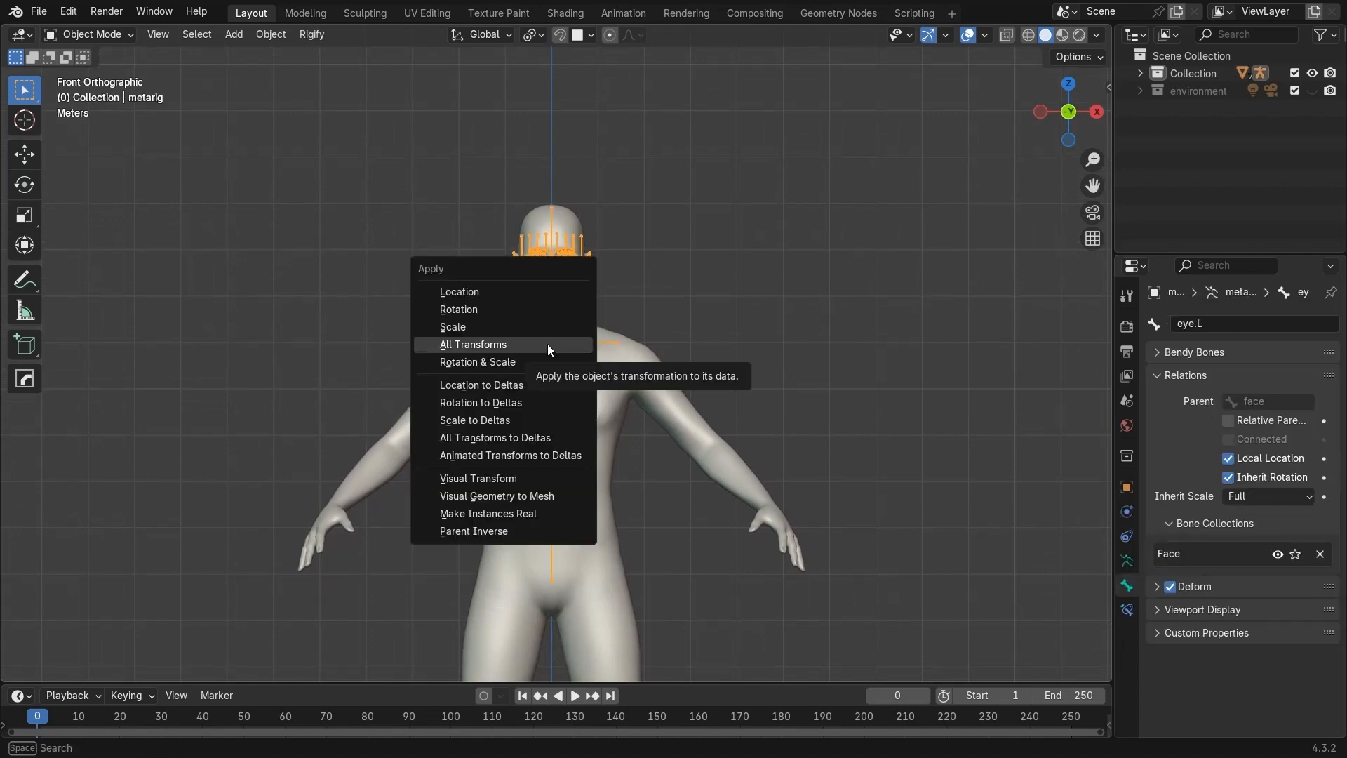
{"action": "left_click", "coordinate": [472, 344]}
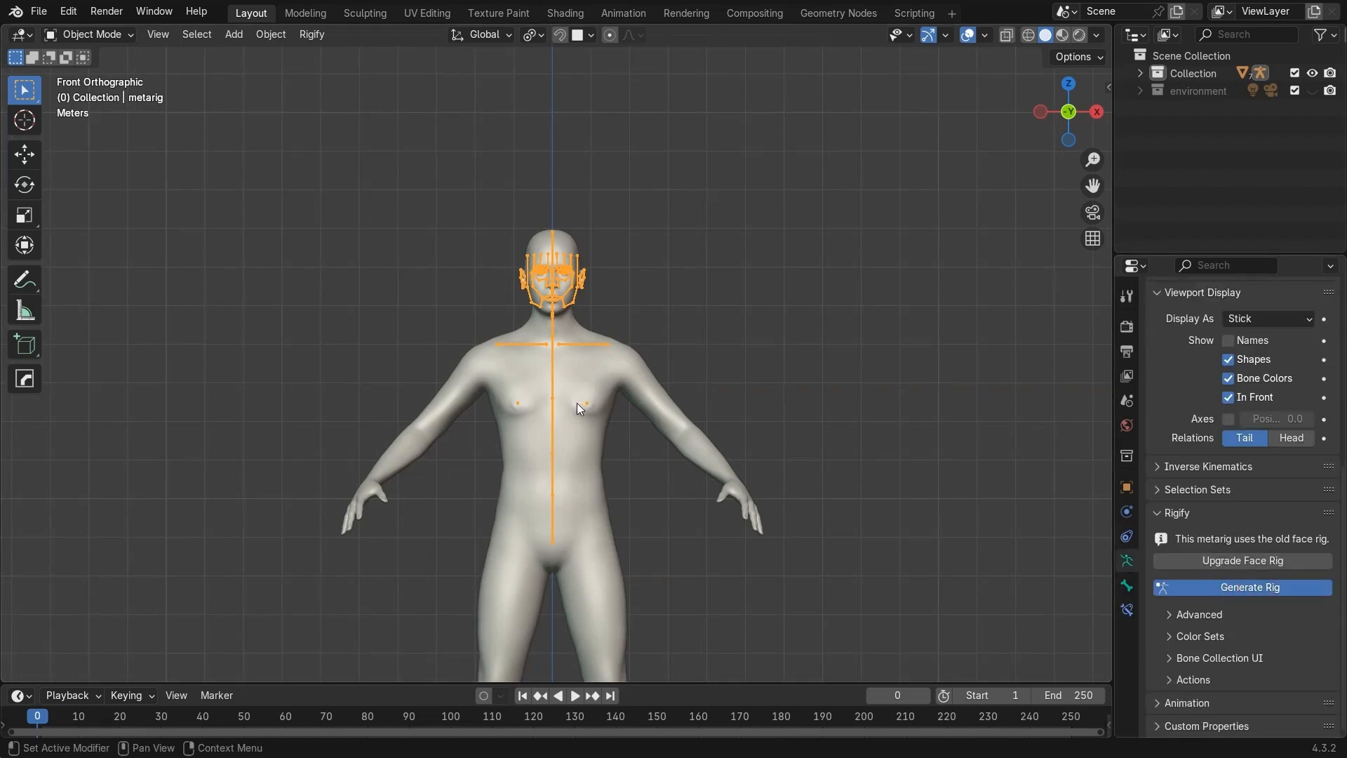
{"action": "mouse_move", "coordinate": [570, 396]}
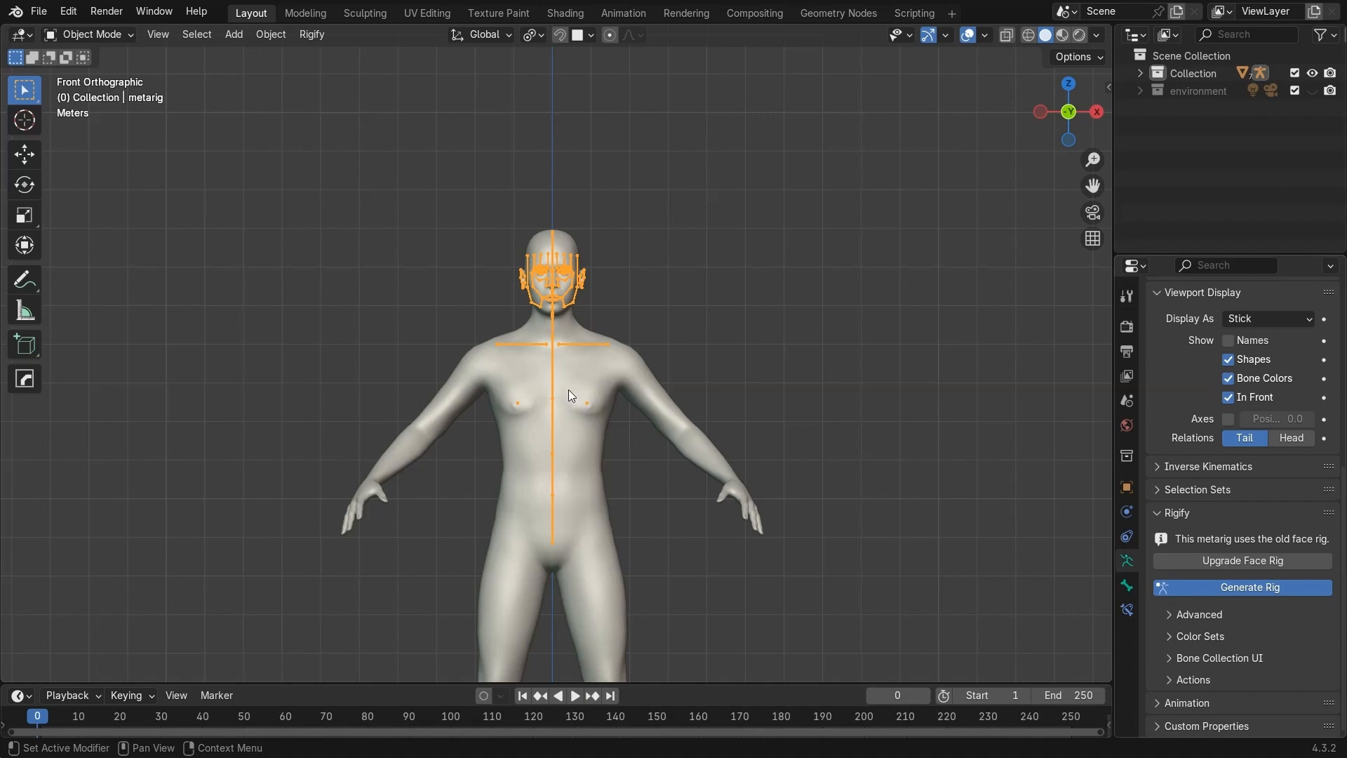
{"action": "left_click", "coordinate": [1242, 588]}
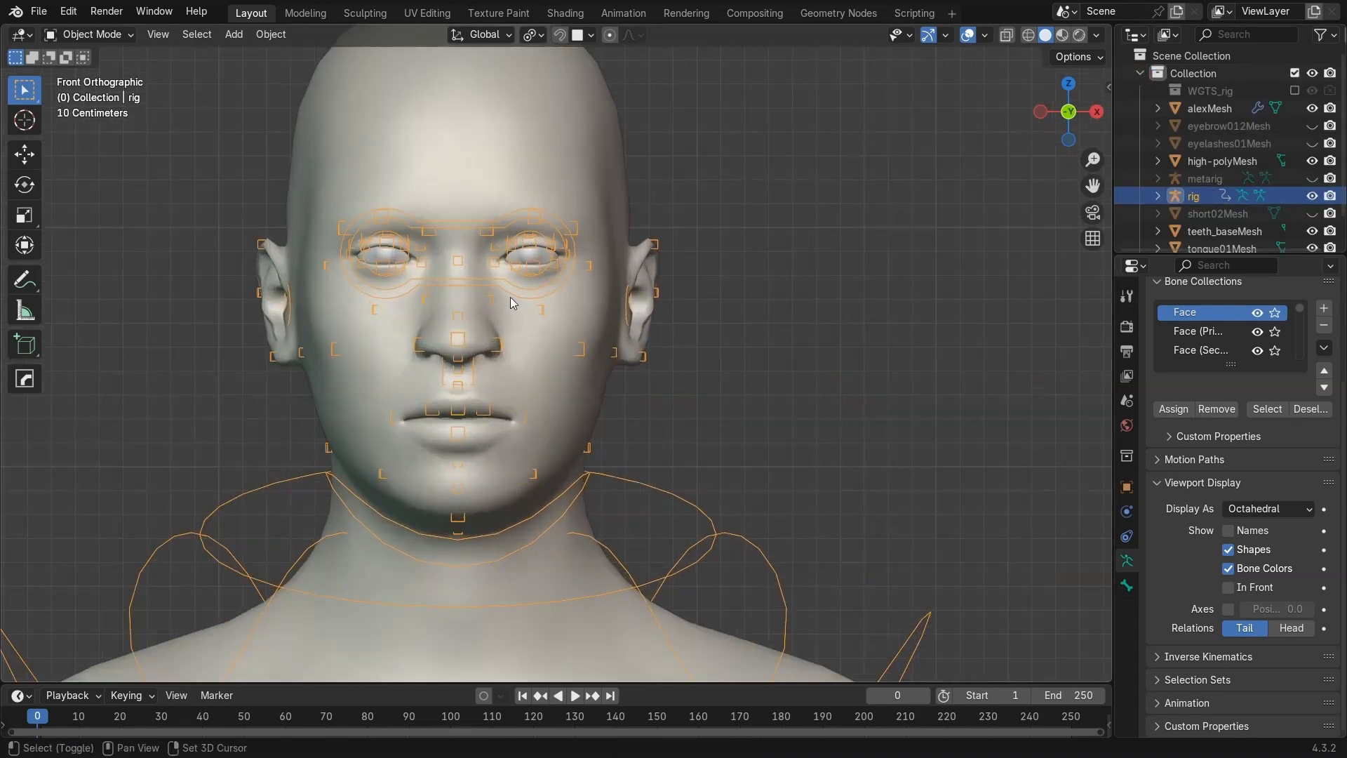
Parent alexMesh and high-polyMesh to the Rigify rig with automatic weights, then change shading
{"action": "left_click", "coordinate": [1208, 108]}
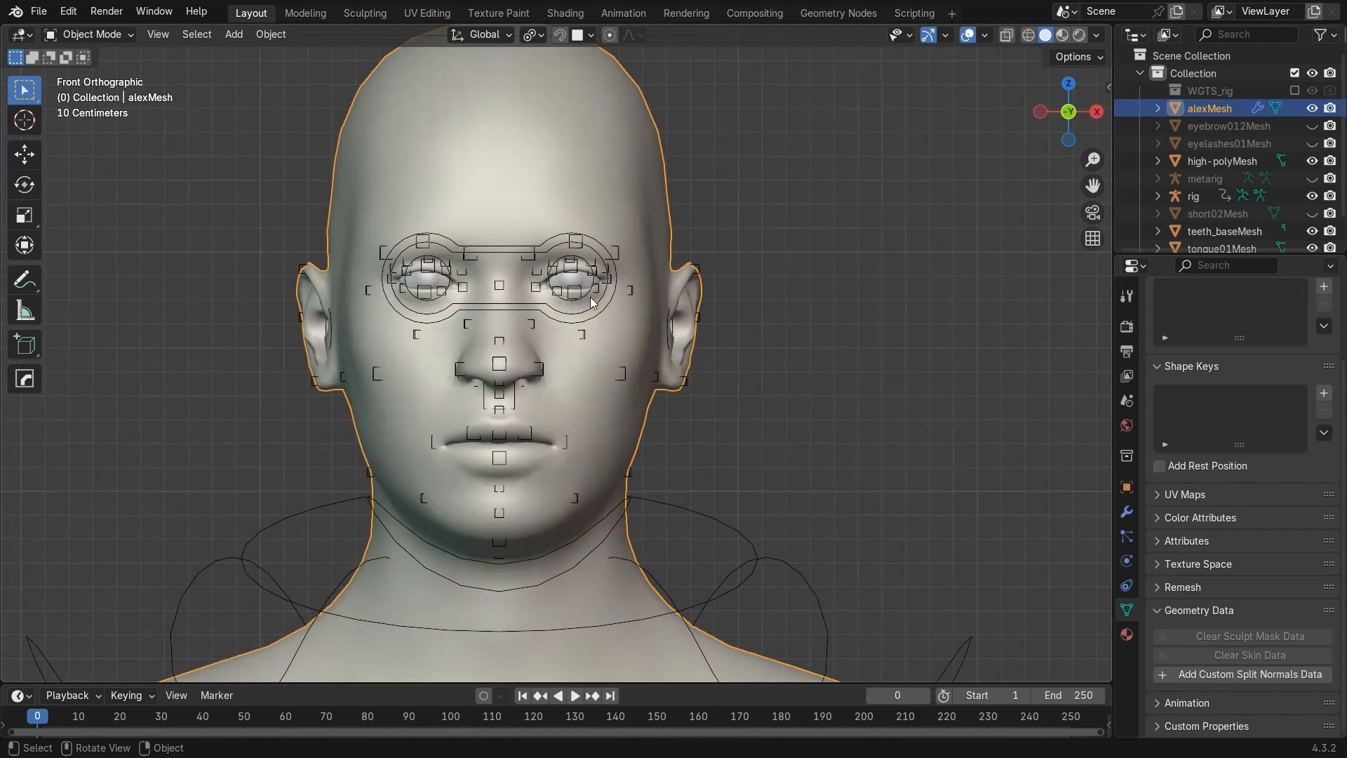
{"action": "left_click", "coordinate": [1193, 196]}
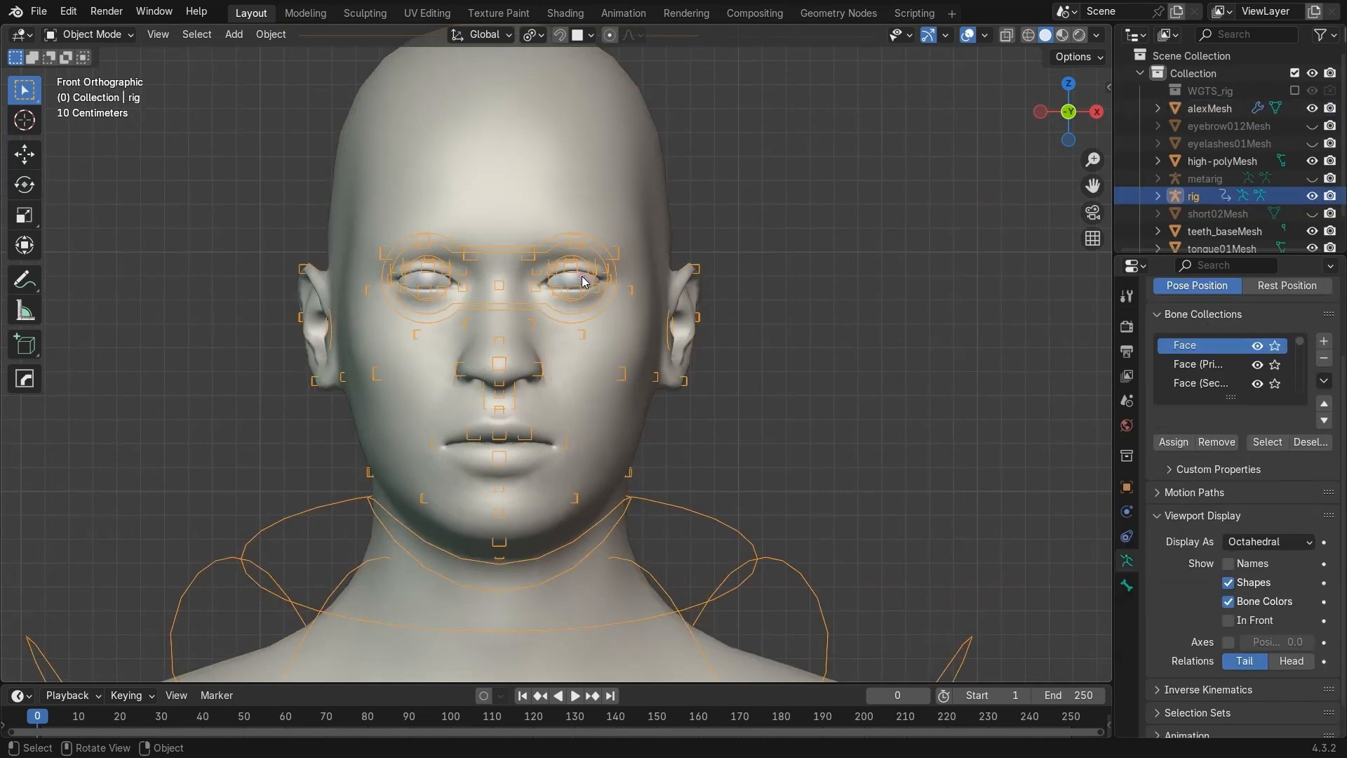
{"action": "left_click", "coordinate": [1209, 108]}
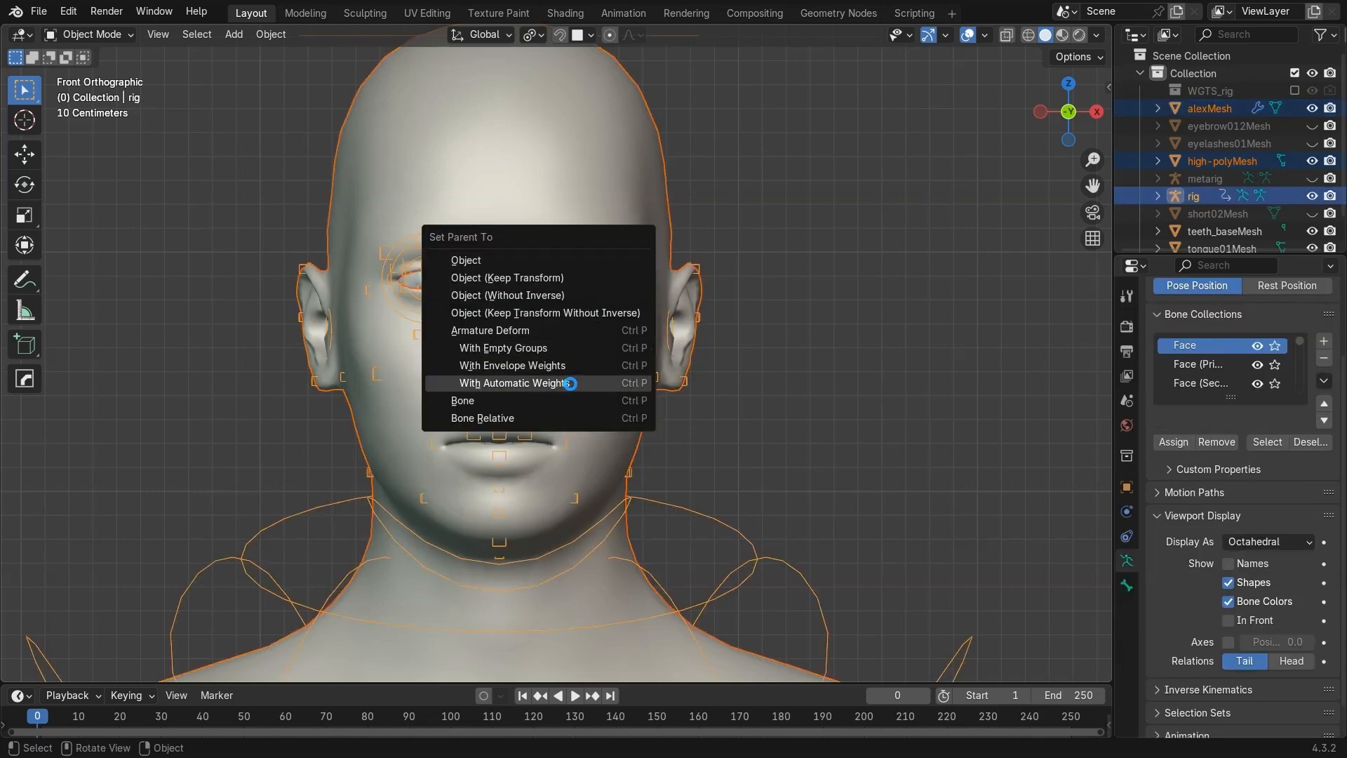
{"action": "left_click", "coordinate": [512, 383]}
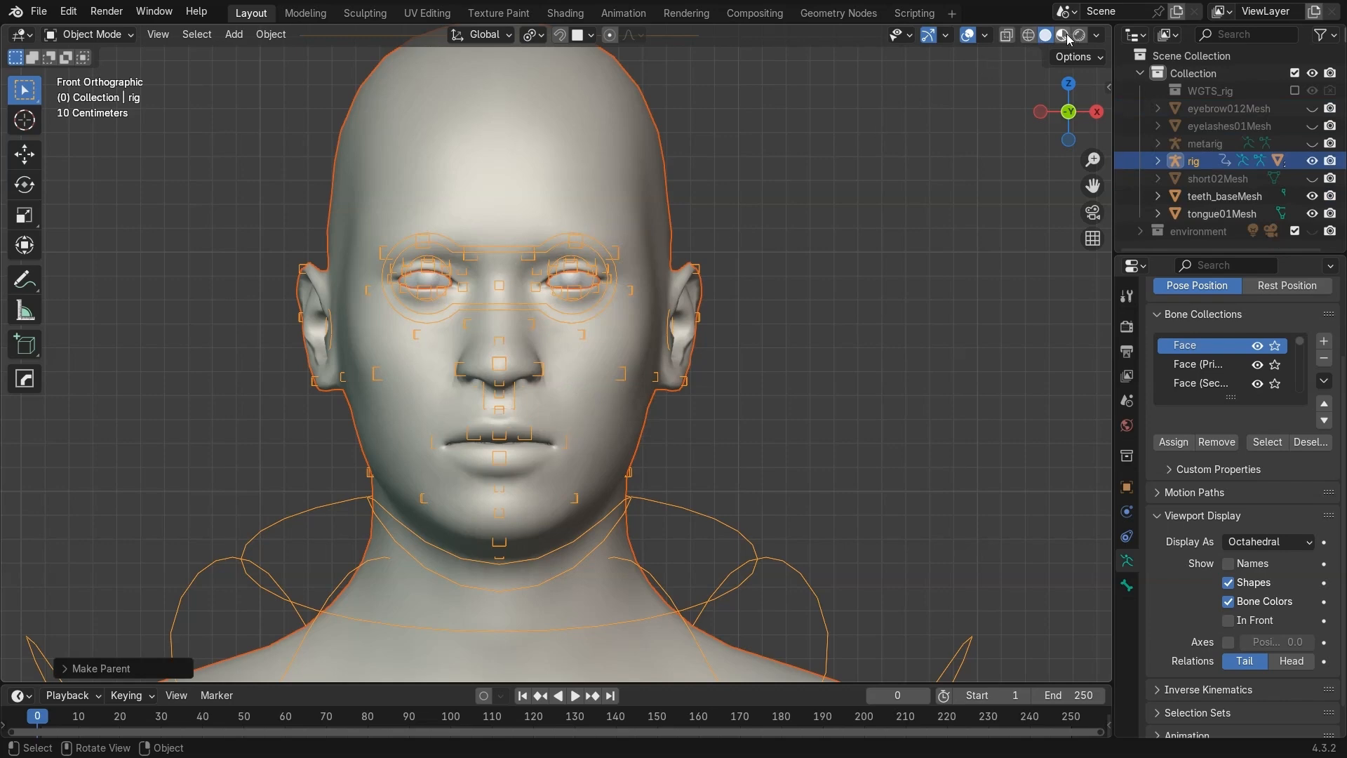
{"action": "left_click", "coordinate": [1061, 35]}
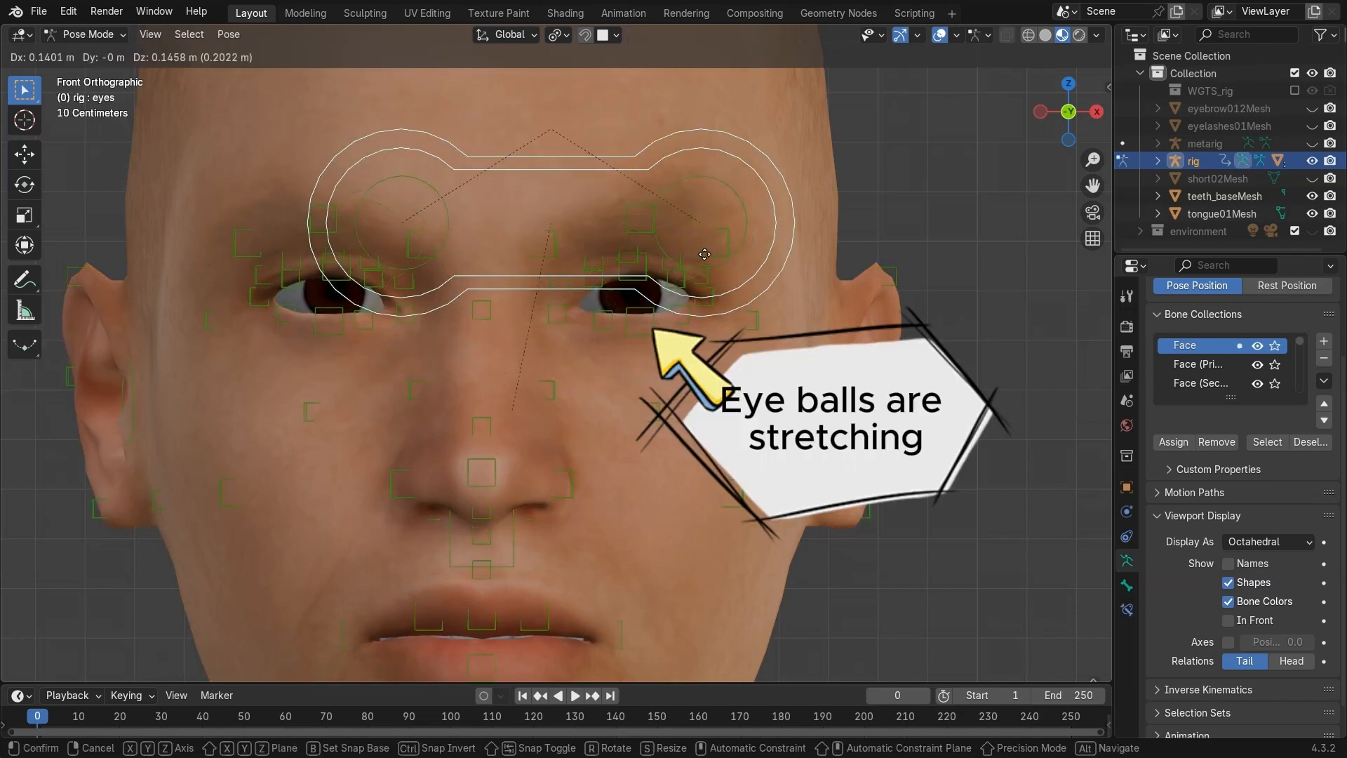
Drag the eye target control left, off the side of the head, and confirm
{"action": "left_click_drag", "start_coordinate": [704, 253], "coordinate": [108, 235]}
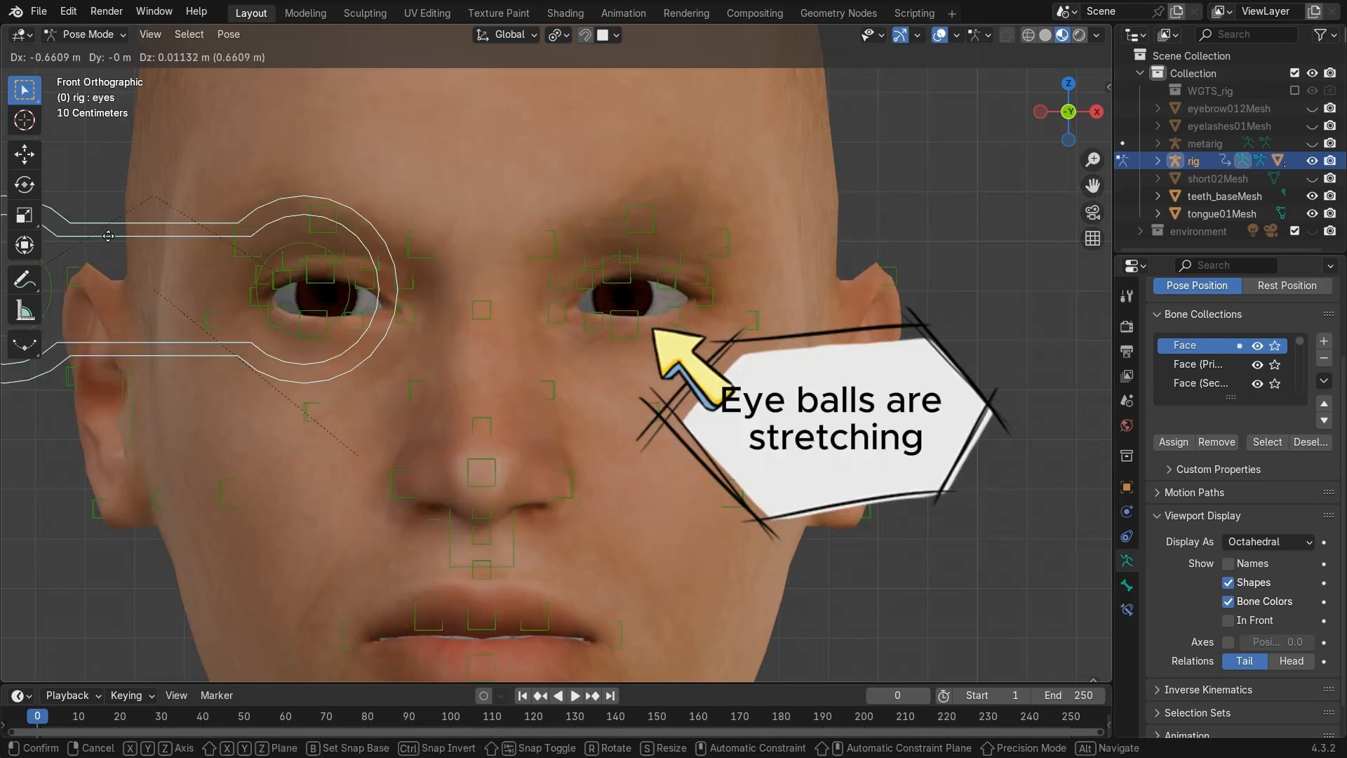
{"action": "left_click_drag", "start_coordinate": [108, 235], "coordinate": [838, 85]}
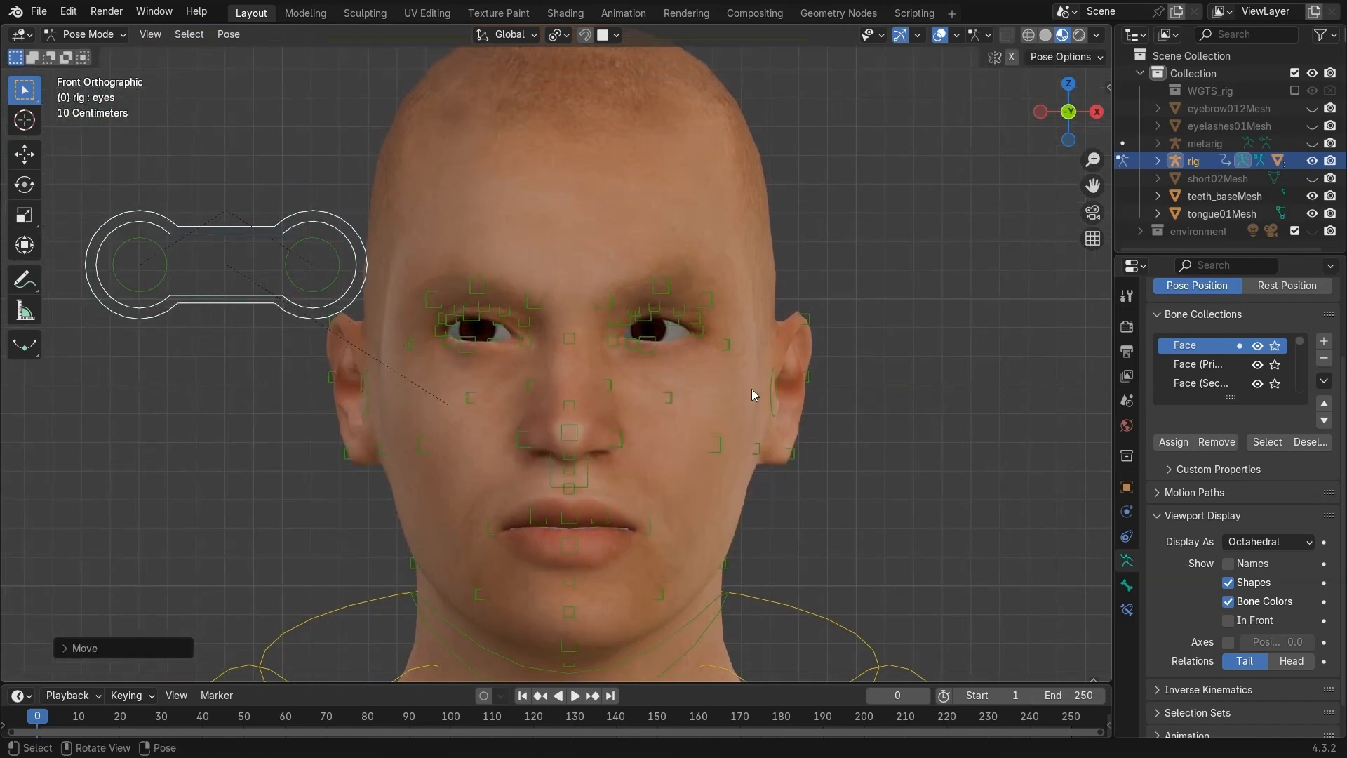
{"action": "left_click", "coordinate": [84, 35]}
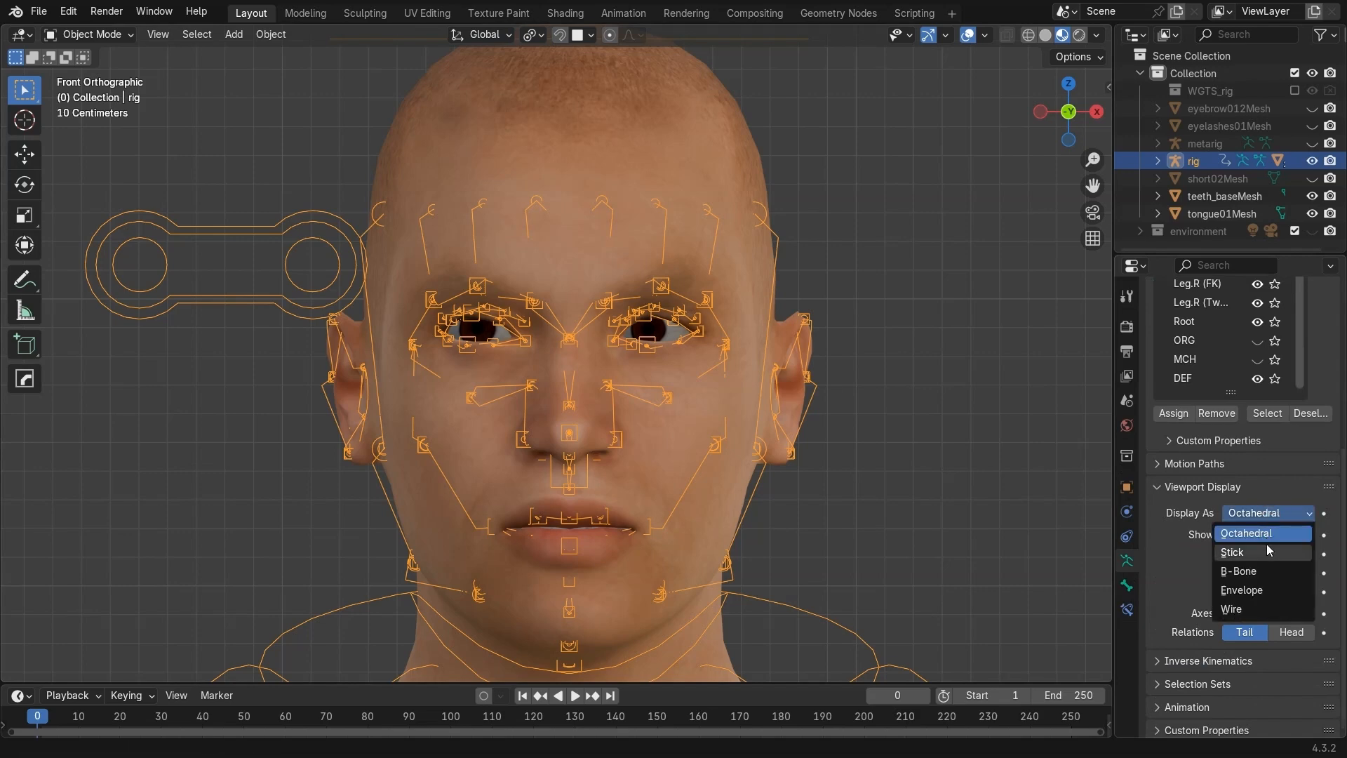
Set the rig's Viewport Display 'Display As' option to Stick
{"action": "left_click", "coordinate": [1231, 552]}
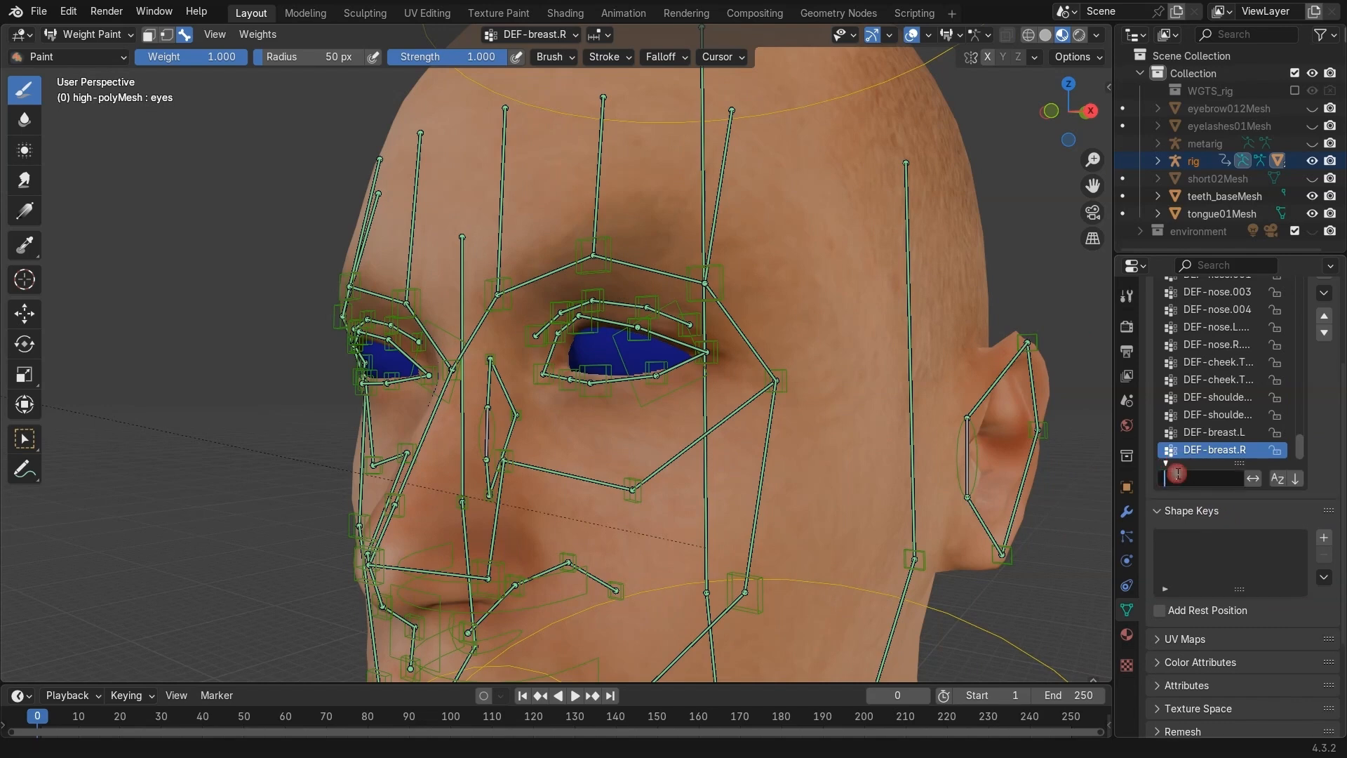
Filter the vertex groups by 'eye', then switch the head mesh back to Object Mode
{"action": "type", "text": "eye"}
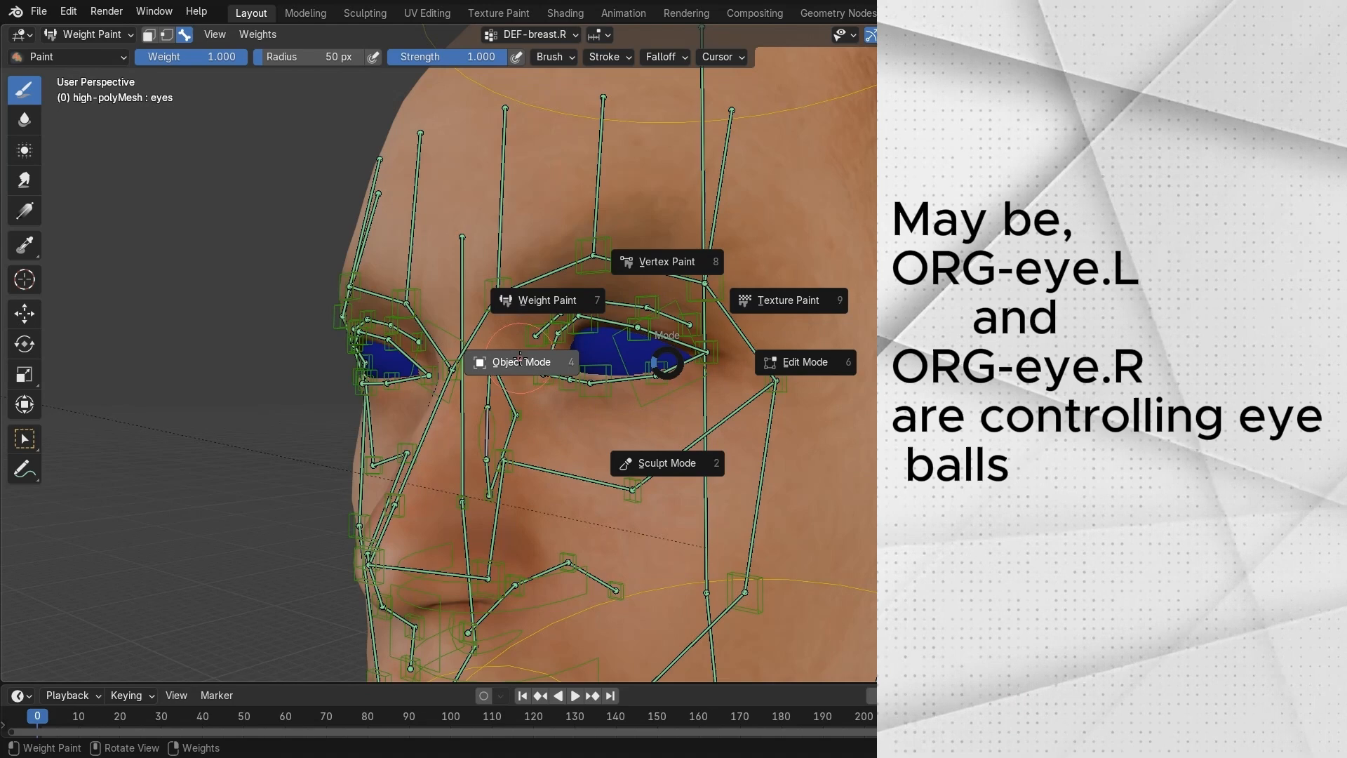
{"action": "left_click", "coordinate": [521, 361]}
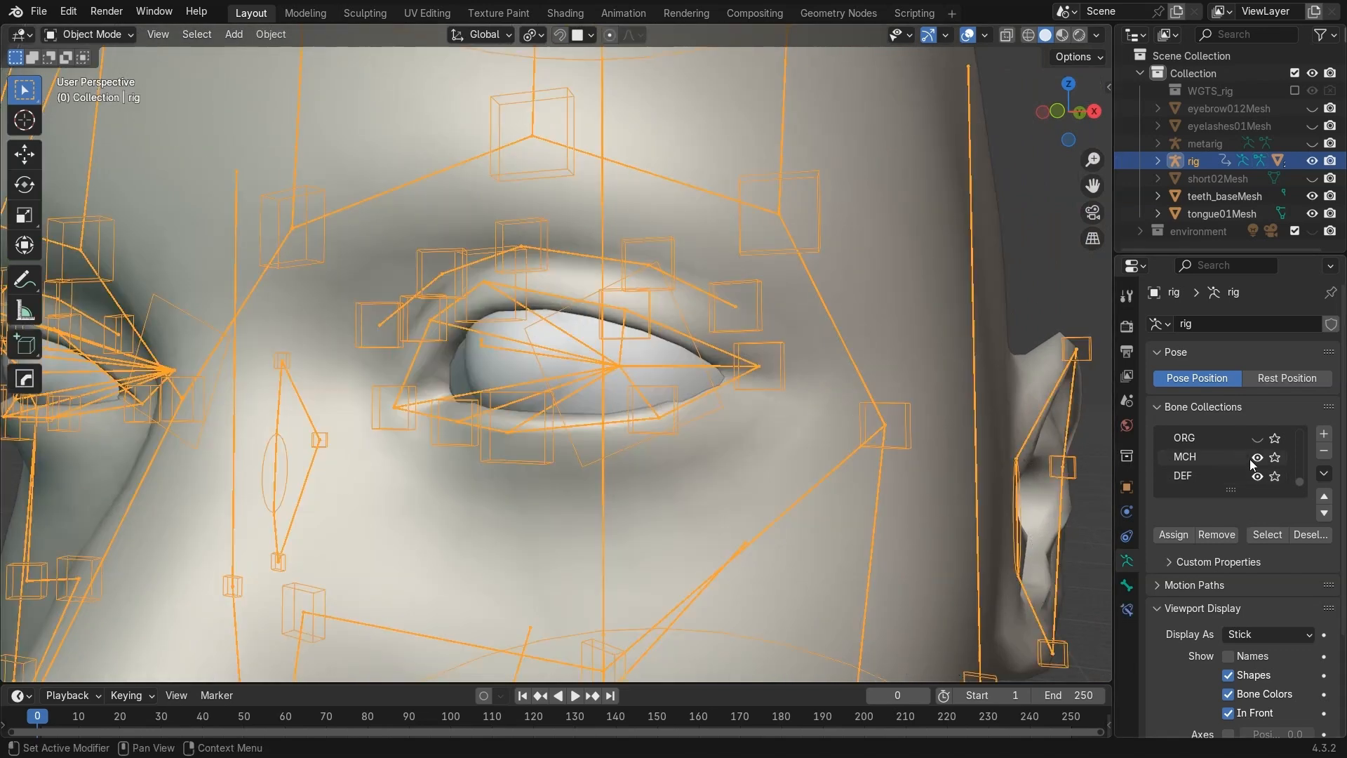
Put high-polyMesh into Weight Paint and give the left eyeball an ORG-eye.L weight
{"action": "left_click", "coordinate": [1256, 457]}
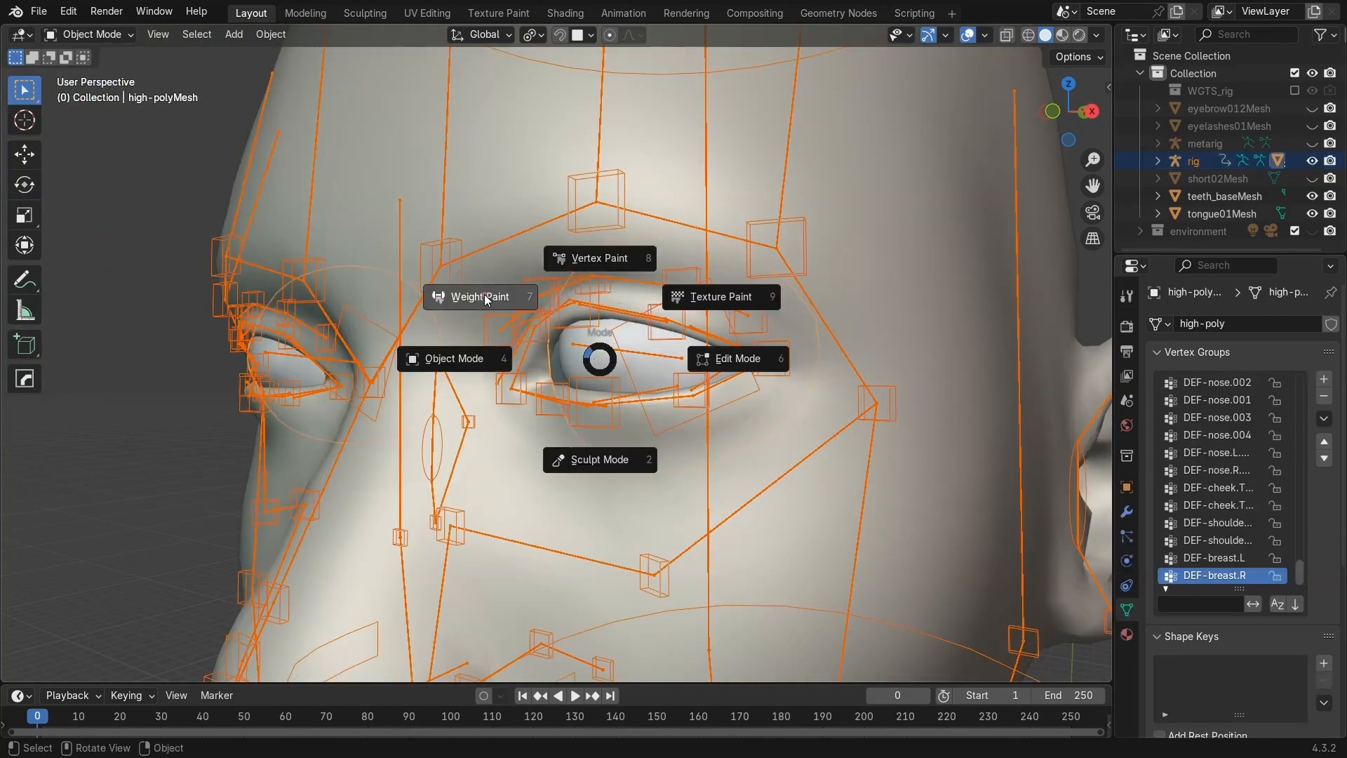
{"action": "left_click", "coordinate": [477, 296]}
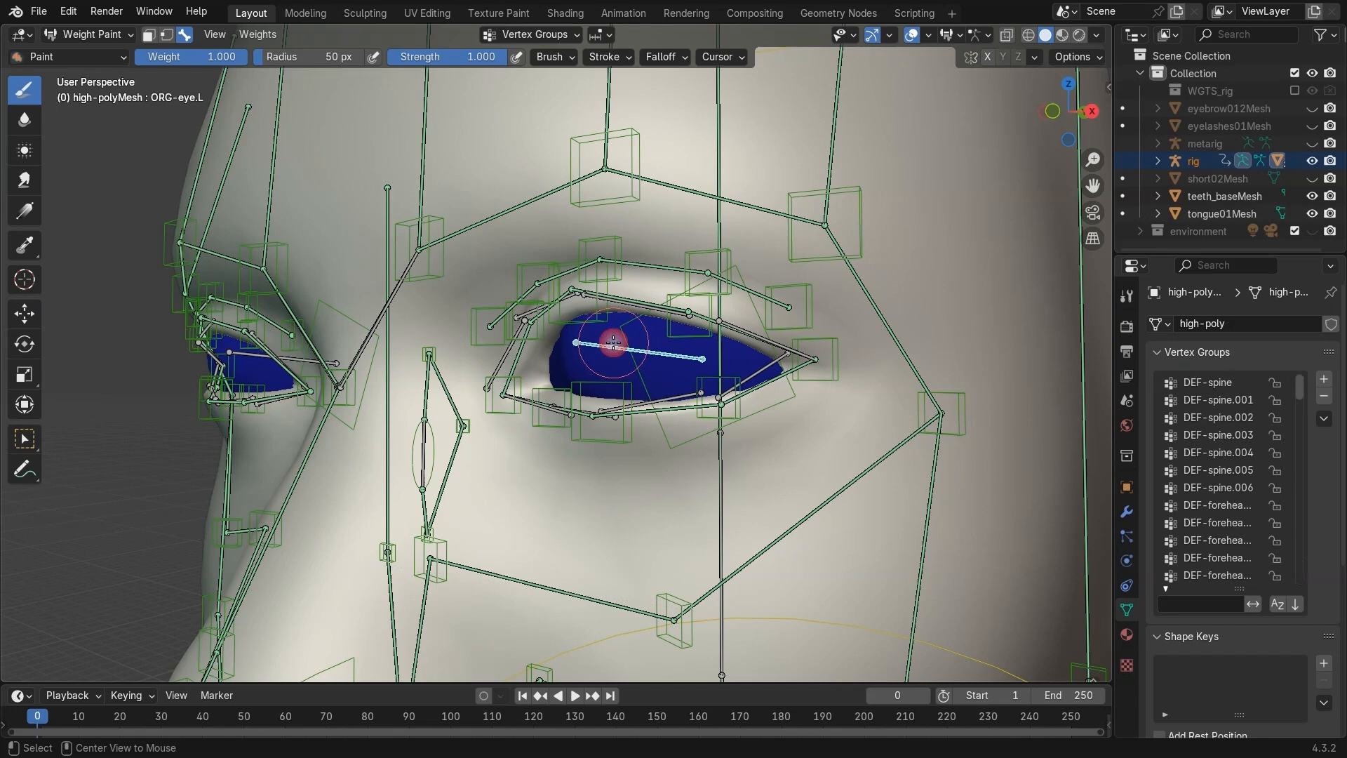
{"action": "left_click", "coordinate": [1209, 575]}
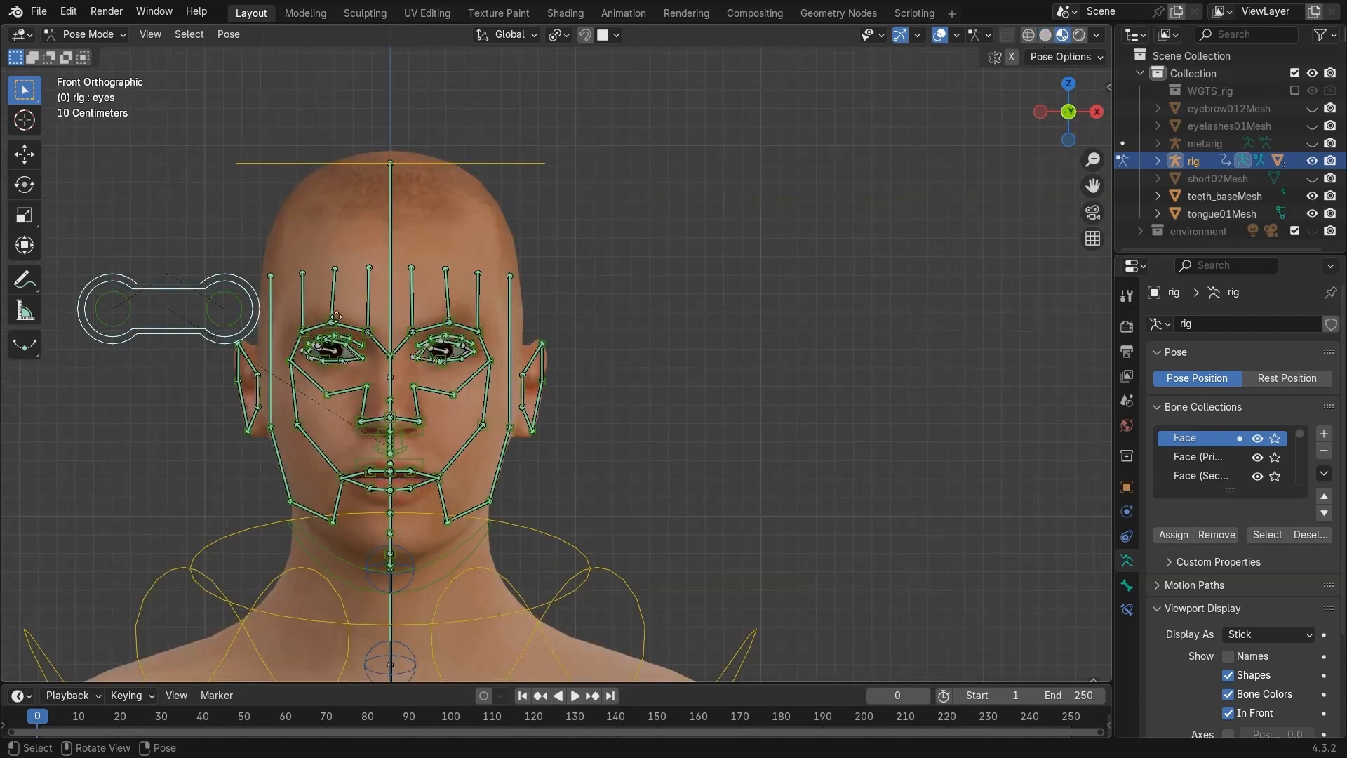
Move the eye target down, right, then up-left to test the eyeballs
{"action": "left_click_drag", "start_coordinate": [168, 305], "coordinate": [498, 600]}
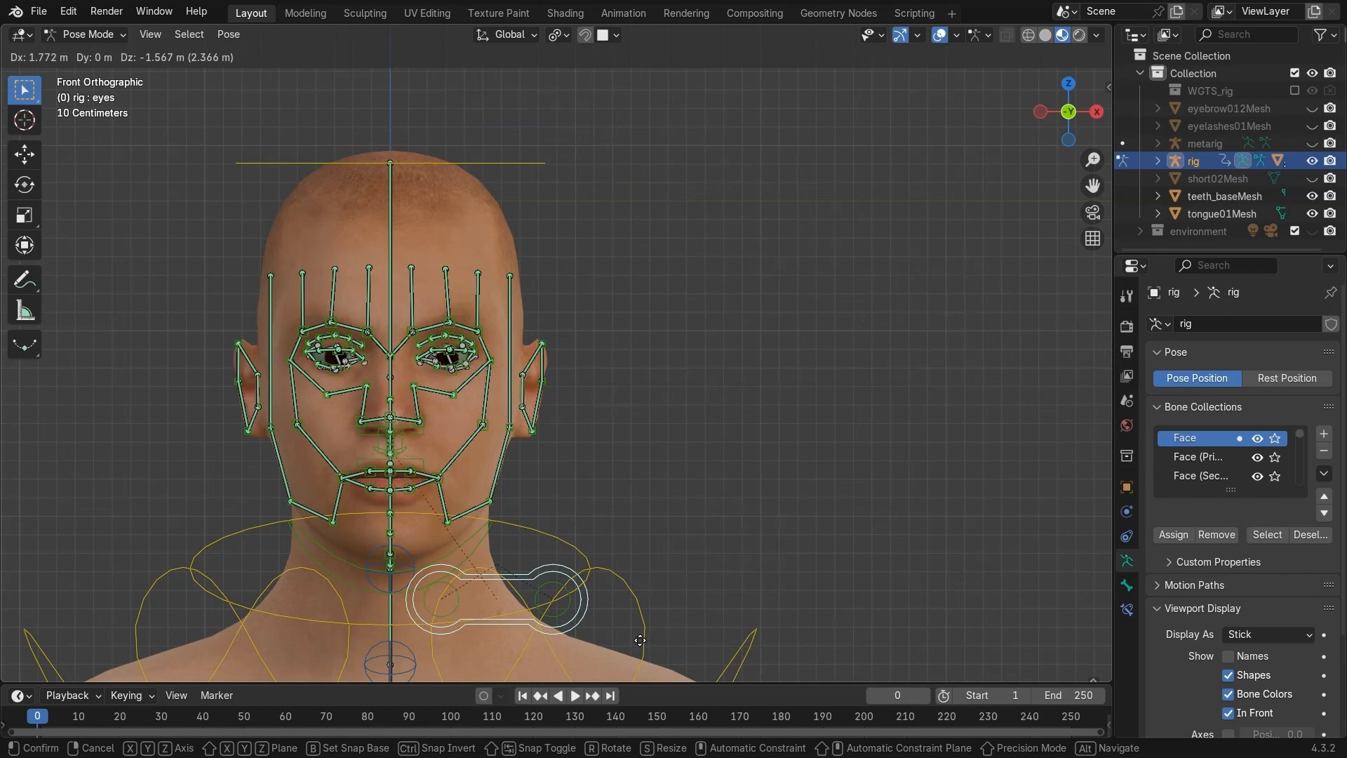
{"action": "left_click_drag", "start_coordinate": [497, 599], "coordinate": [949, 413]}
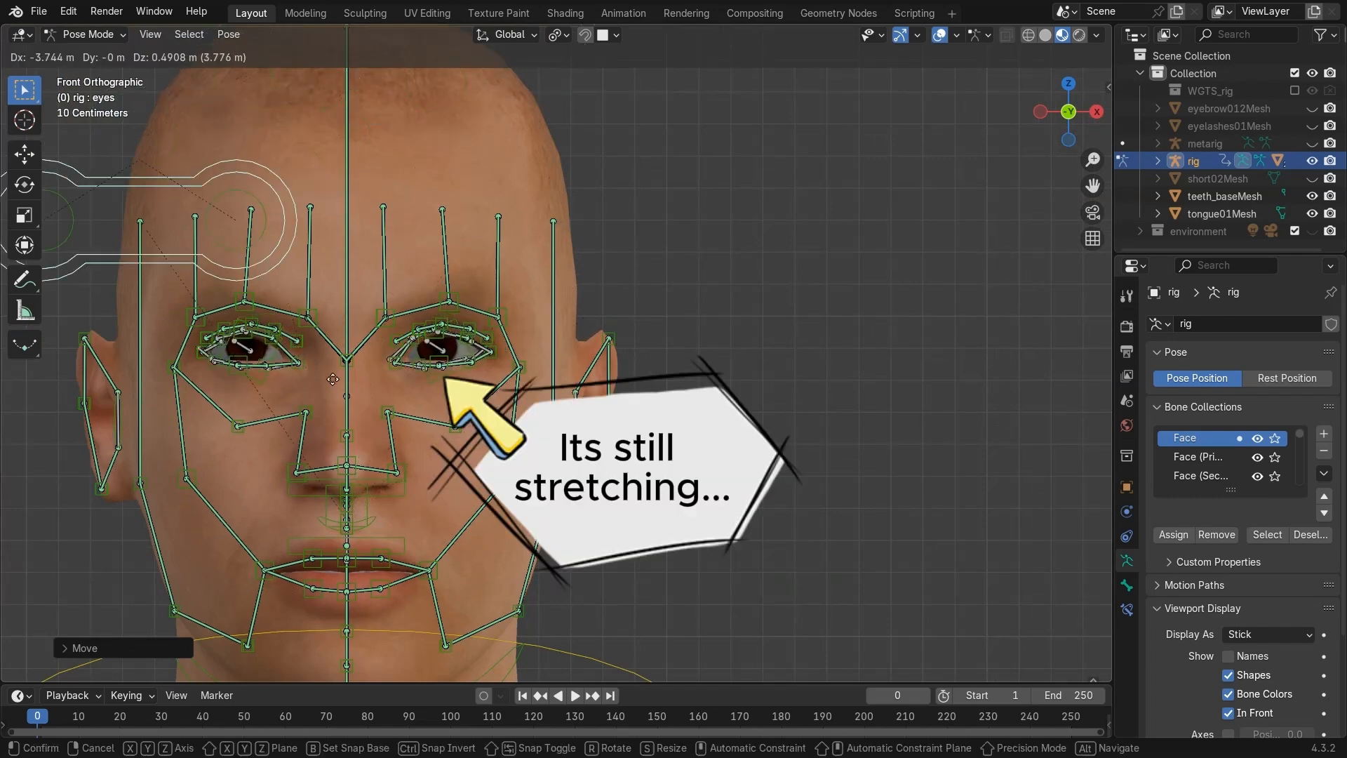
{"action": "left_click_drag", "start_coordinate": [333, 379], "coordinate": [374, 161]}
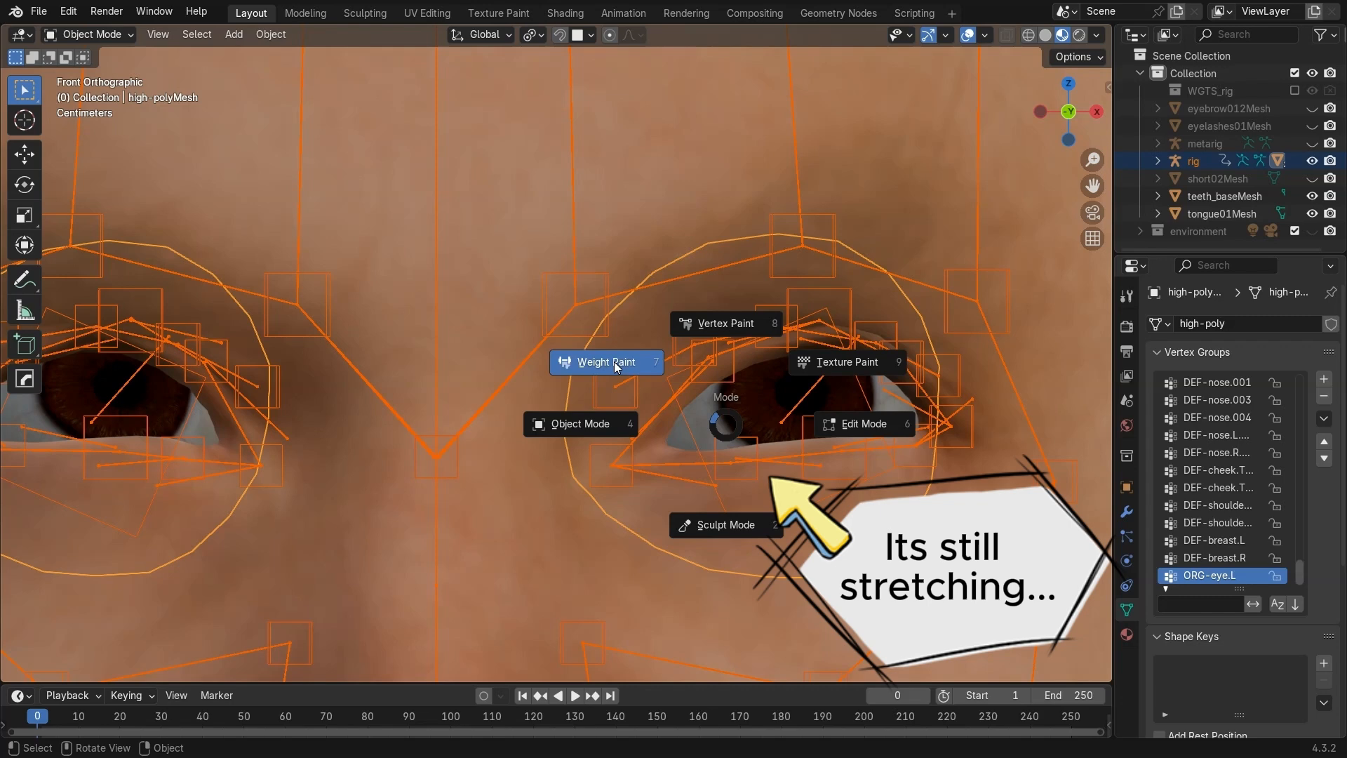
Assign the left eyeball's vertices to ORG-eye.L at weight 1.0 and return to Object Mode
{"action": "left_click", "coordinate": [605, 362]}
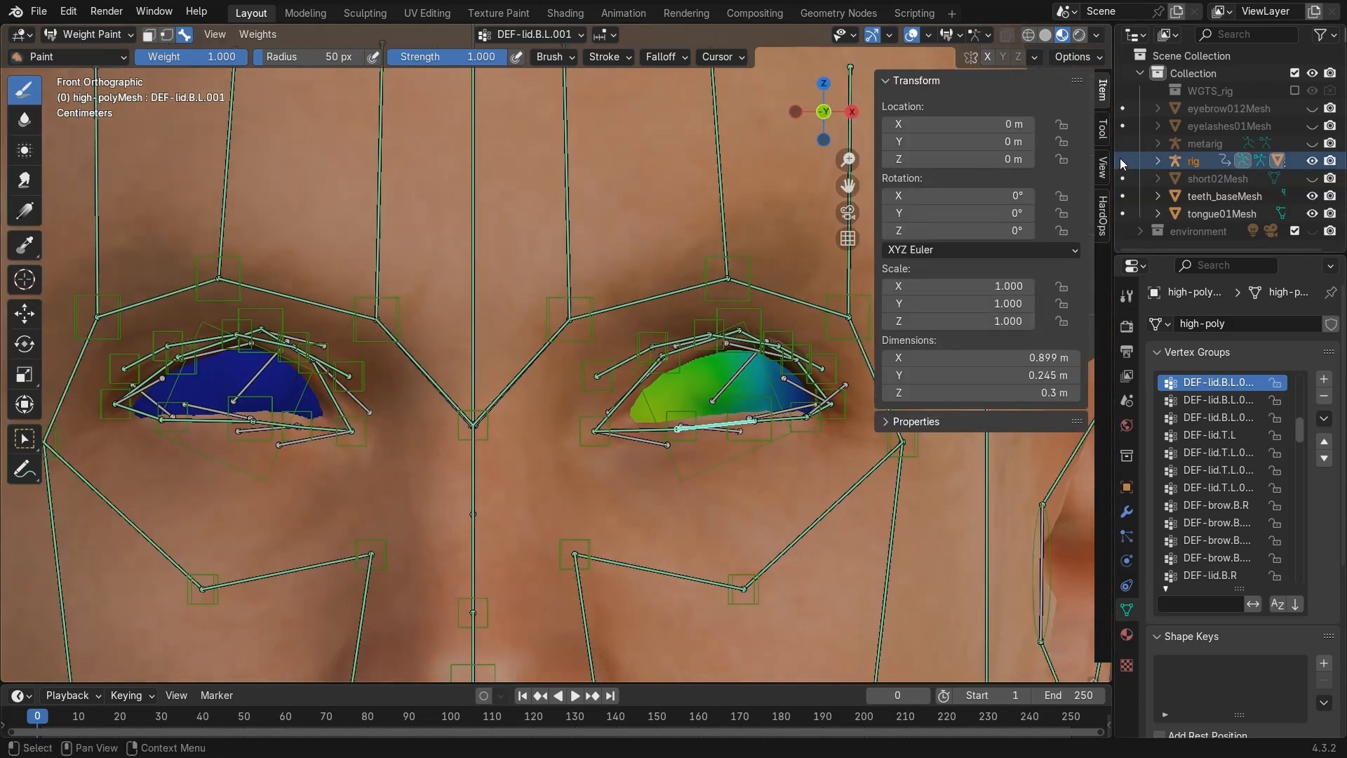
{"action": "left_click", "coordinate": [1100, 129]}
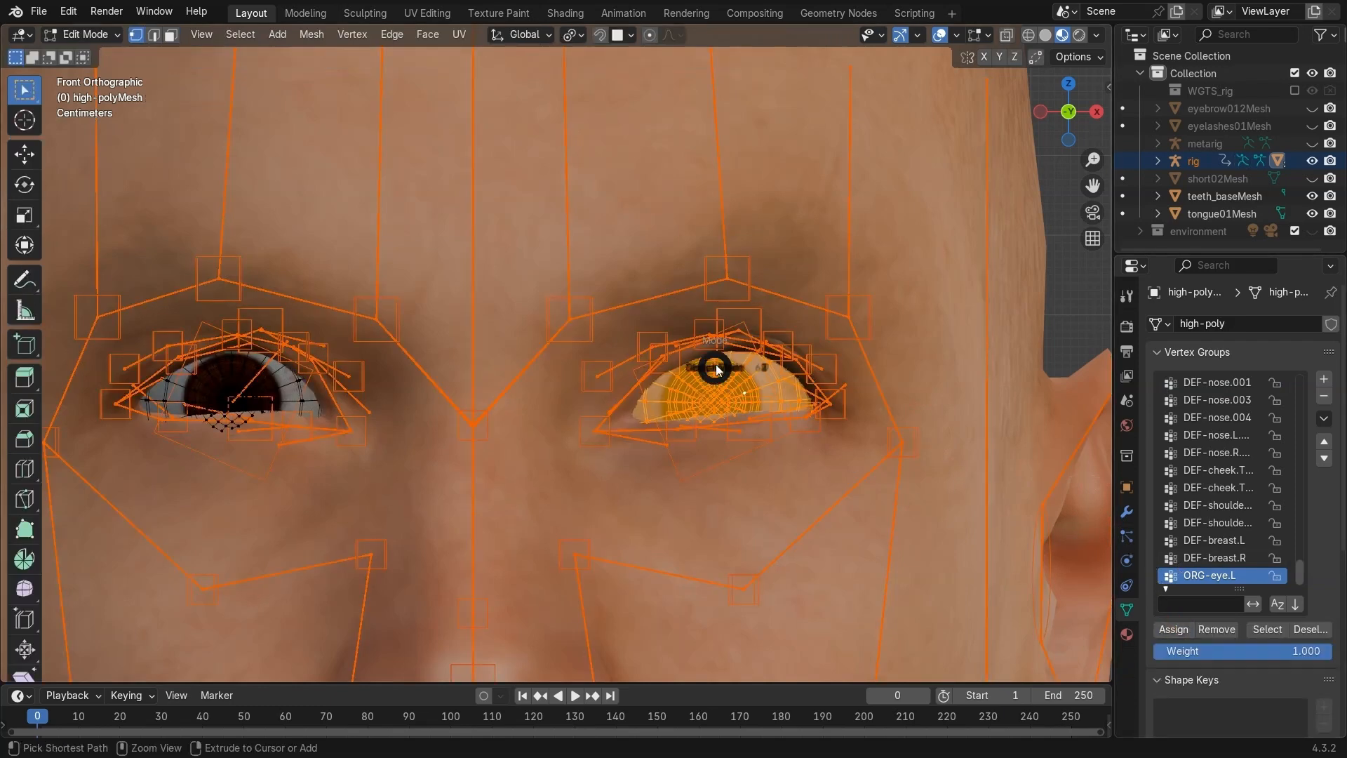
{"action": "key", "text": "Tab"}
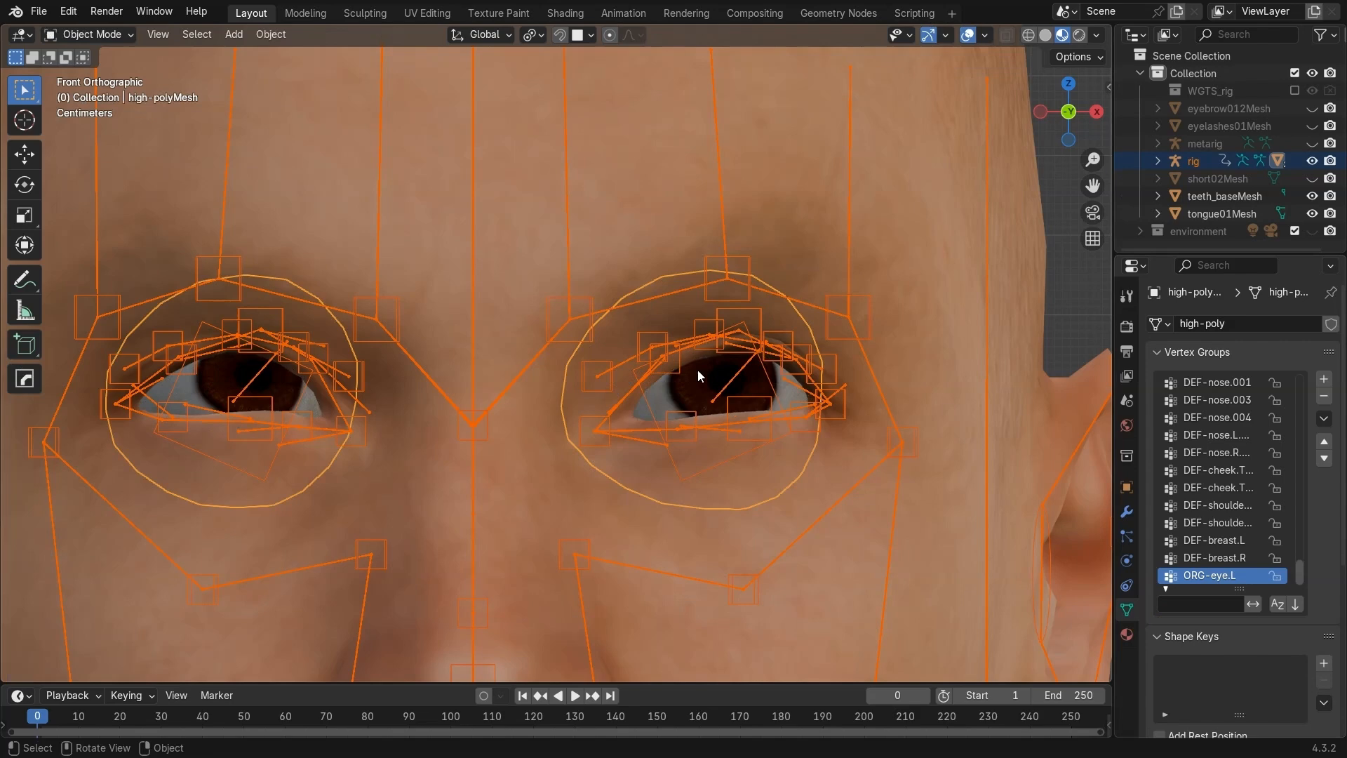
{"action": "scroll", "scroll_direction": "down", "scroll_amount": 3}
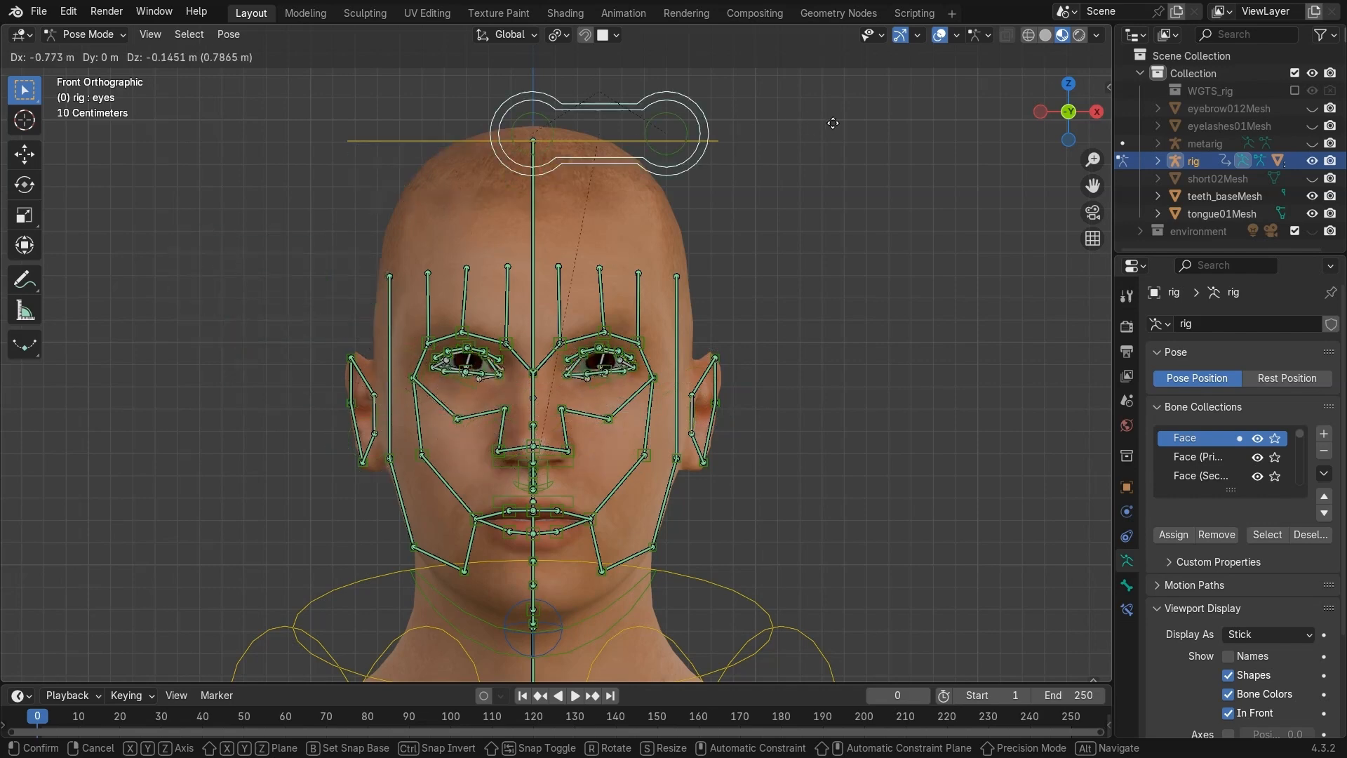
Reset all face bone transforms, rotate the jaw open to show the teeth, then return to Object Mode
{"action": "left_click_drag", "start_coordinate": [601, 129], "coordinate": [249, 399]}
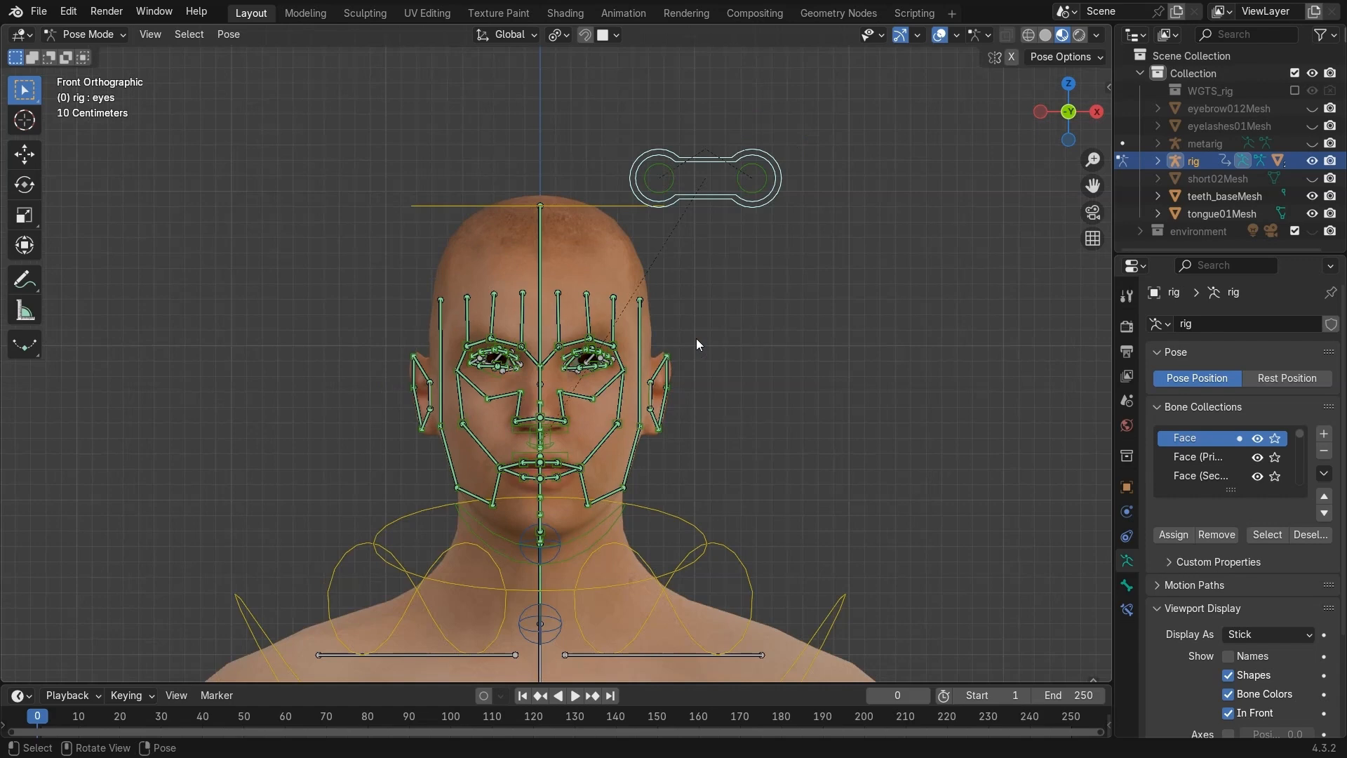
{"action": "left_click", "coordinate": [228, 34]}
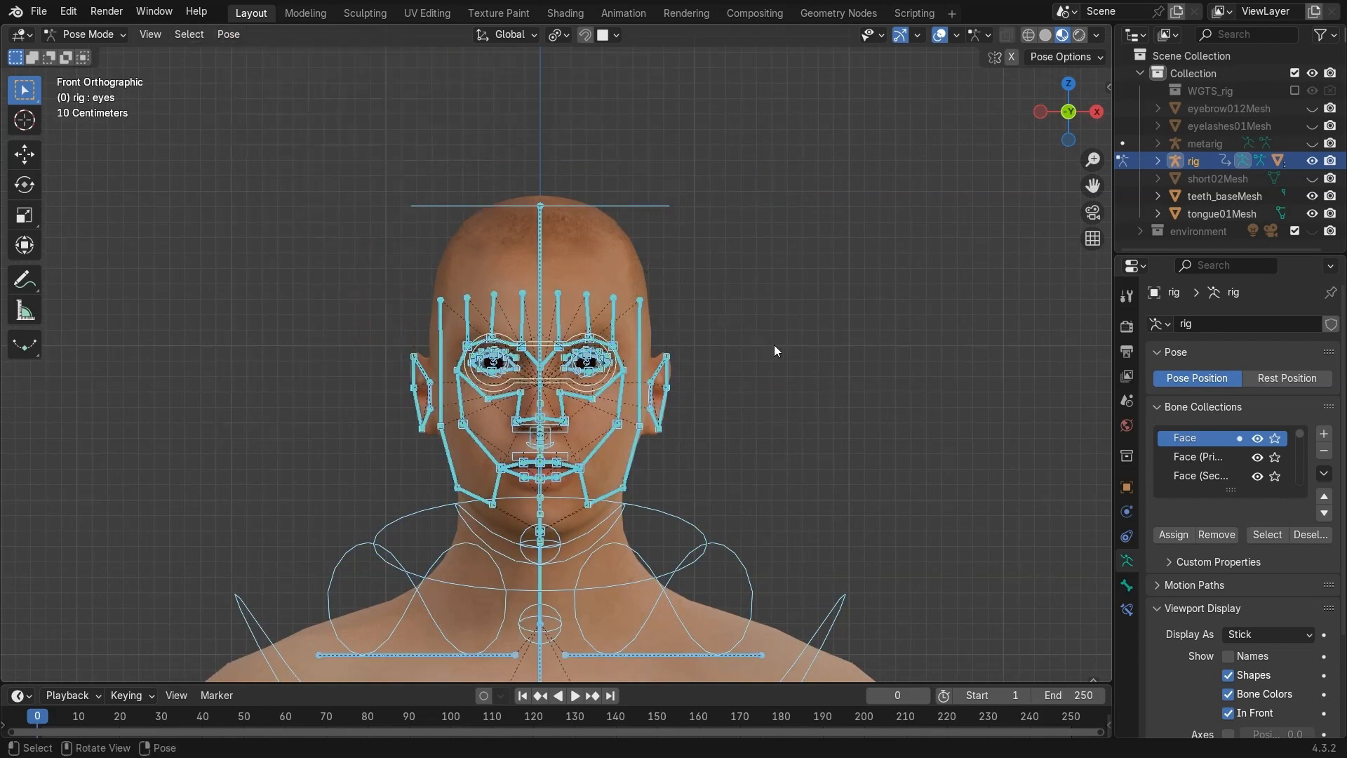
{"action": "key", "text": "KP_3"}
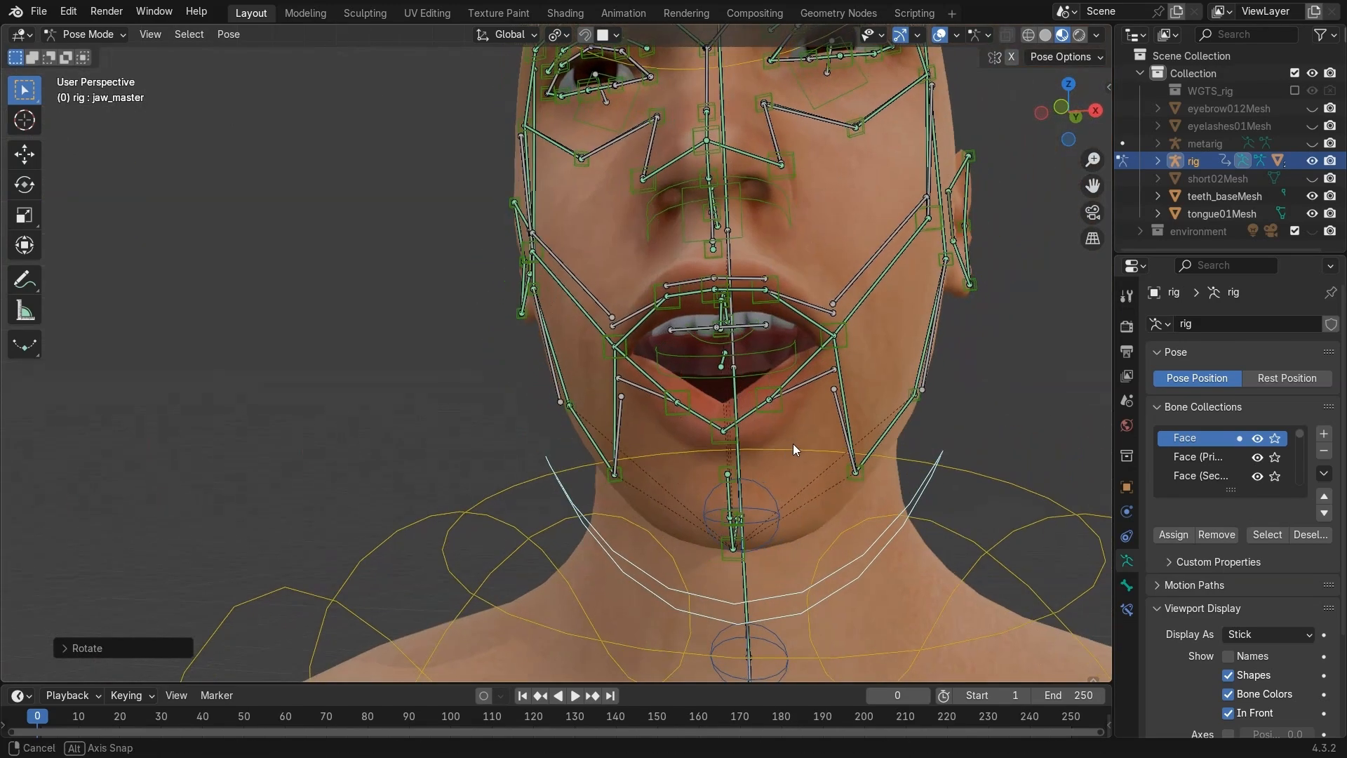
{"action": "key", "text": "KP_1"}
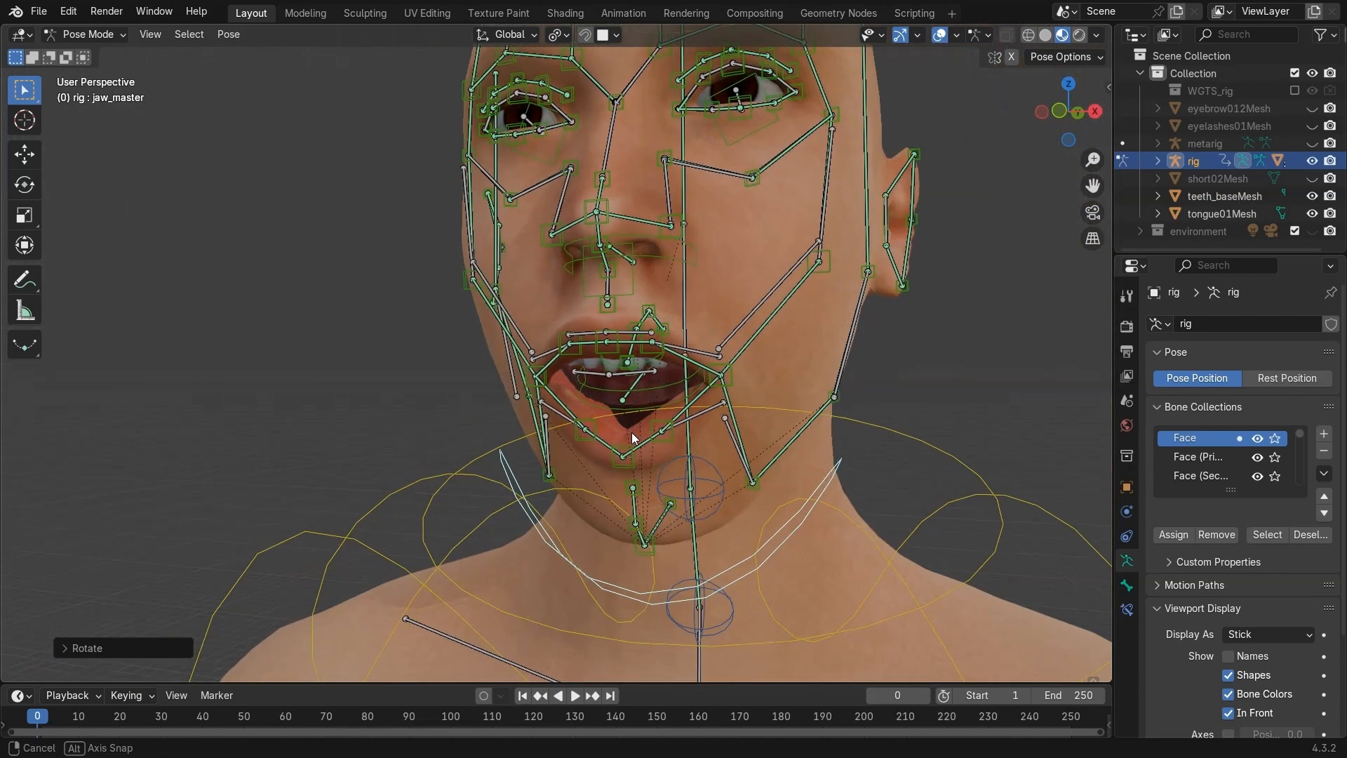
{"action": "left_click", "coordinate": [87, 34]}
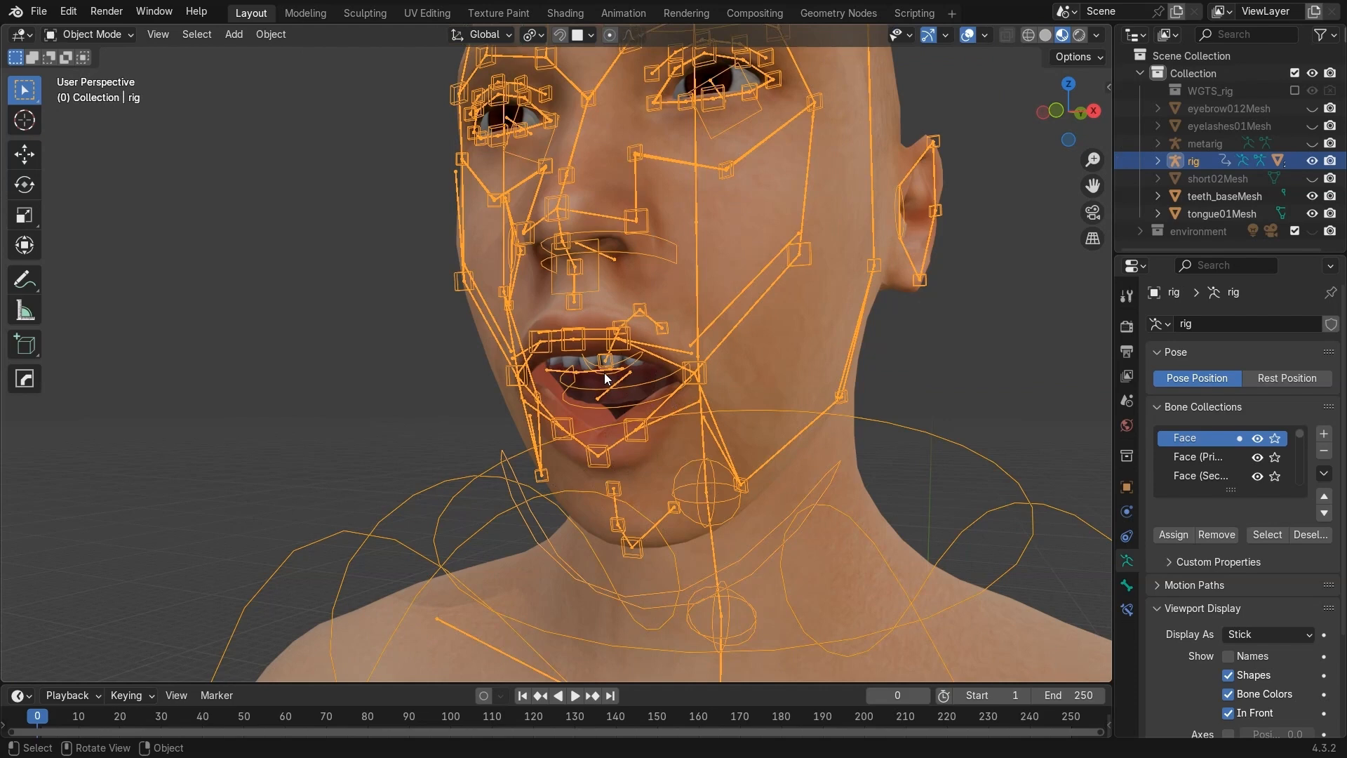
{"action": "mouse_move", "coordinate": [1228, 656]}
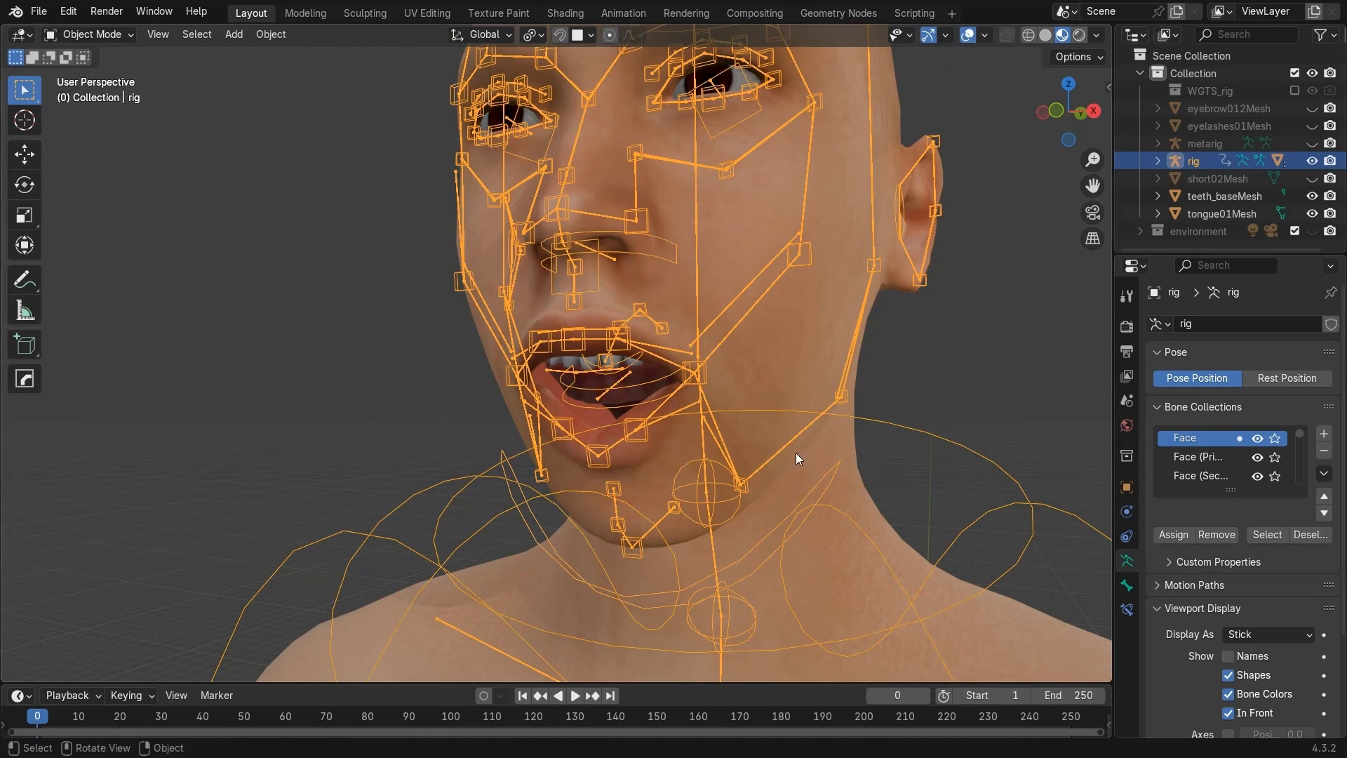
{"action": "mouse_move", "coordinate": [1056, 670]}
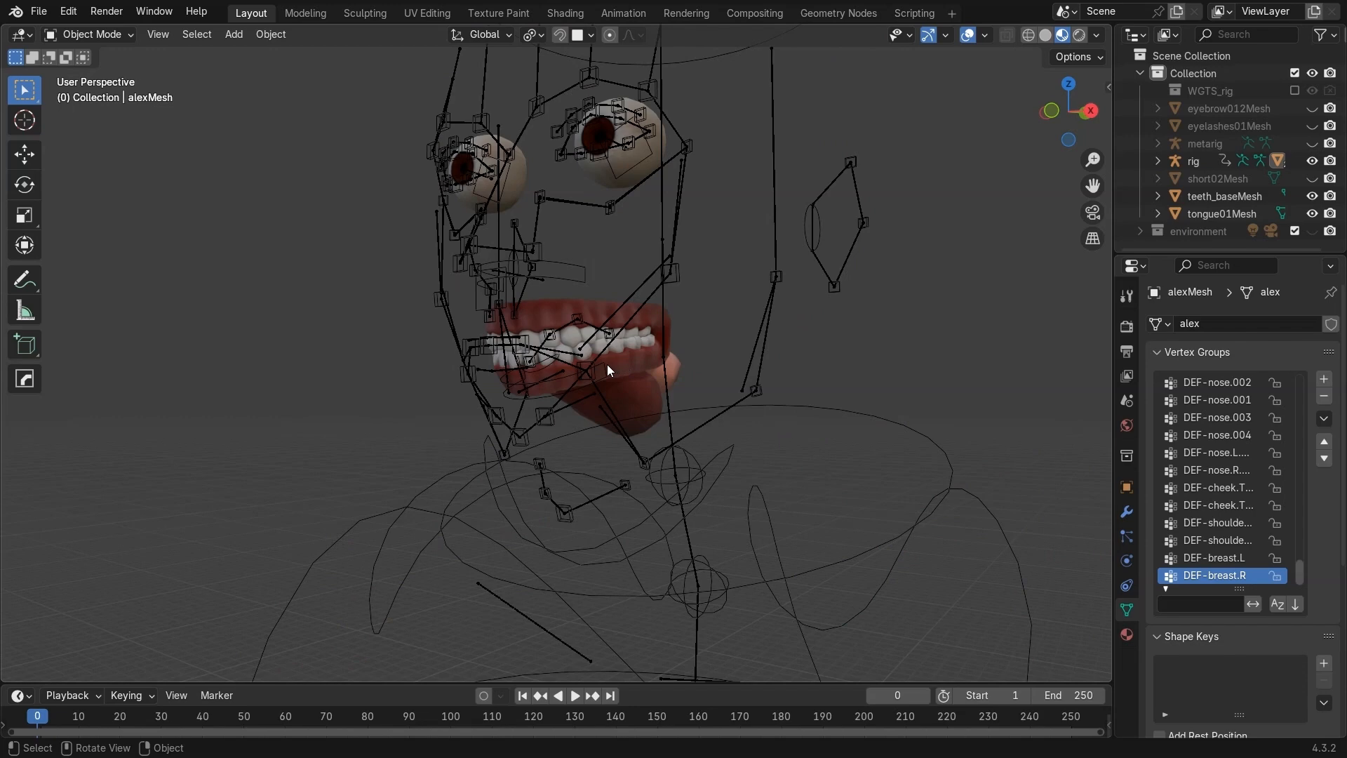
Select teeth_baseMesh together with the rig and put the teeth mesh into Weight Paint mode
{"action": "left_click", "coordinate": [1193, 161]}
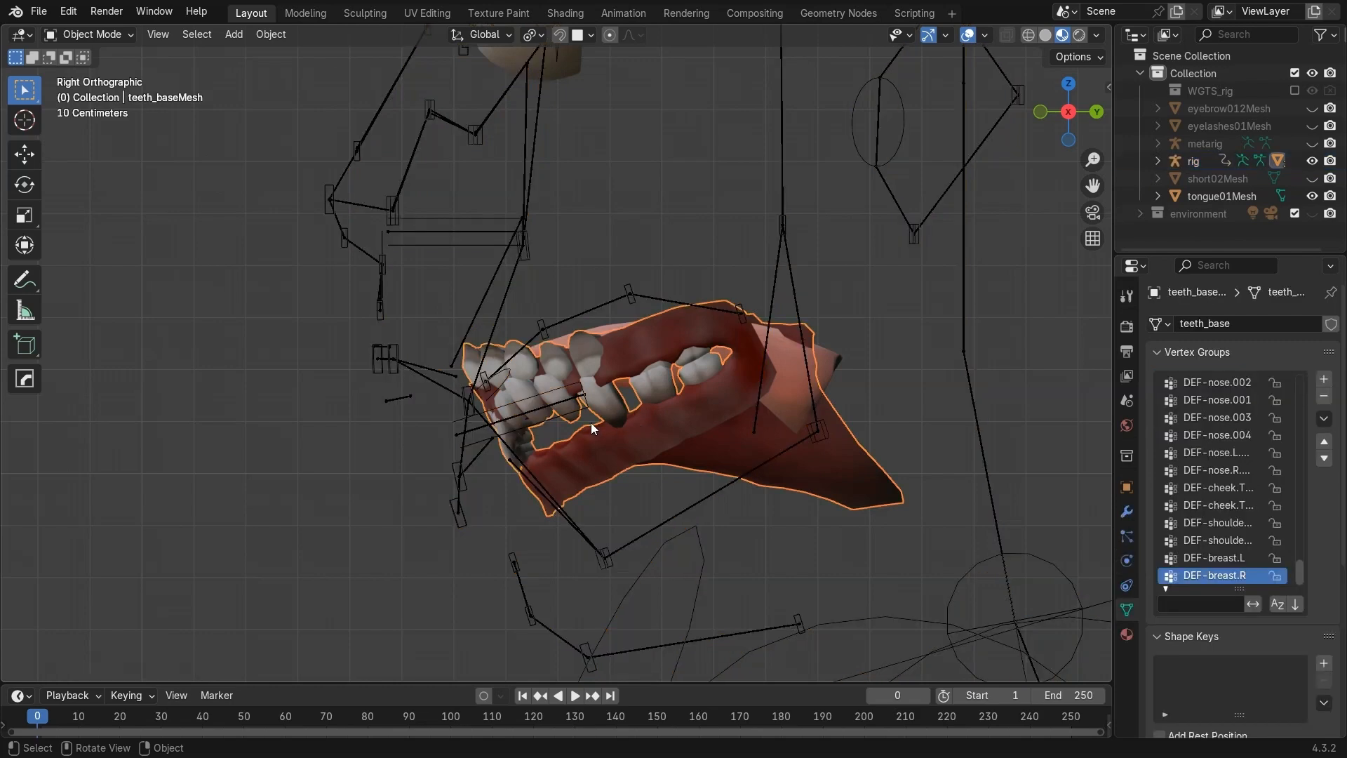
{"action": "left_click", "coordinate": [1192, 161]}
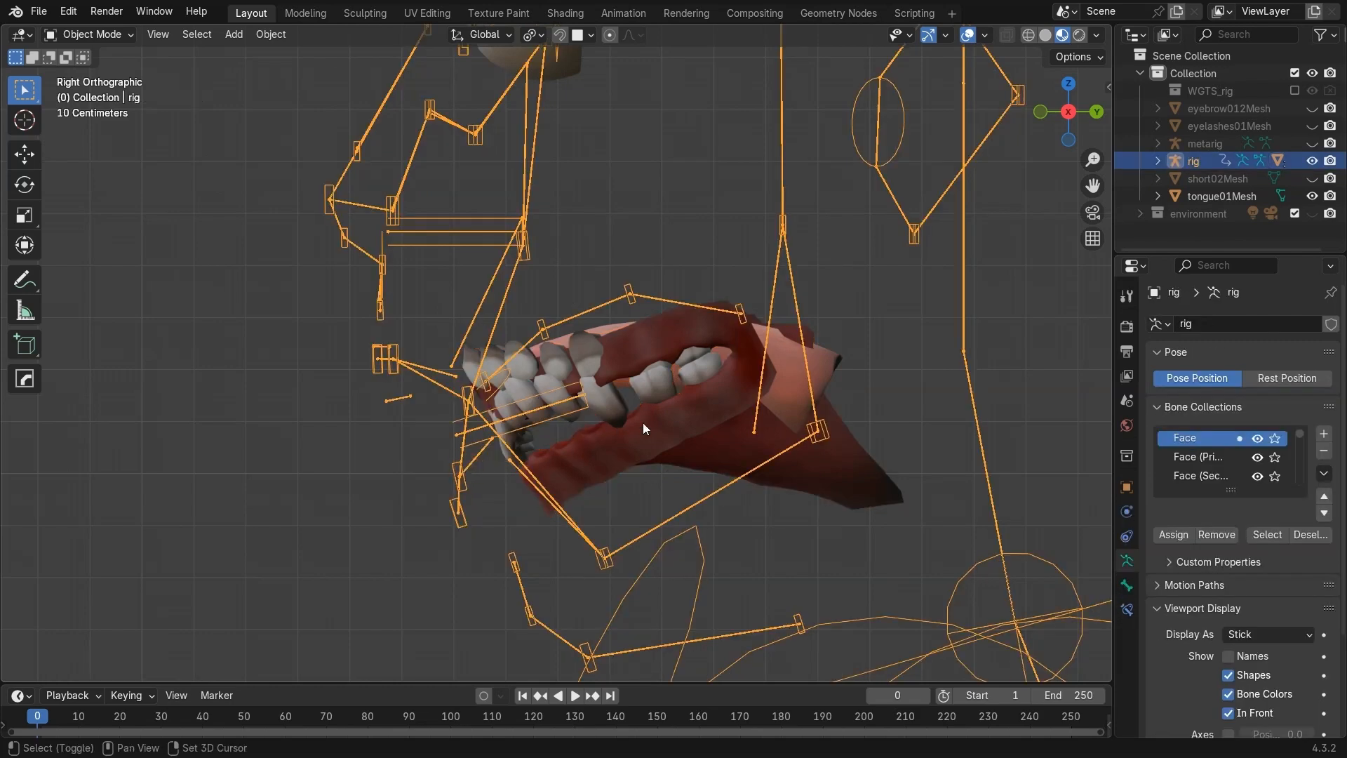
{"action": "left_click", "coordinate": [90, 34]}
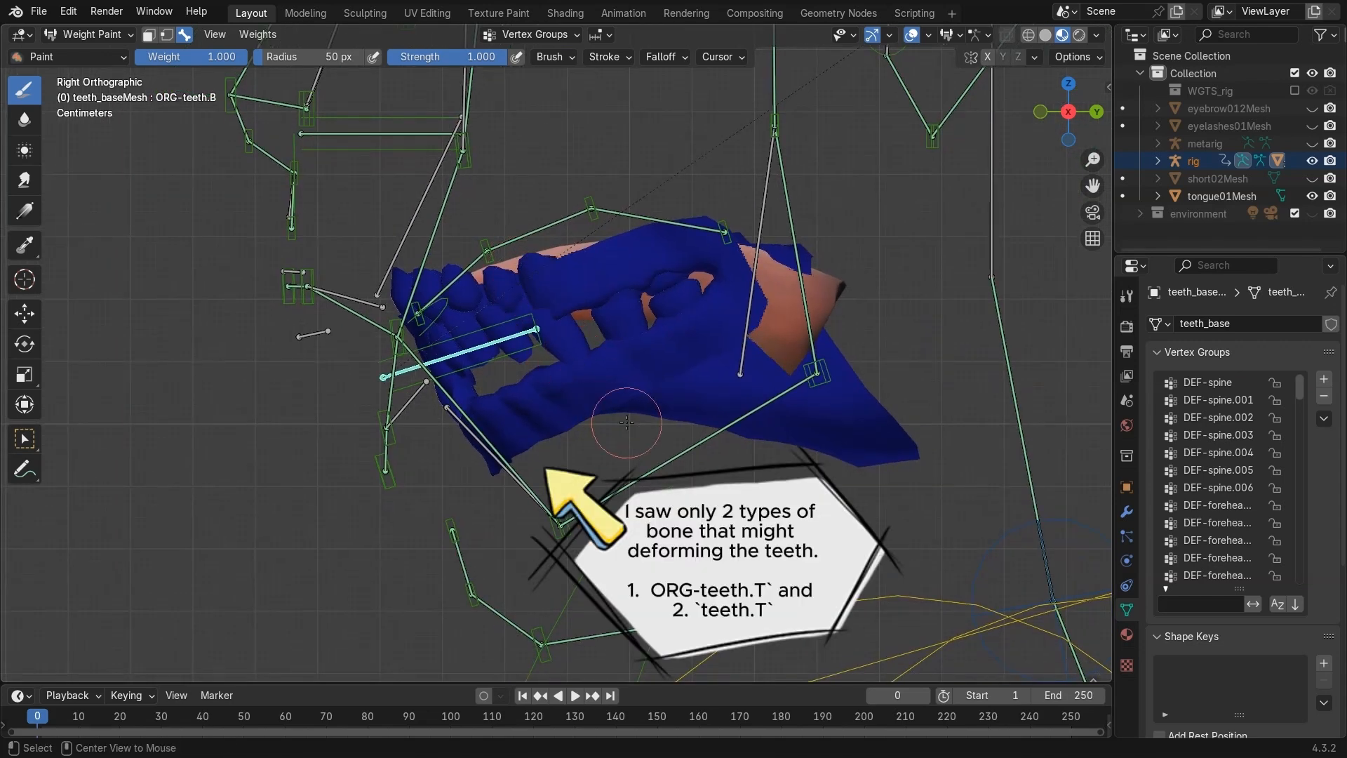
Paint ORG-teeth.B weight, then teeth.B weight, across the lower teeth and gums
{"action": "left_click_drag", "start_coordinate": [627, 421], "coordinate": [601, 292]}
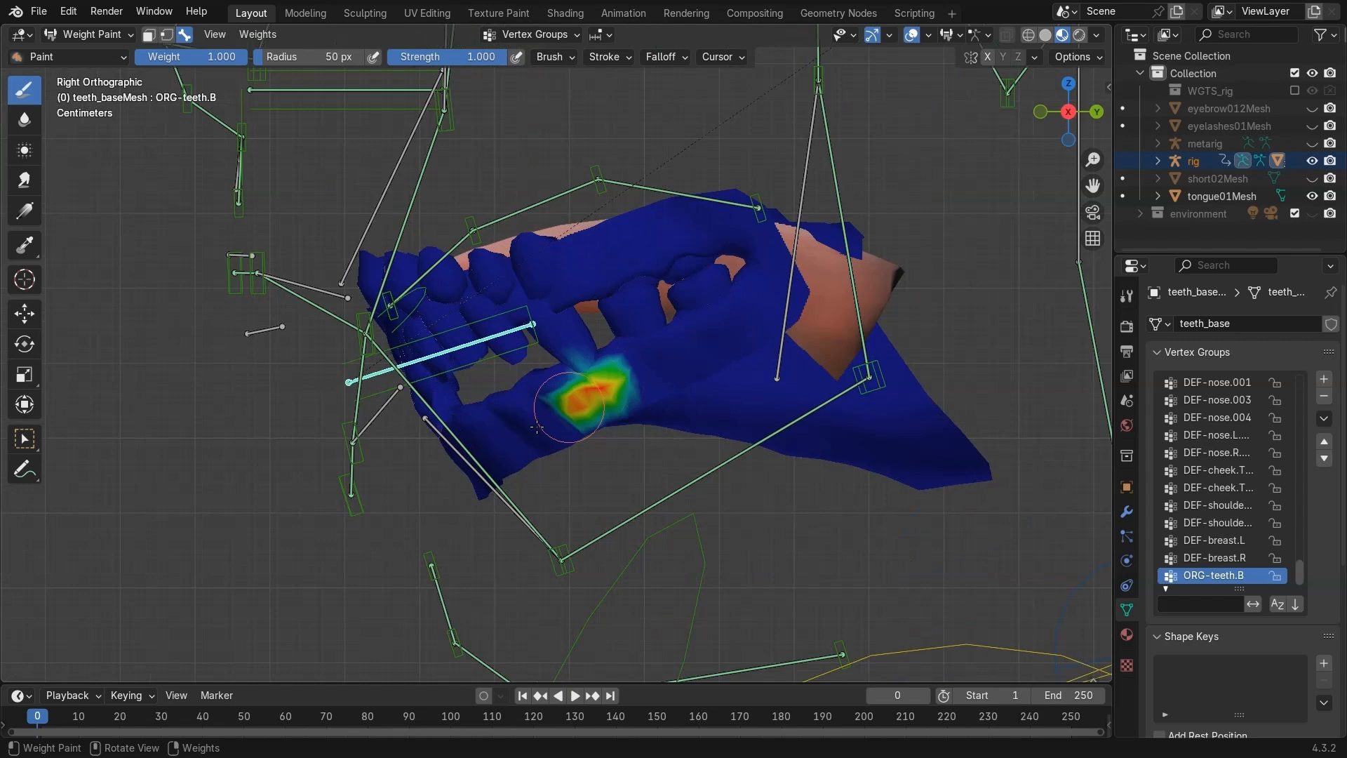
{"action": "left_click_drag", "start_coordinate": [566, 404], "coordinate": [507, 391]}
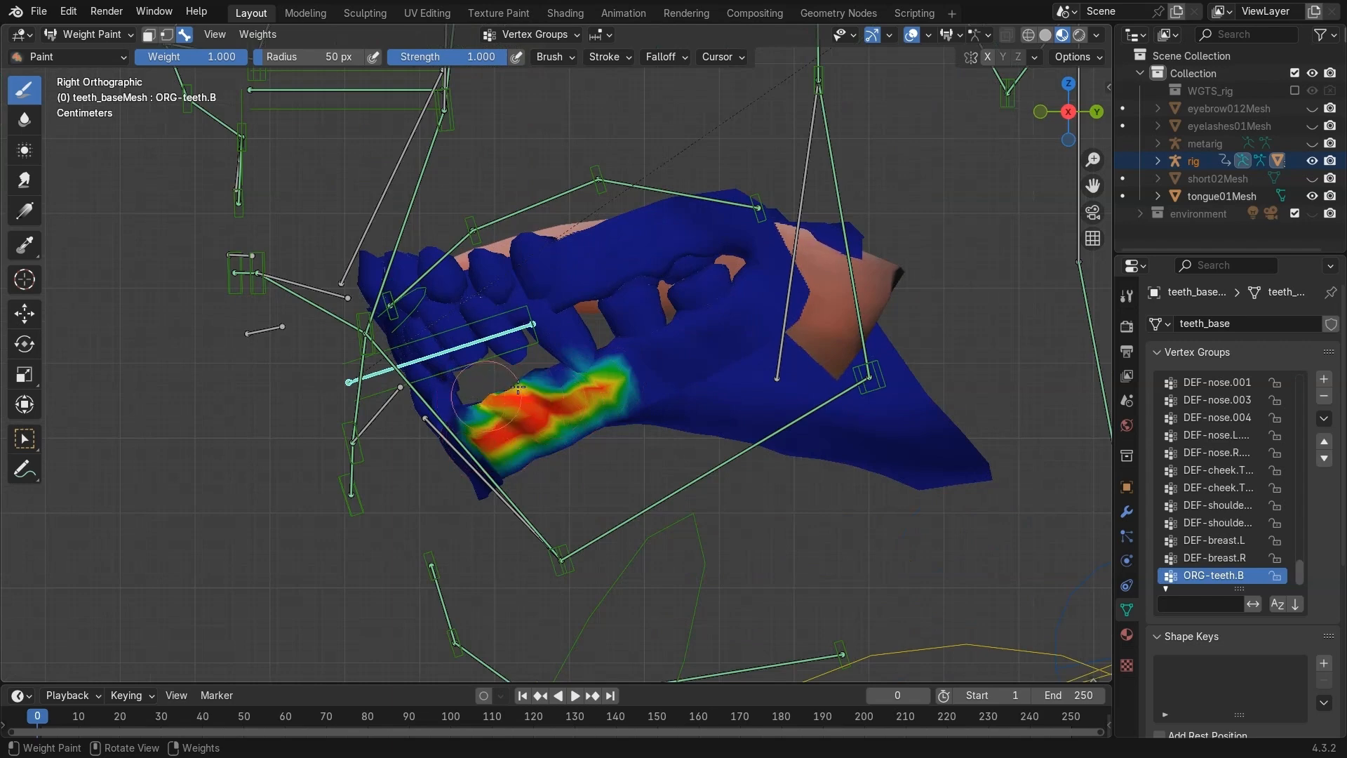
{"action": "left_click_drag", "start_coordinate": [515, 387], "coordinate": [559, 429]}
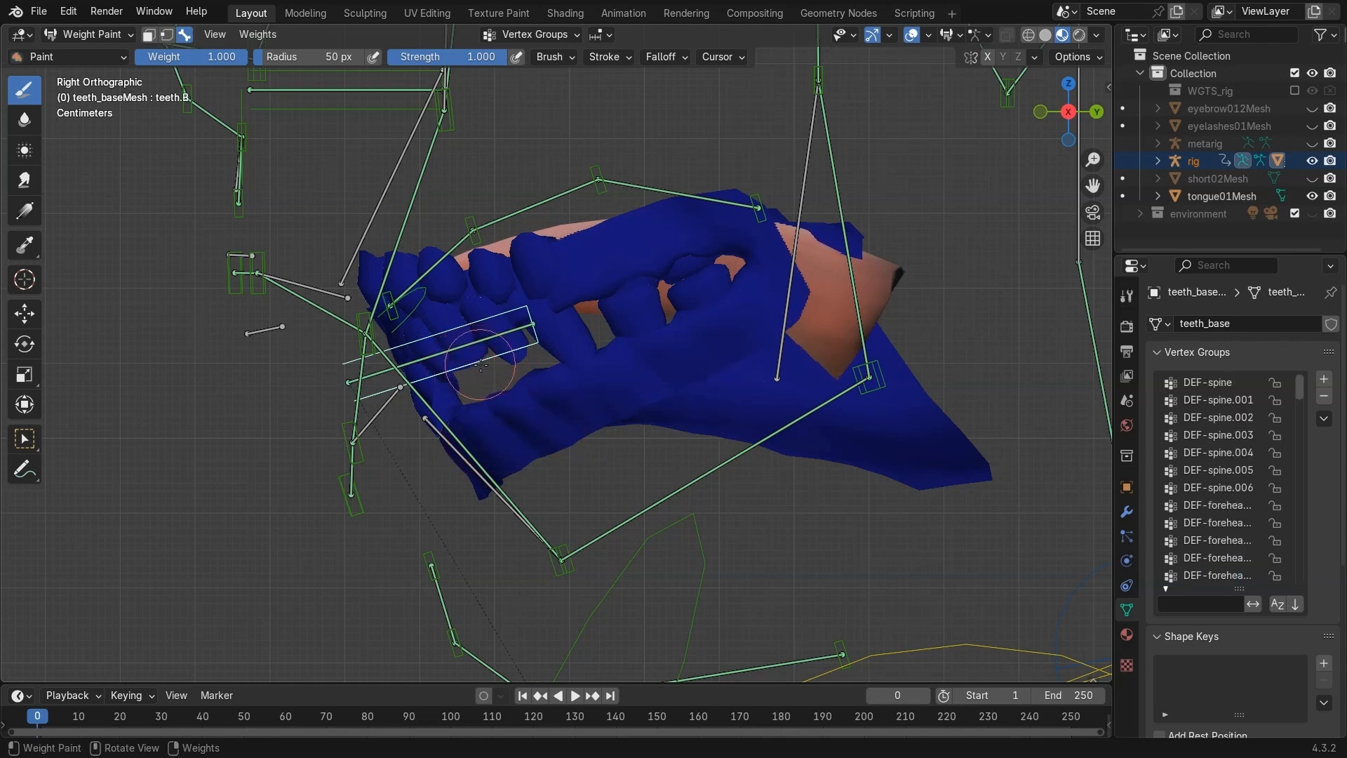
{"action": "left_click", "coordinate": [1199, 575]}
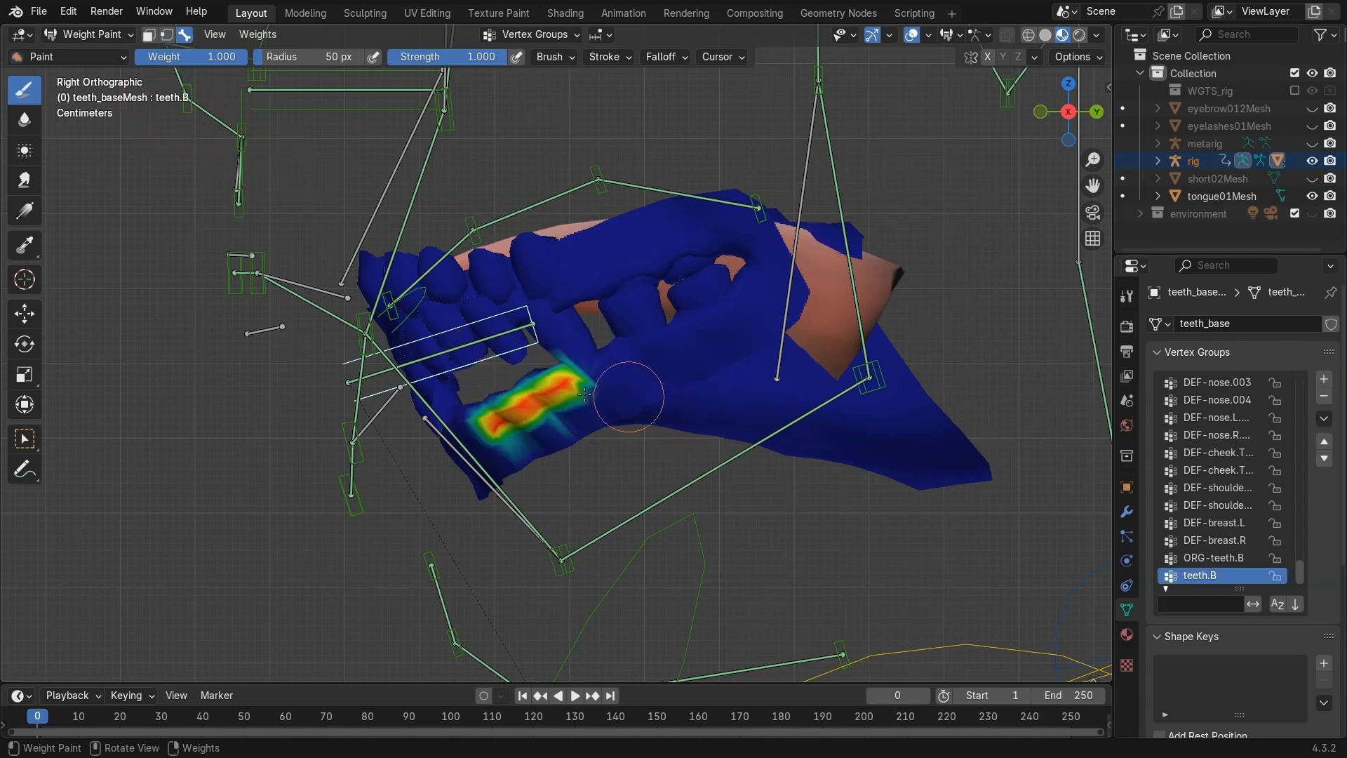
{"action": "left_click", "coordinate": [1213, 558]}
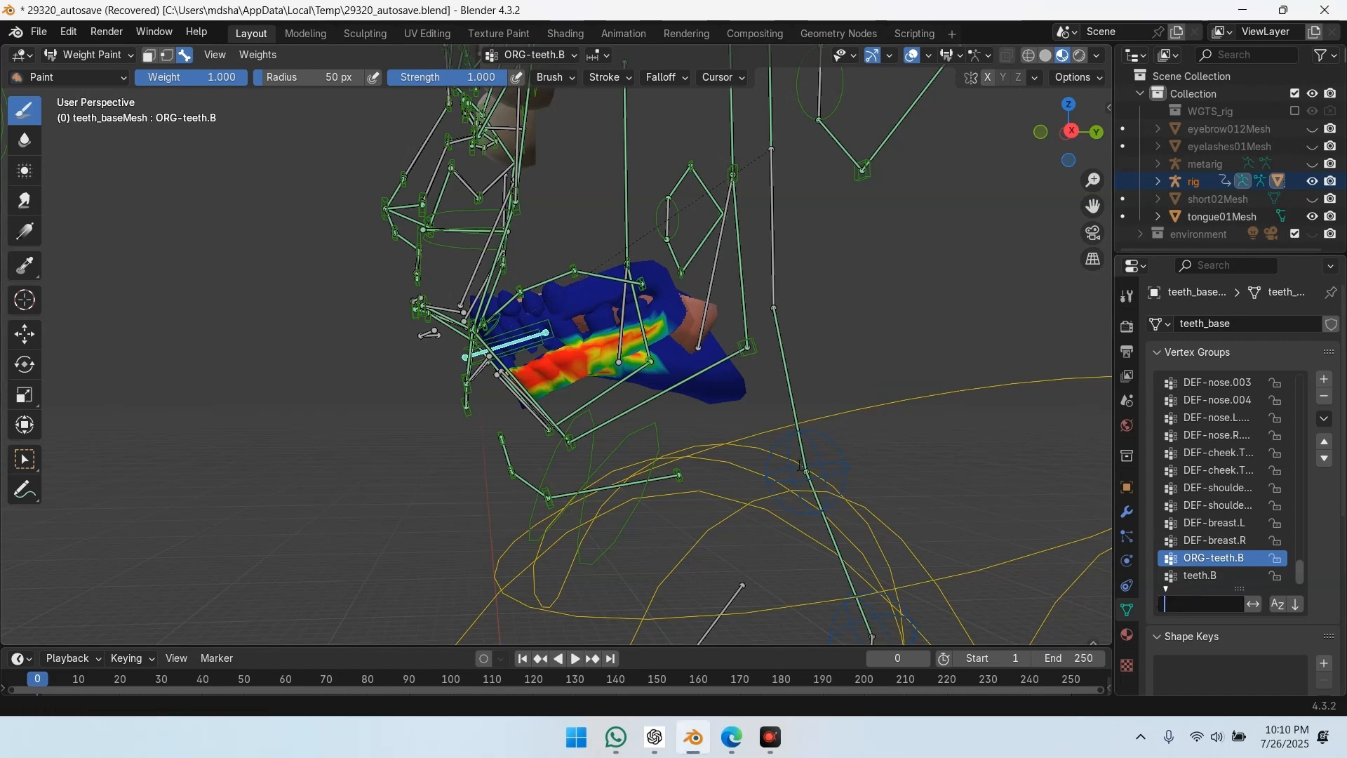
Switch modes via the pie, filter vertex groups by 'teeth', and return to object mode
{"action": "key", "text": "Tab"}
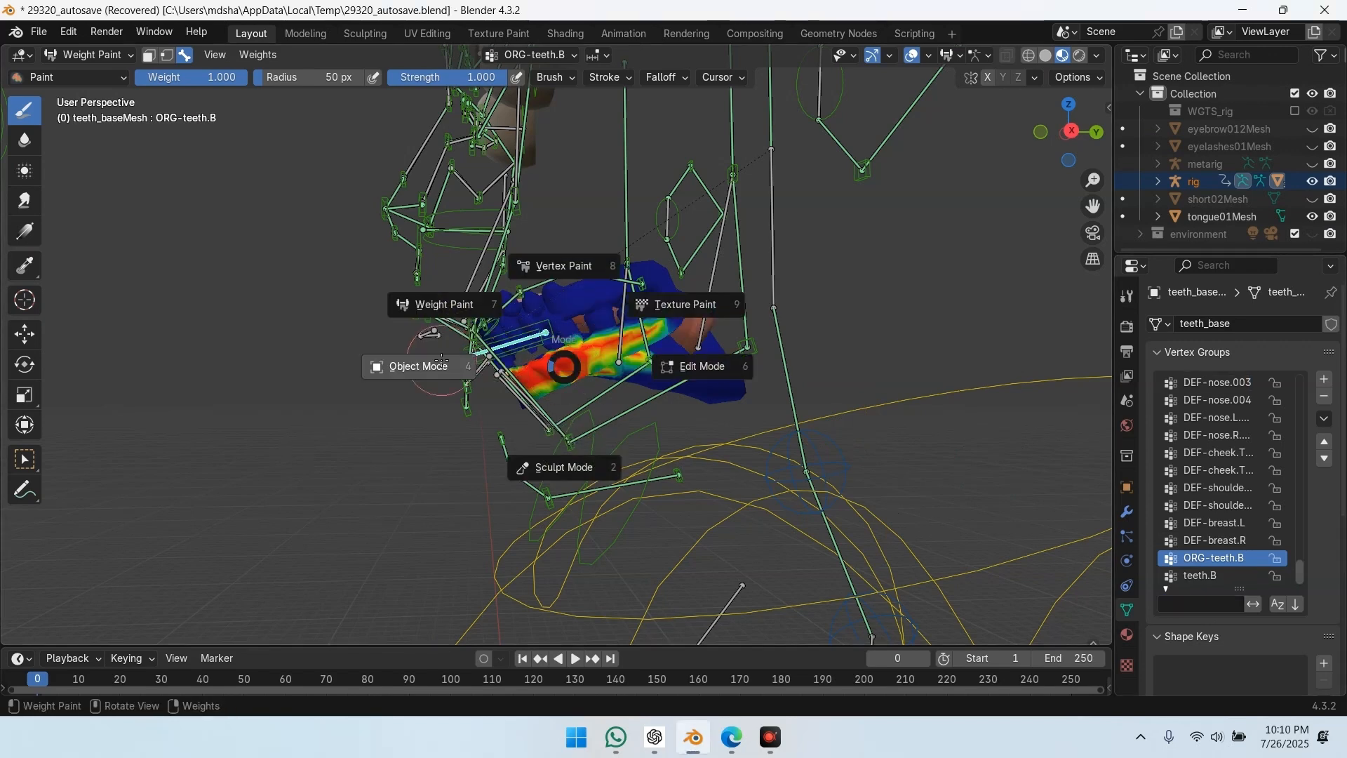
{"action": "left_click", "coordinate": [418, 366]}
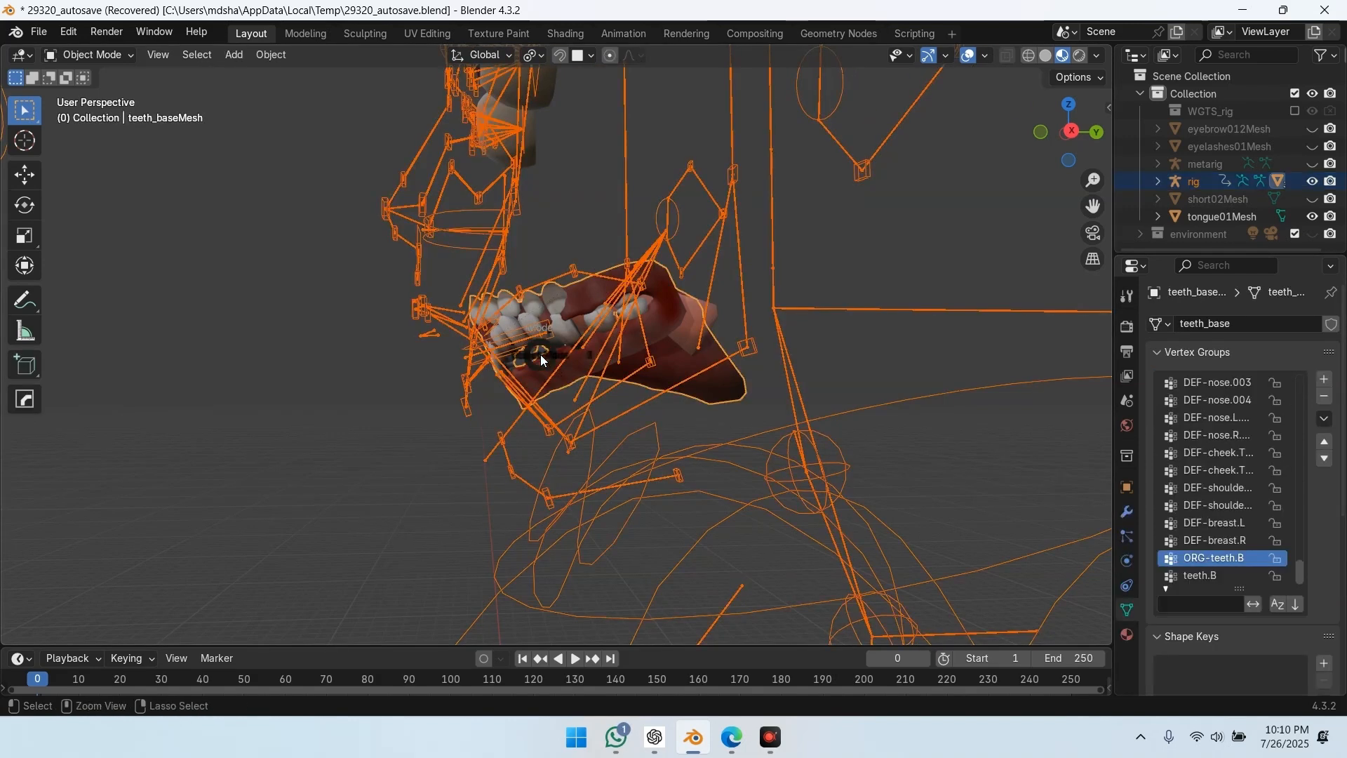
{"action": "left_click", "coordinate": [91, 55]}
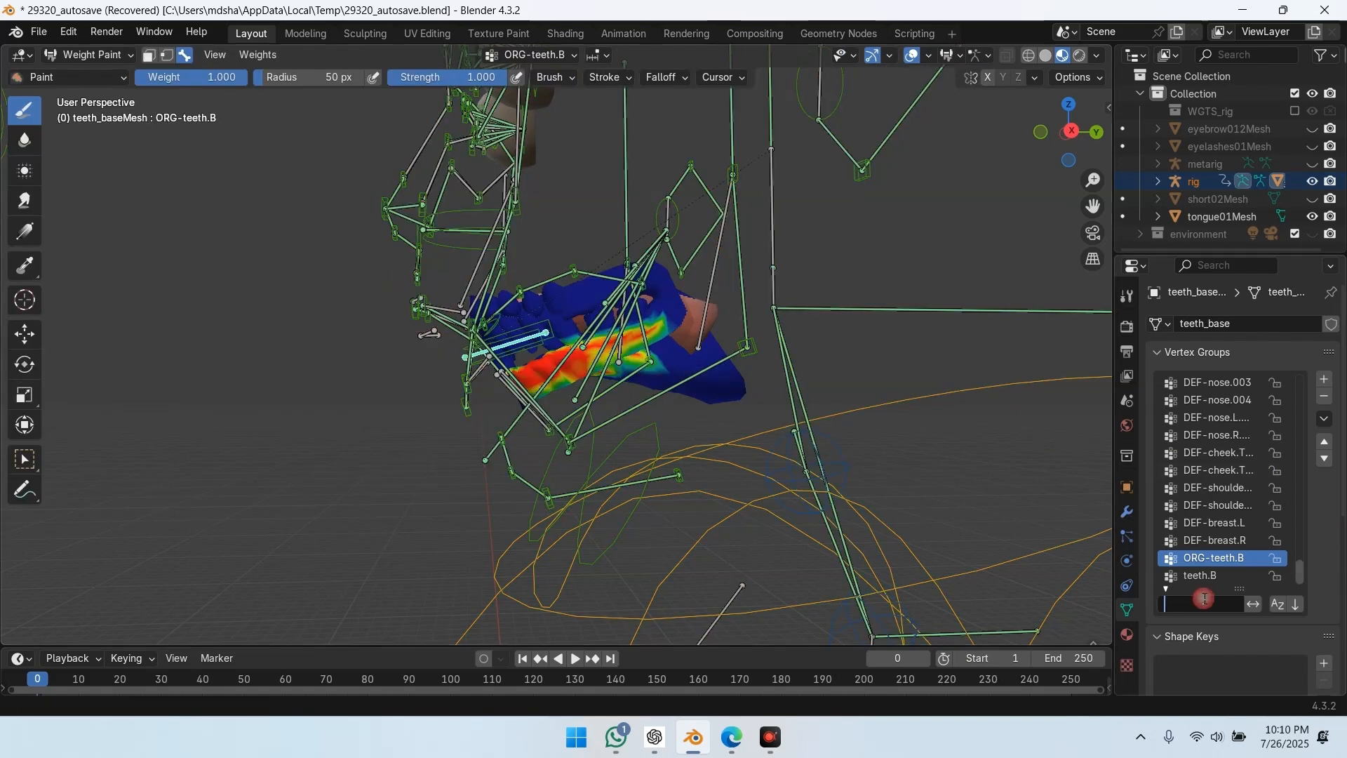
{"action": "type", "text": "teethn"}
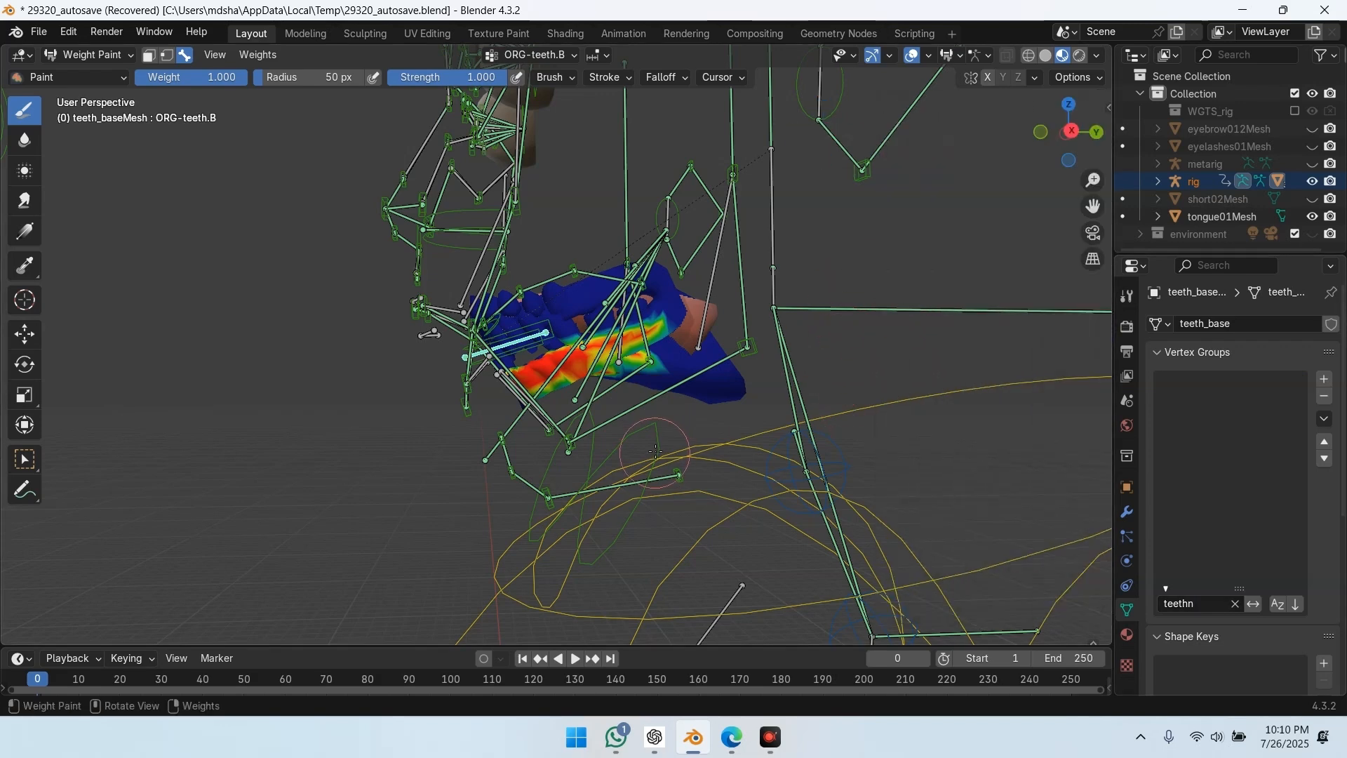
{"action": "key", "text": "KP_1"}
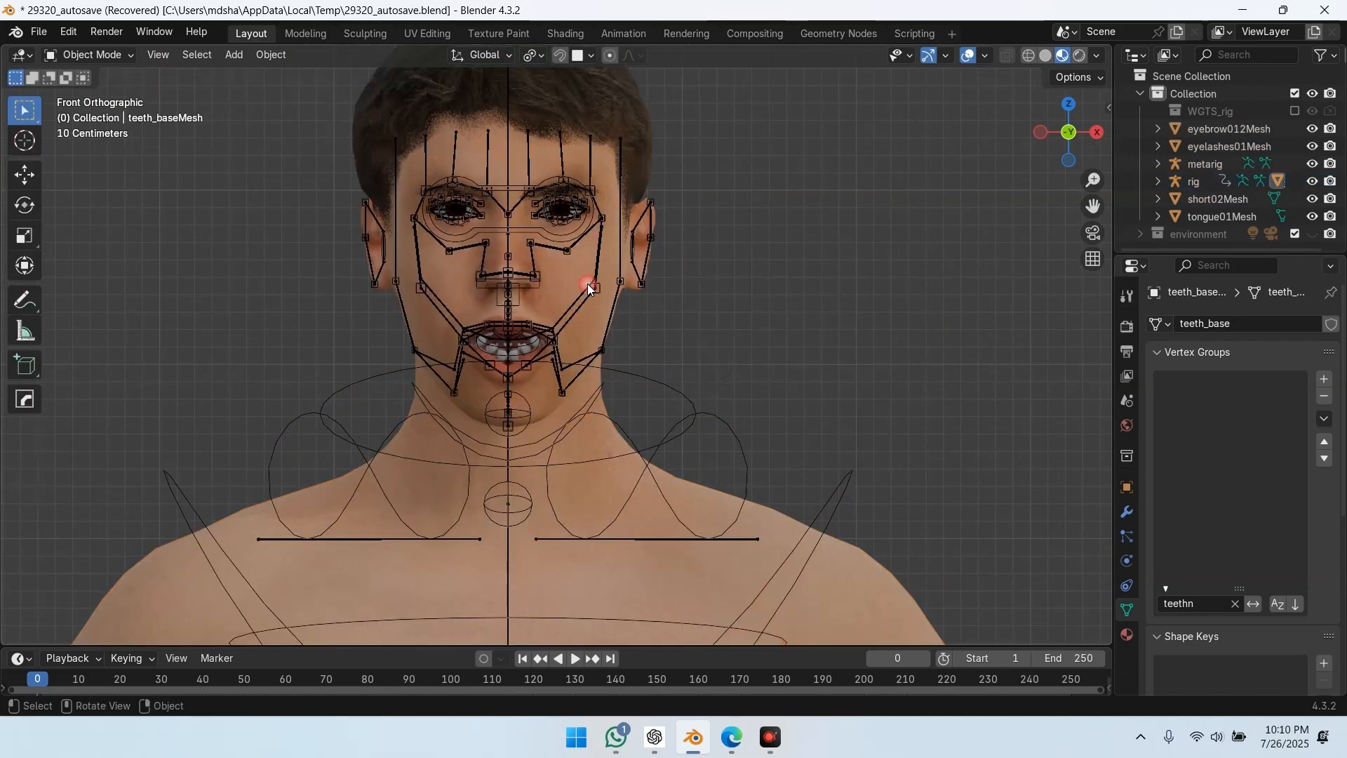
Select the face rig, select all its bones, and open the Pose menu
{"action": "left_click", "coordinate": [1204, 163]}
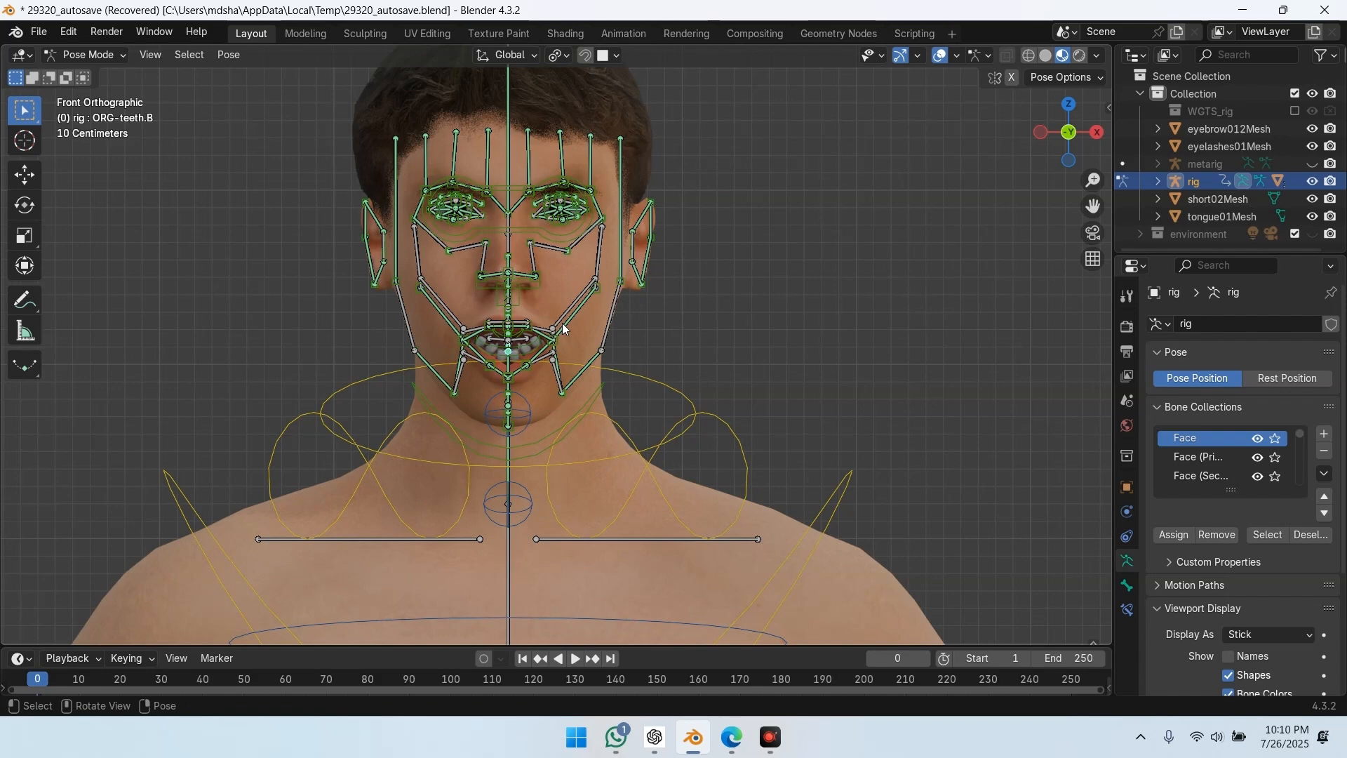
{"action": "key", "text": "a"}
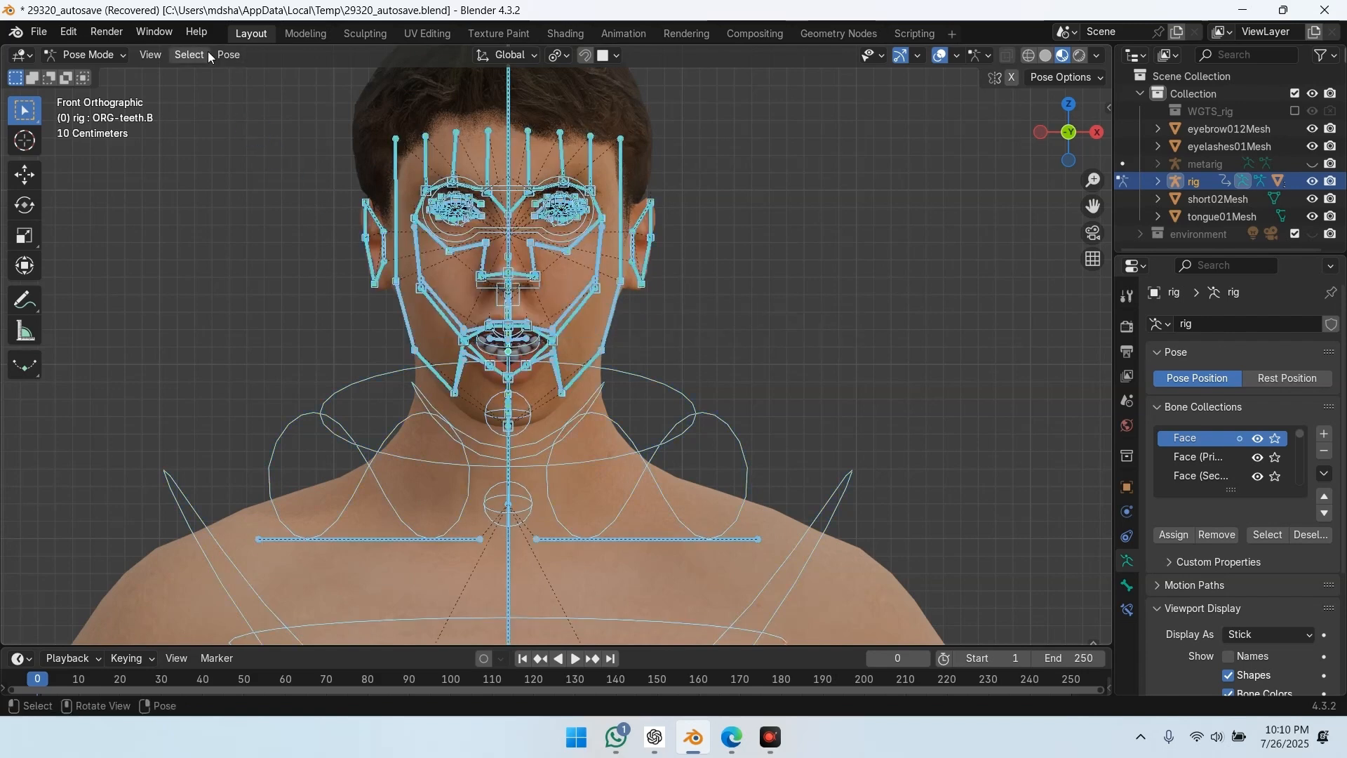
{"action": "left_click", "coordinate": [228, 55]}
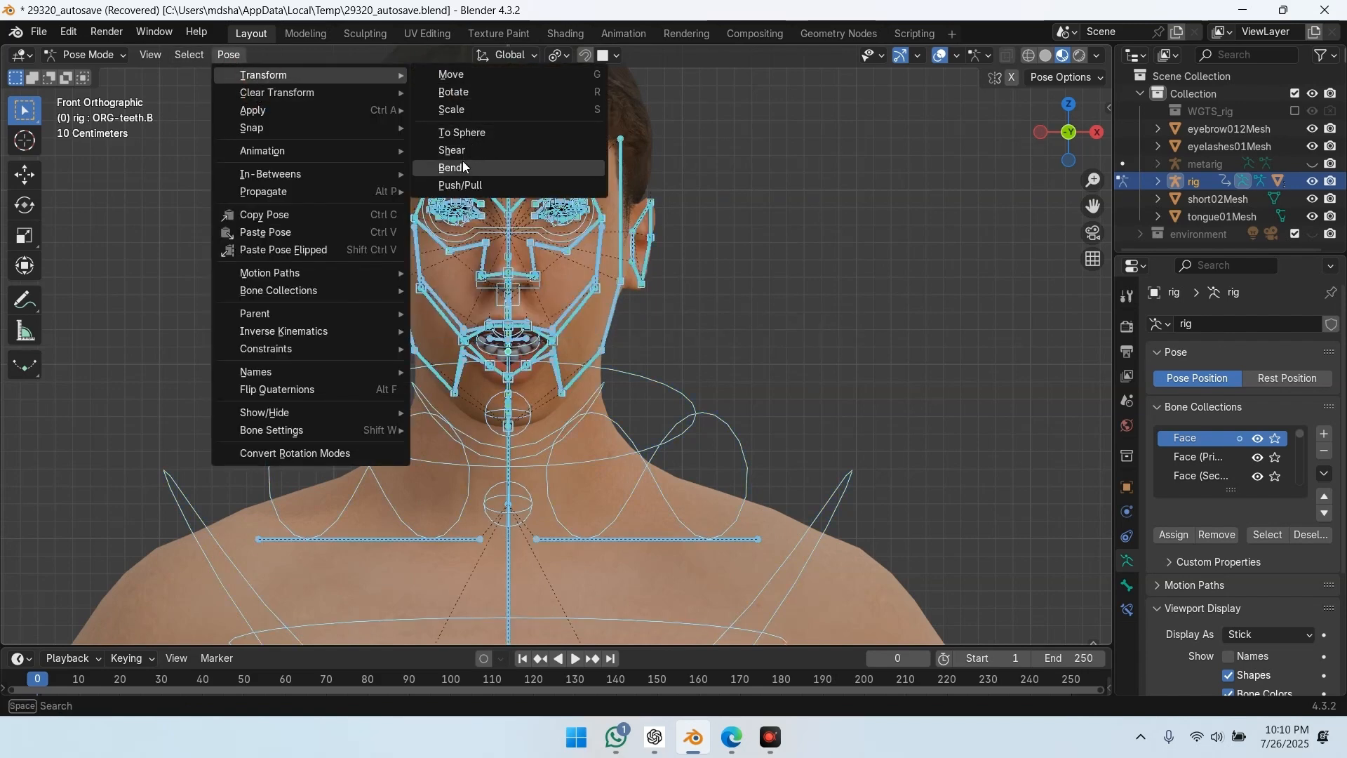
{"action": "mouse_move", "coordinate": [465, 109]}
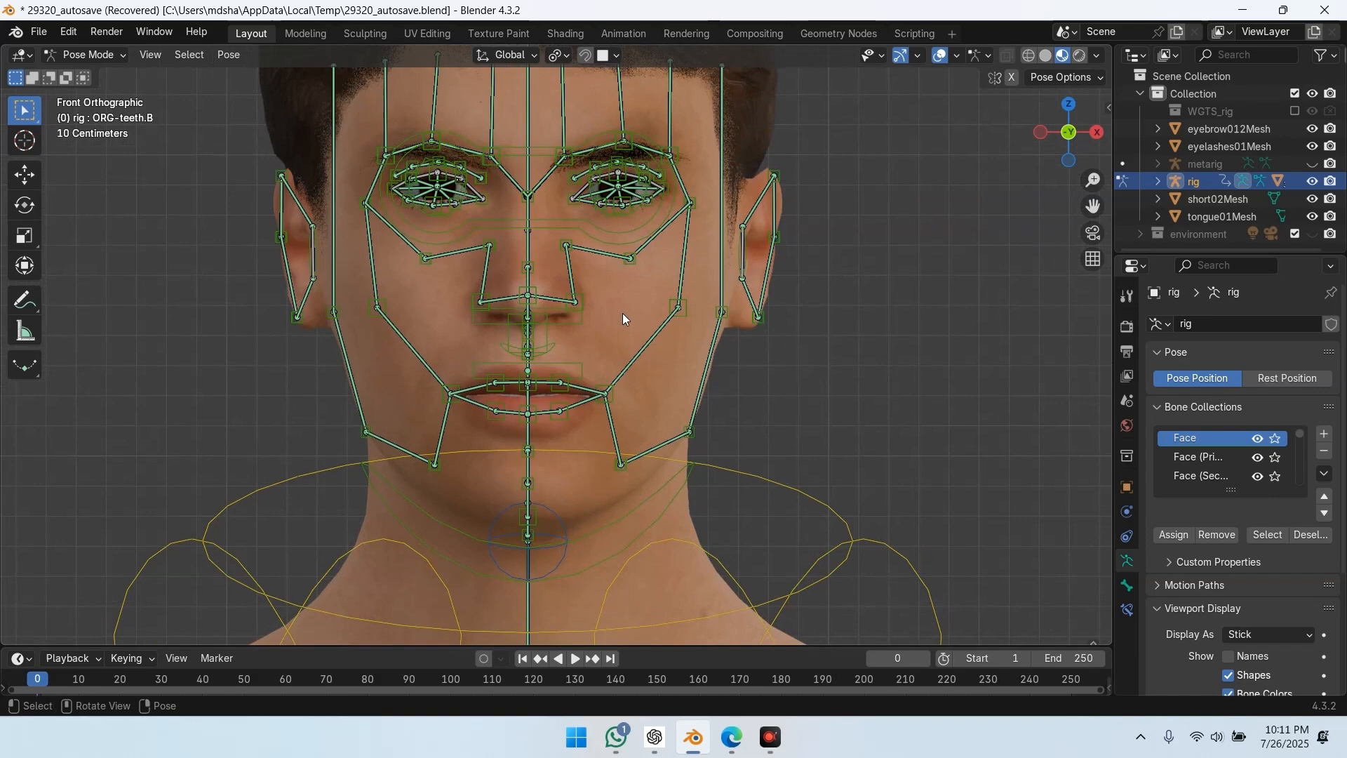
{"action": "mouse_move", "coordinate": [753, 395]}
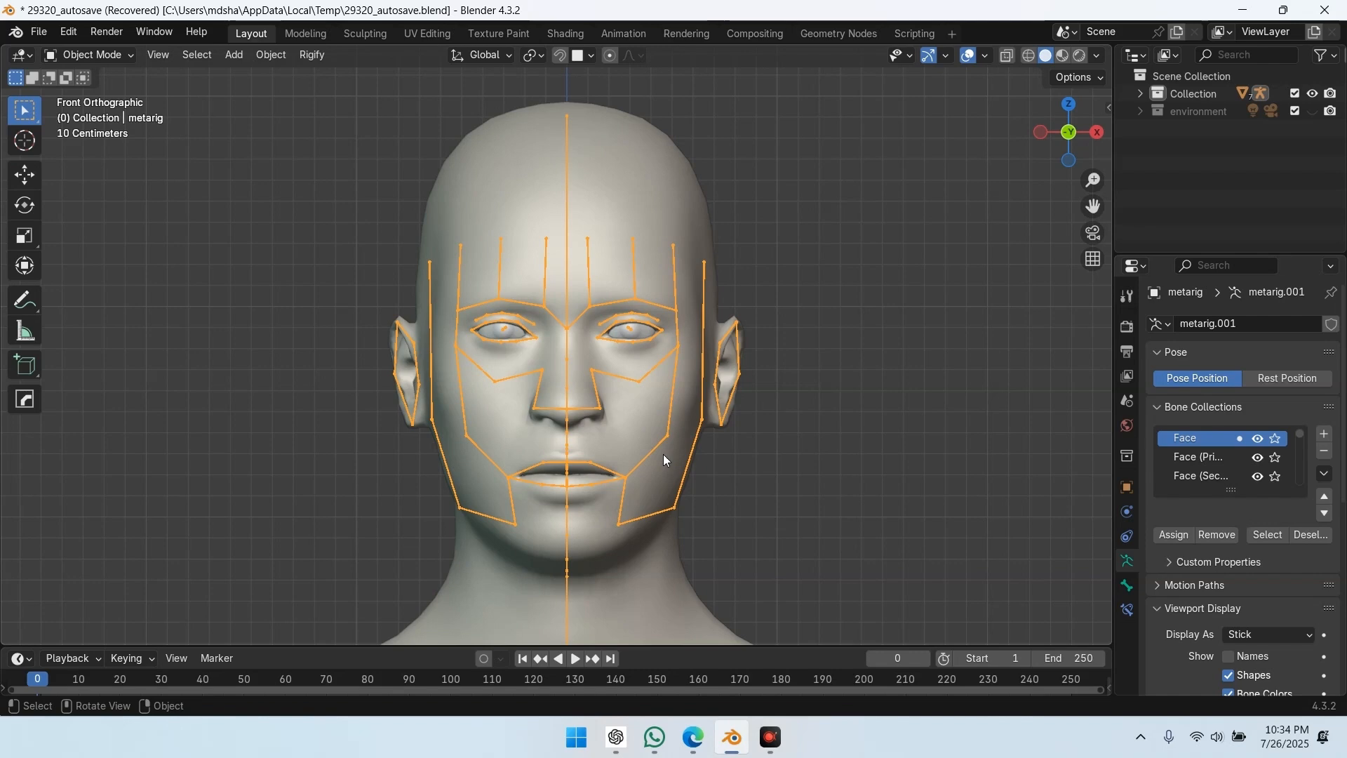
Run Upgrade Face Rig in the Rigify panel, then Generate Rig from front view
{"action": "scroll", "scroll_direction": "down", "scroll_amount": 3}
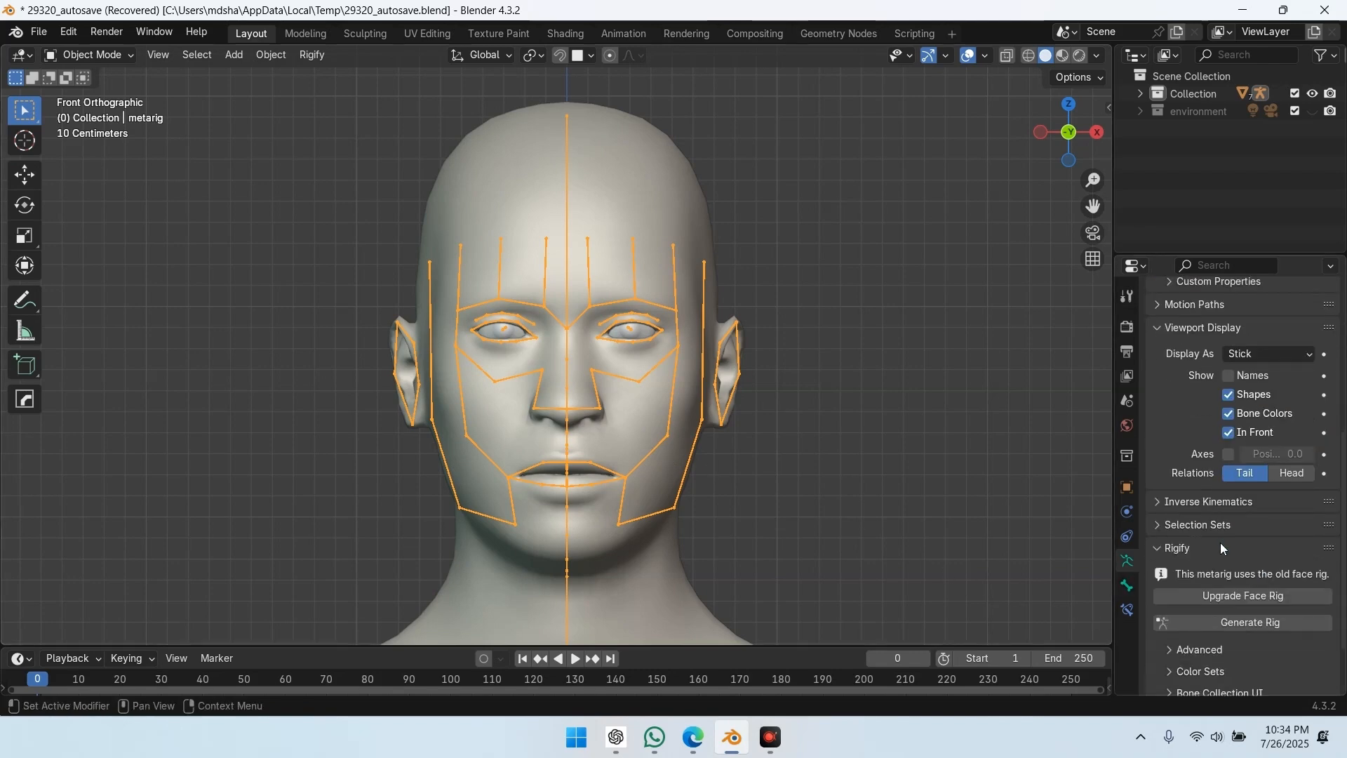
{"action": "scroll", "scroll_direction": "down", "scroll_amount": 3}
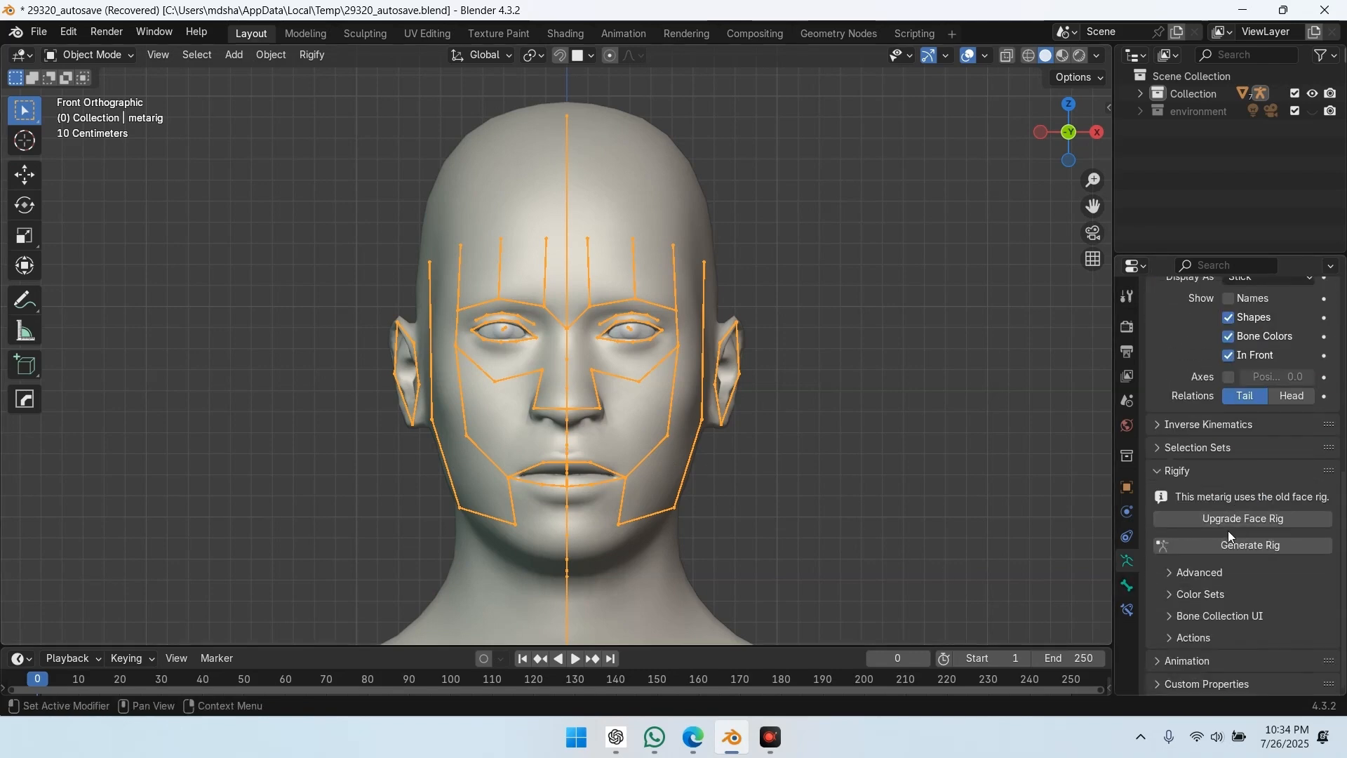
{"action": "left_click", "coordinate": [1242, 519]}
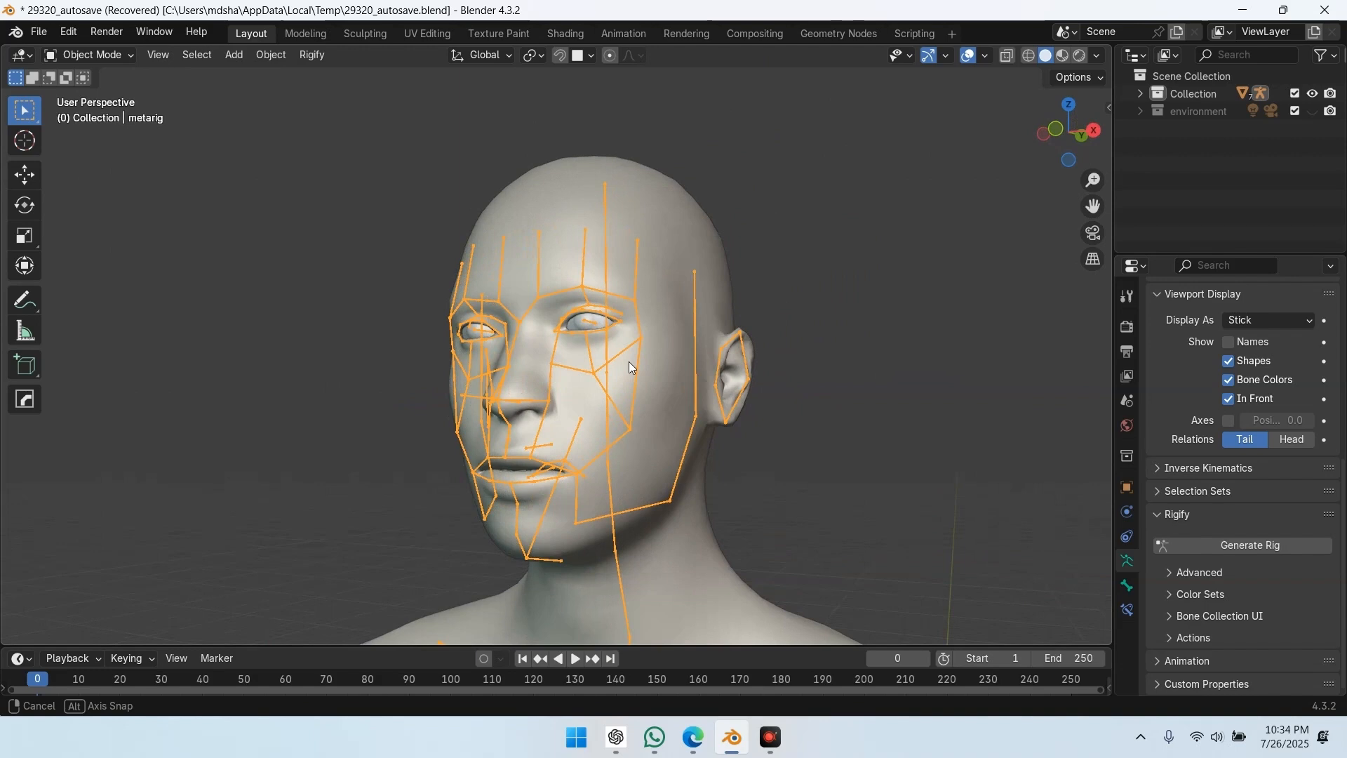
{"action": "key", "text": "KP_1"}
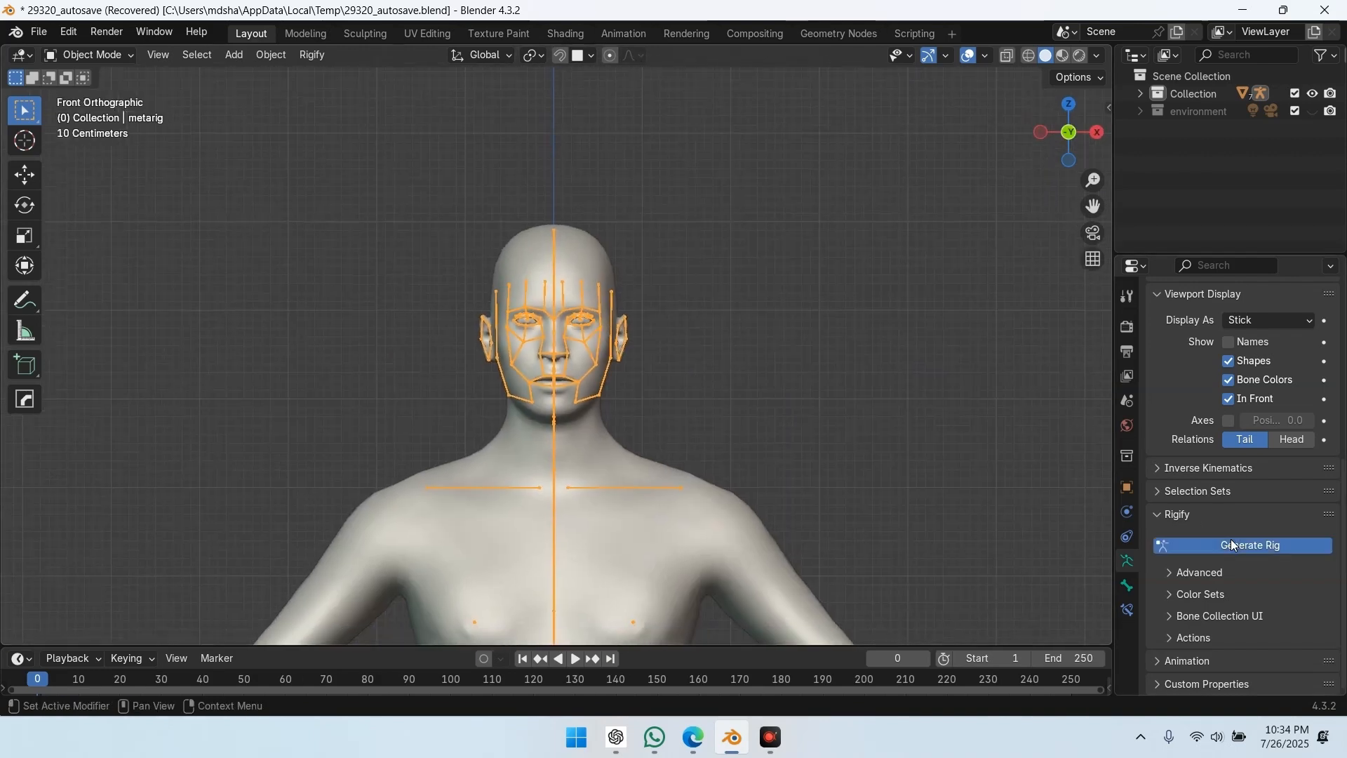
{"action": "left_click", "coordinate": [1242, 545]}
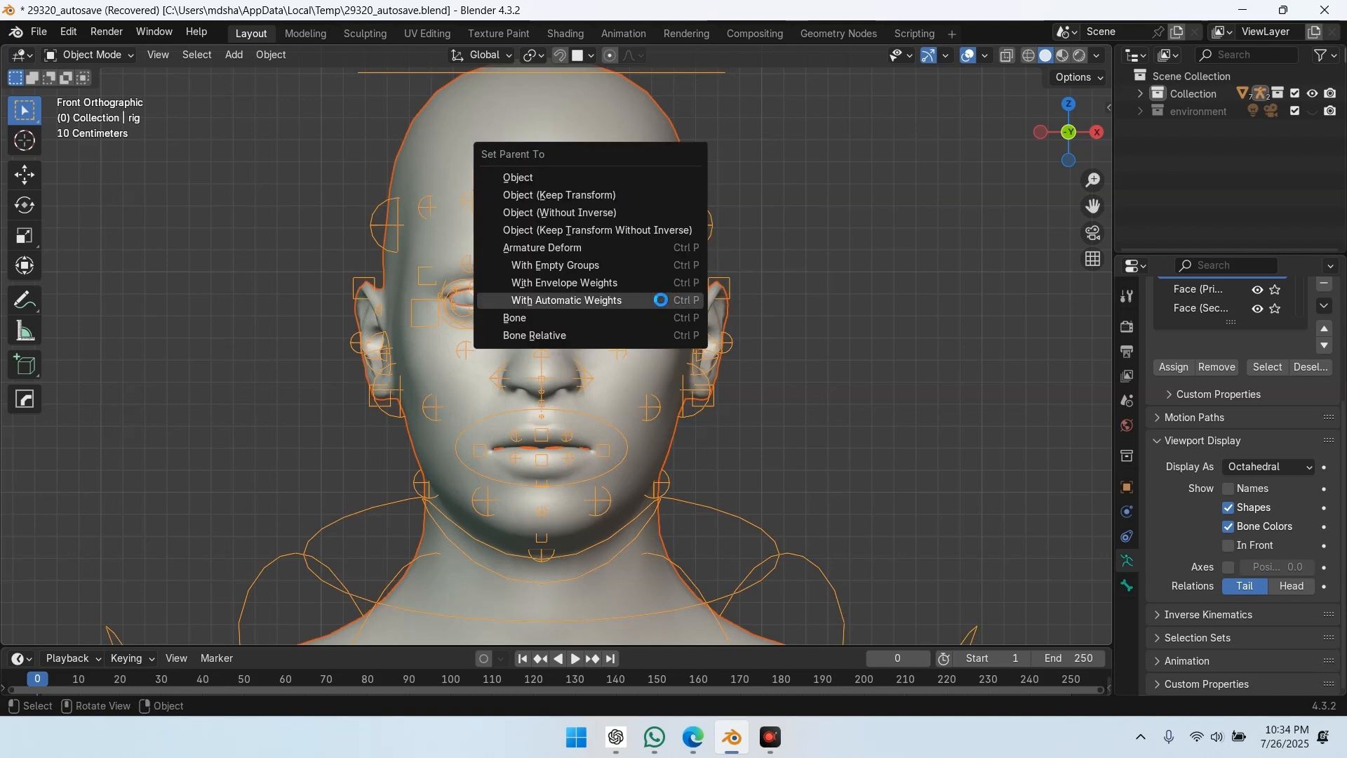
Parent the head mesh to the new rig with Armature Deform With Automatic Weights
{"action": "left_click", "coordinate": [566, 299]}
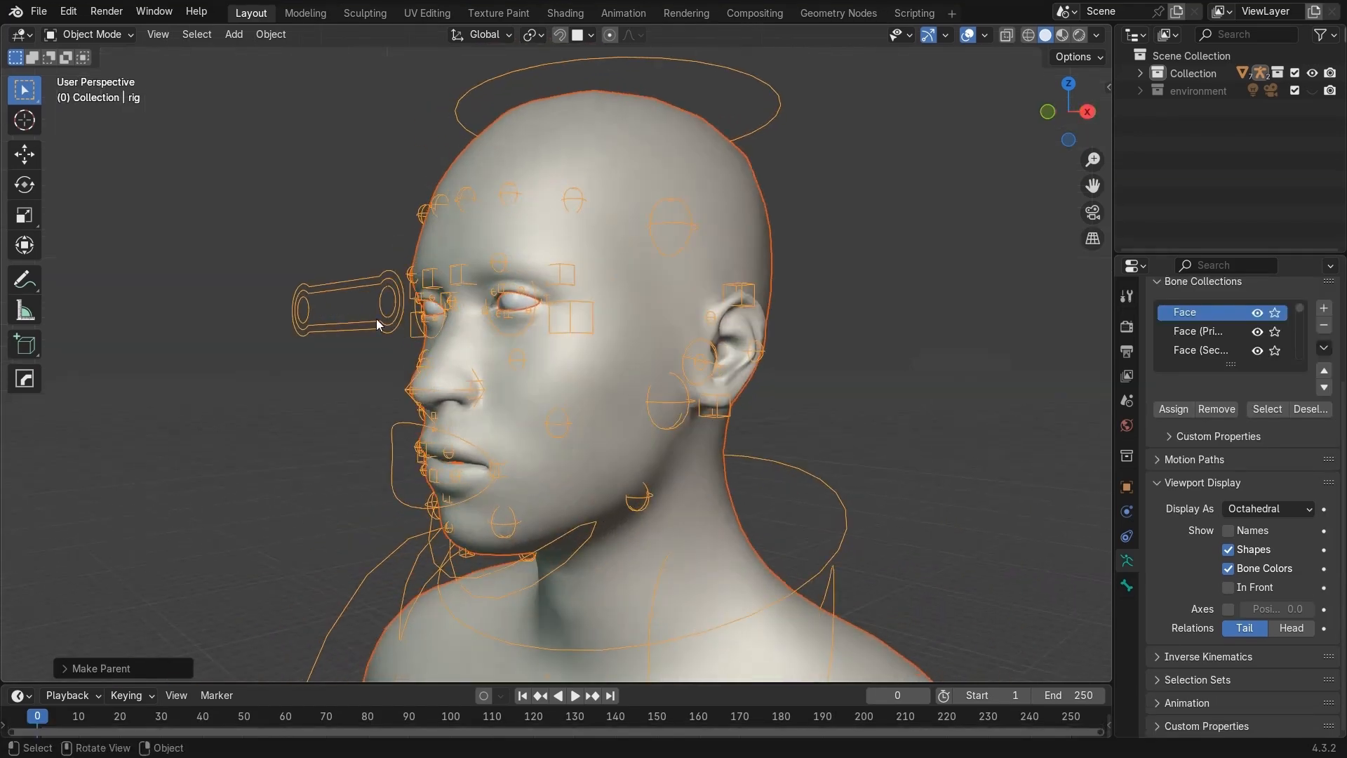
{"action": "left_click", "coordinate": [84, 35]}
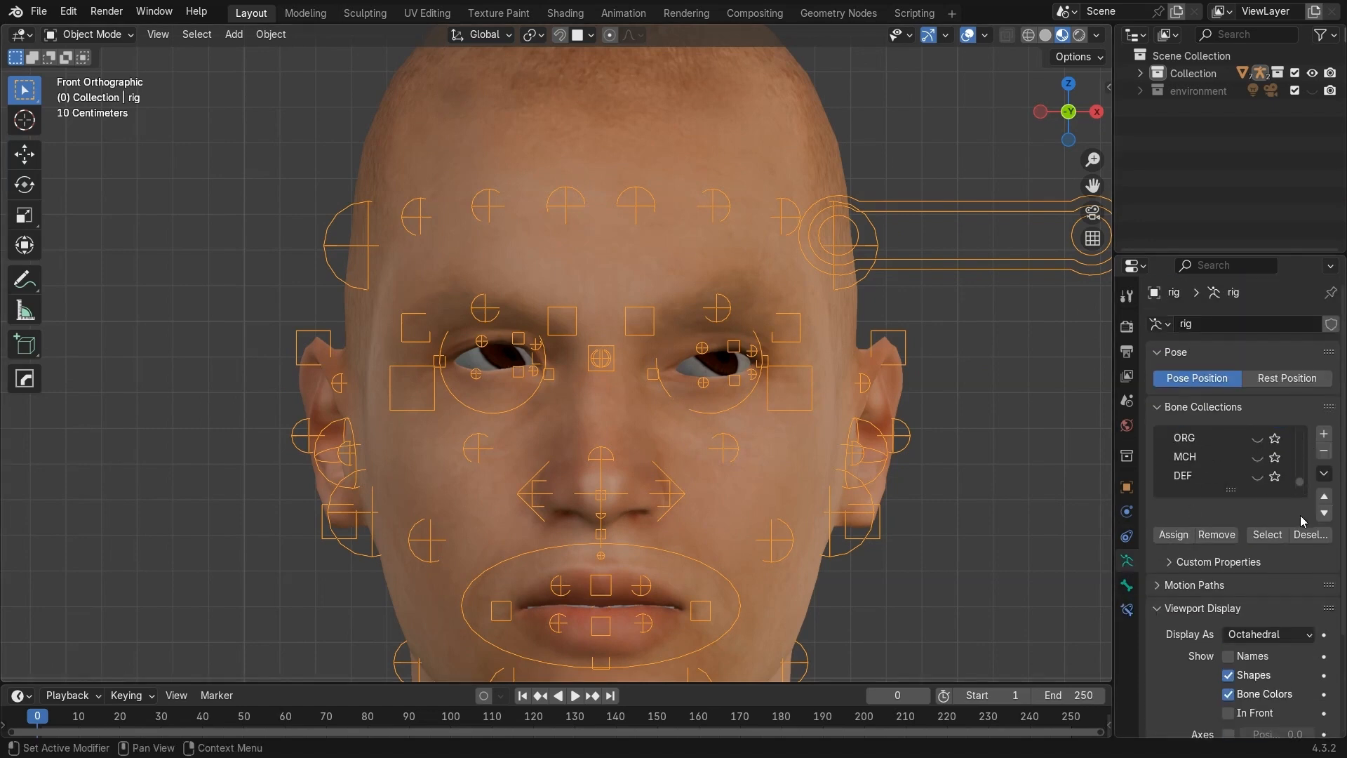
Show the DEF bone collection and change the bones' Display As style
{"action": "left_click", "coordinate": [1257, 475]}
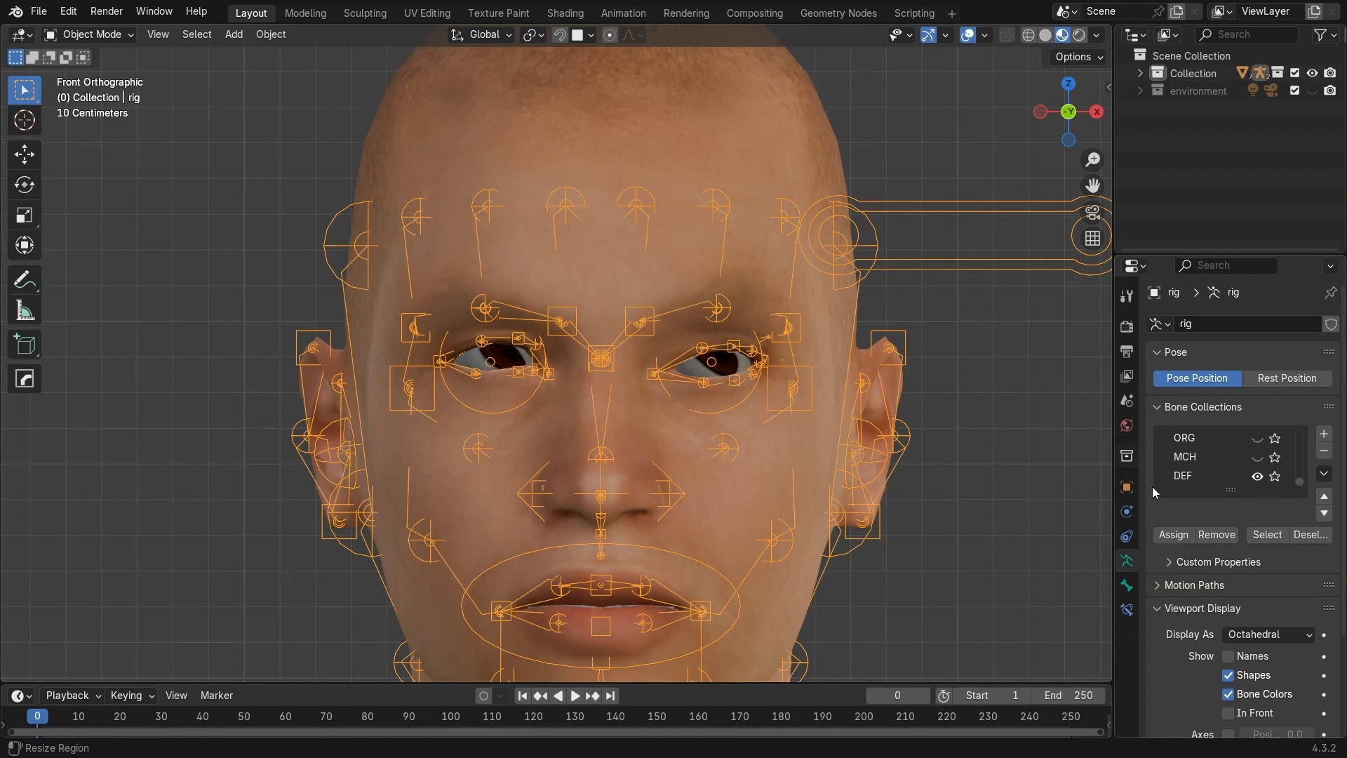
{"action": "left_click", "coordinate": [1268, 634]}
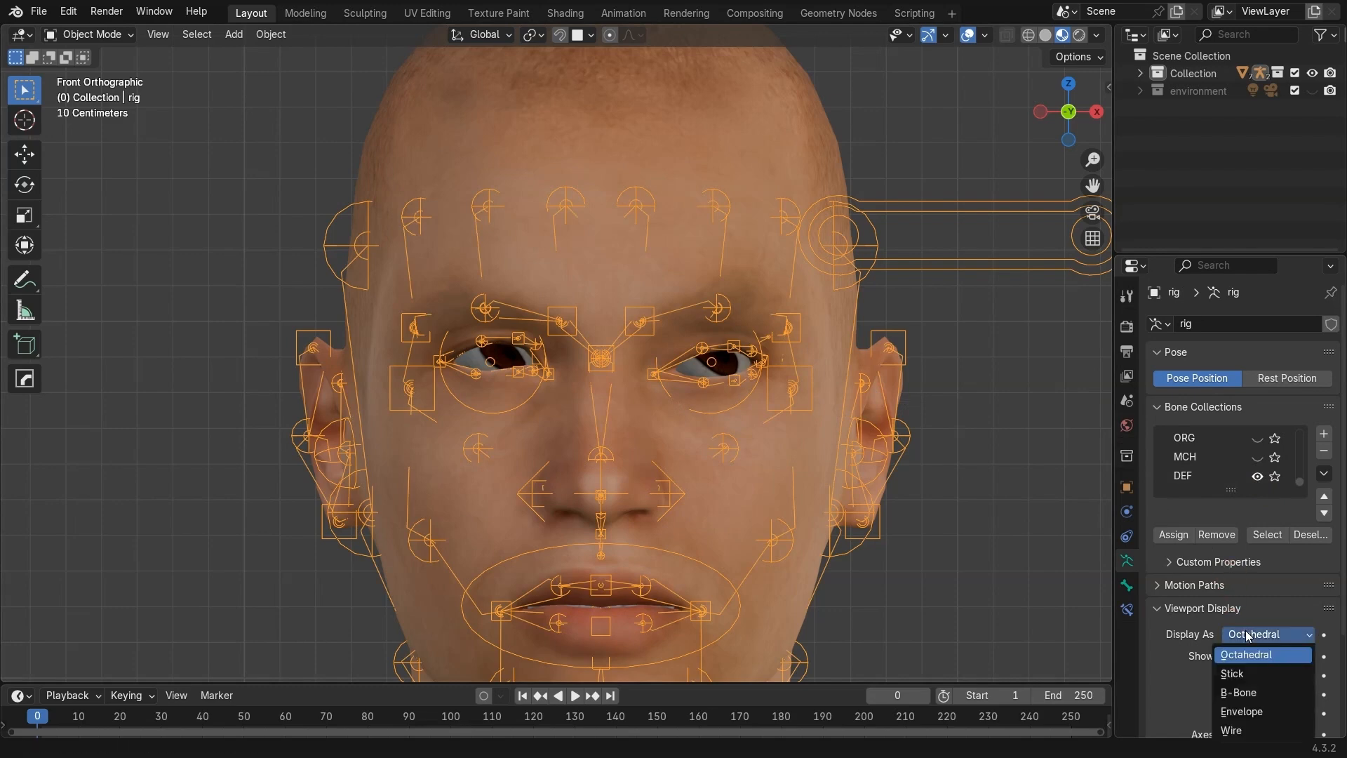
{"action": "left_click", "coordinate": [1231, 673]}
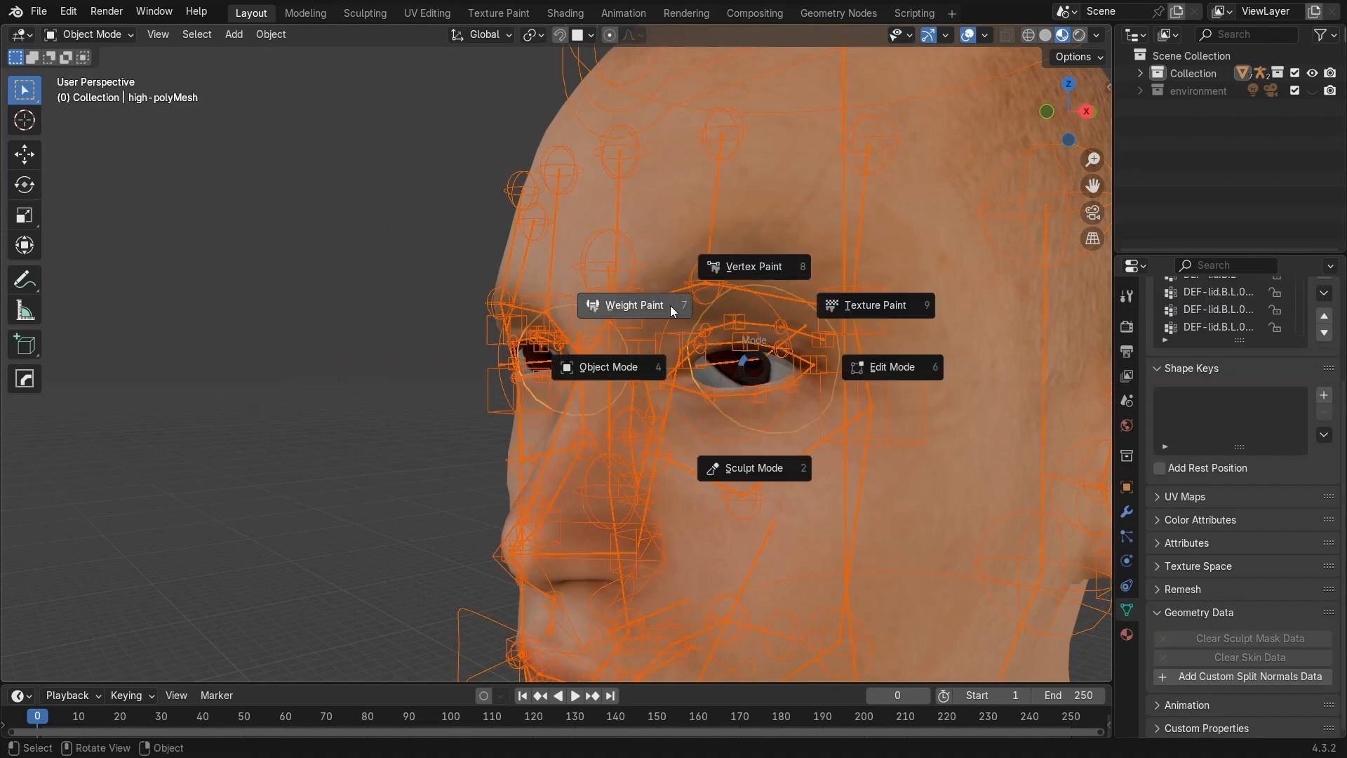
Assign all left eyeball vertices to DEF-eye.L at weight 1.0, then select the rig
{"action": "left_click", "coordinate": [634, 305]}
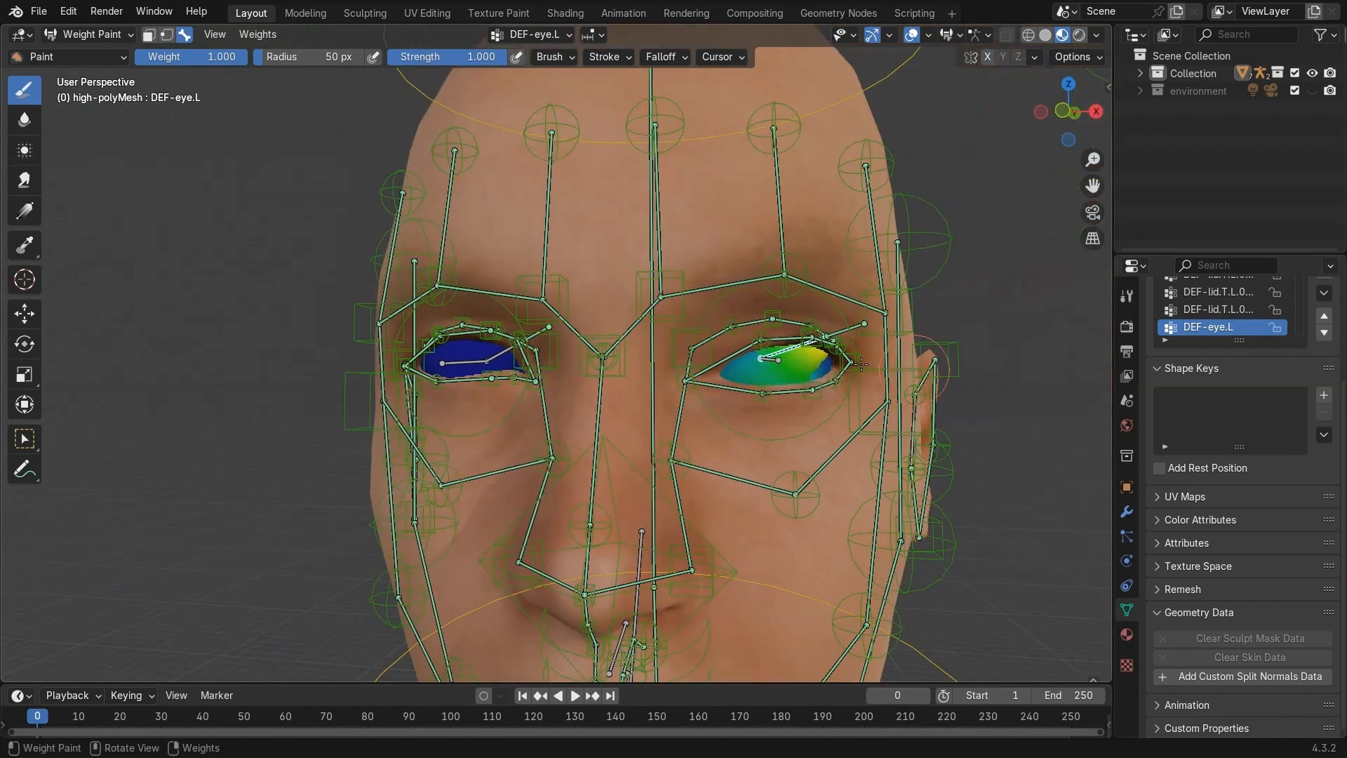
{"action": "left_click", "coordinate": [84, 35]}
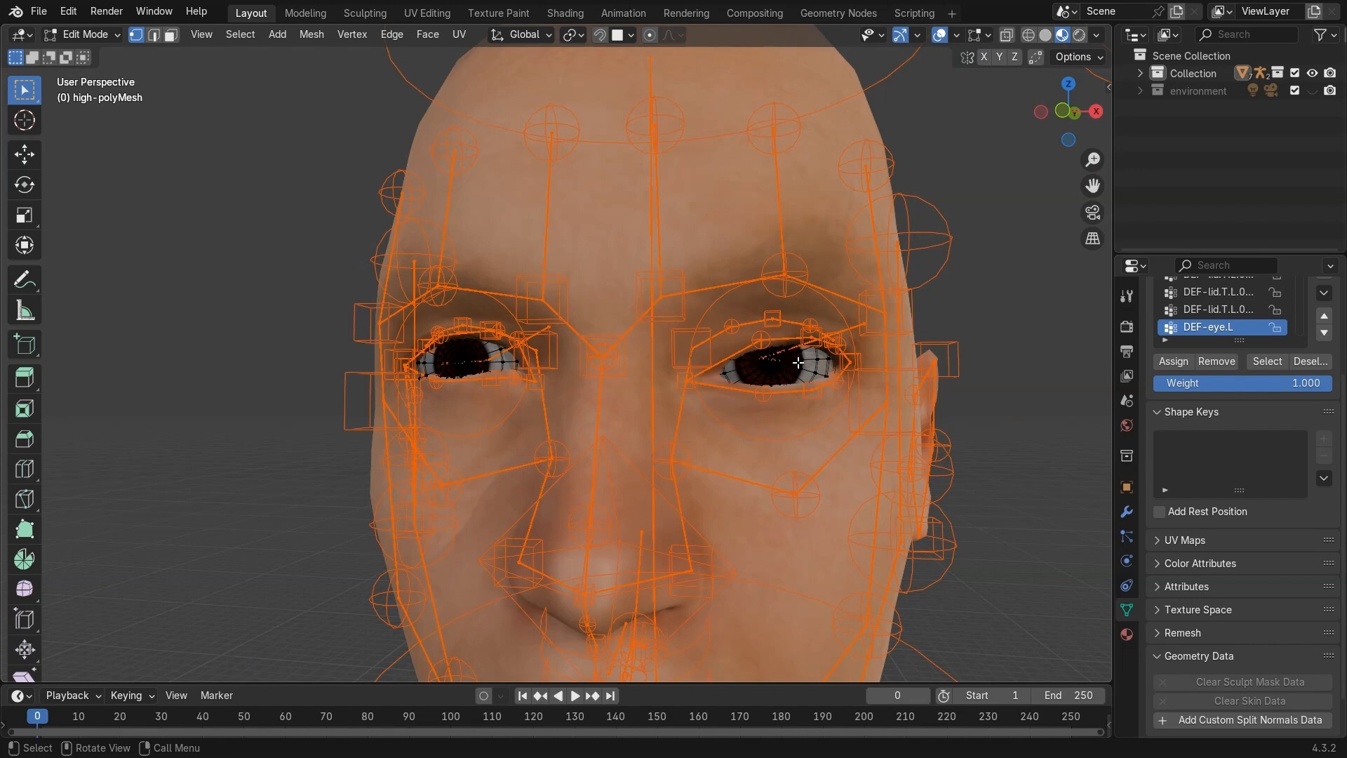
{"action": "left_click", "coordinate": [776, 370]}
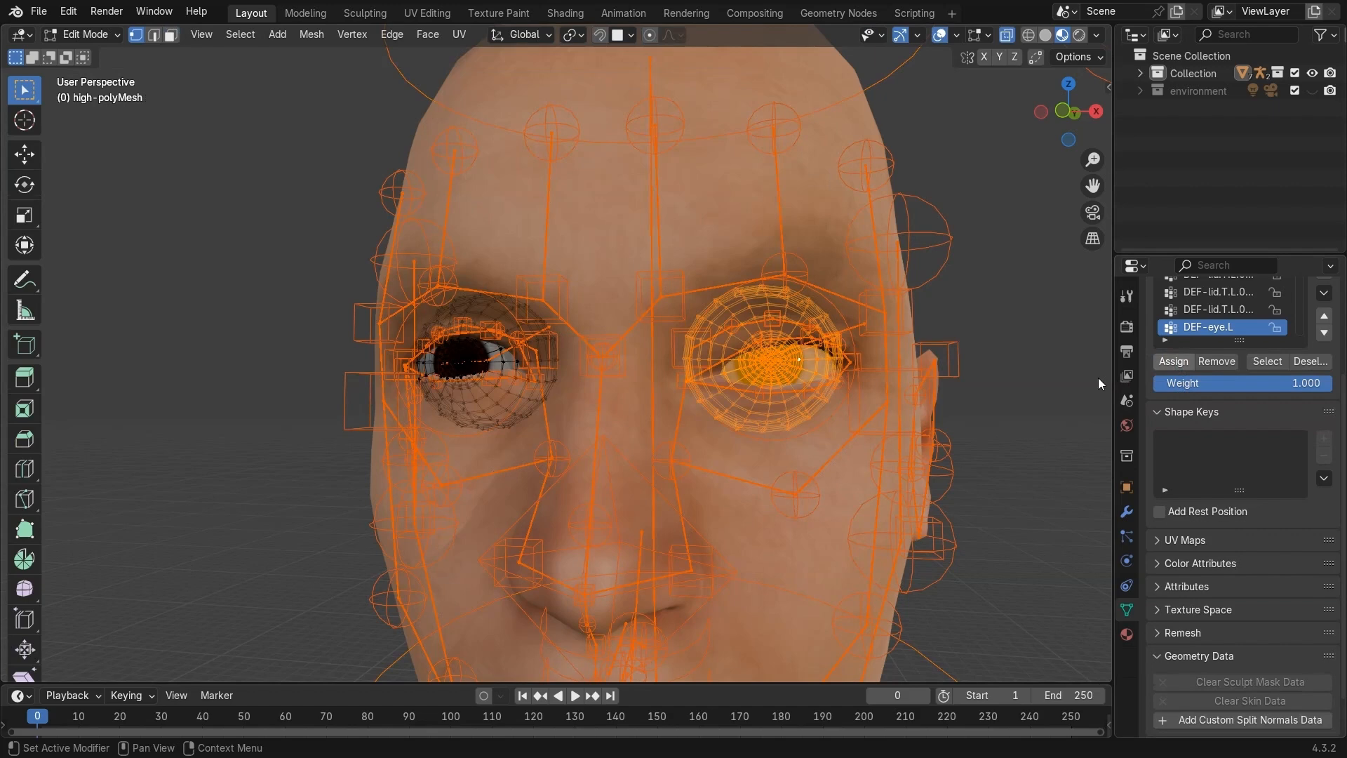
{"action": "left_click", "coordinate": [87, 35]}
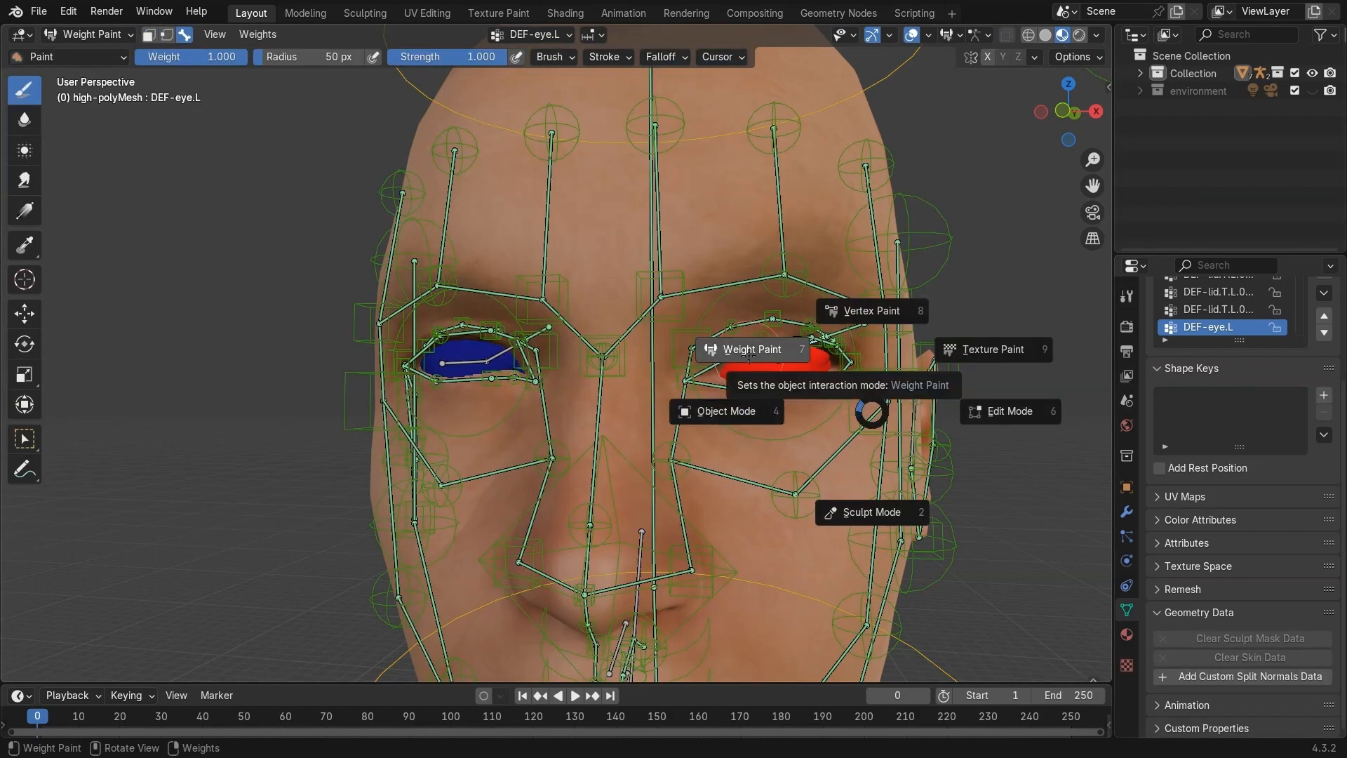
{"action": "left_click", "coordinate": [724, 411]}
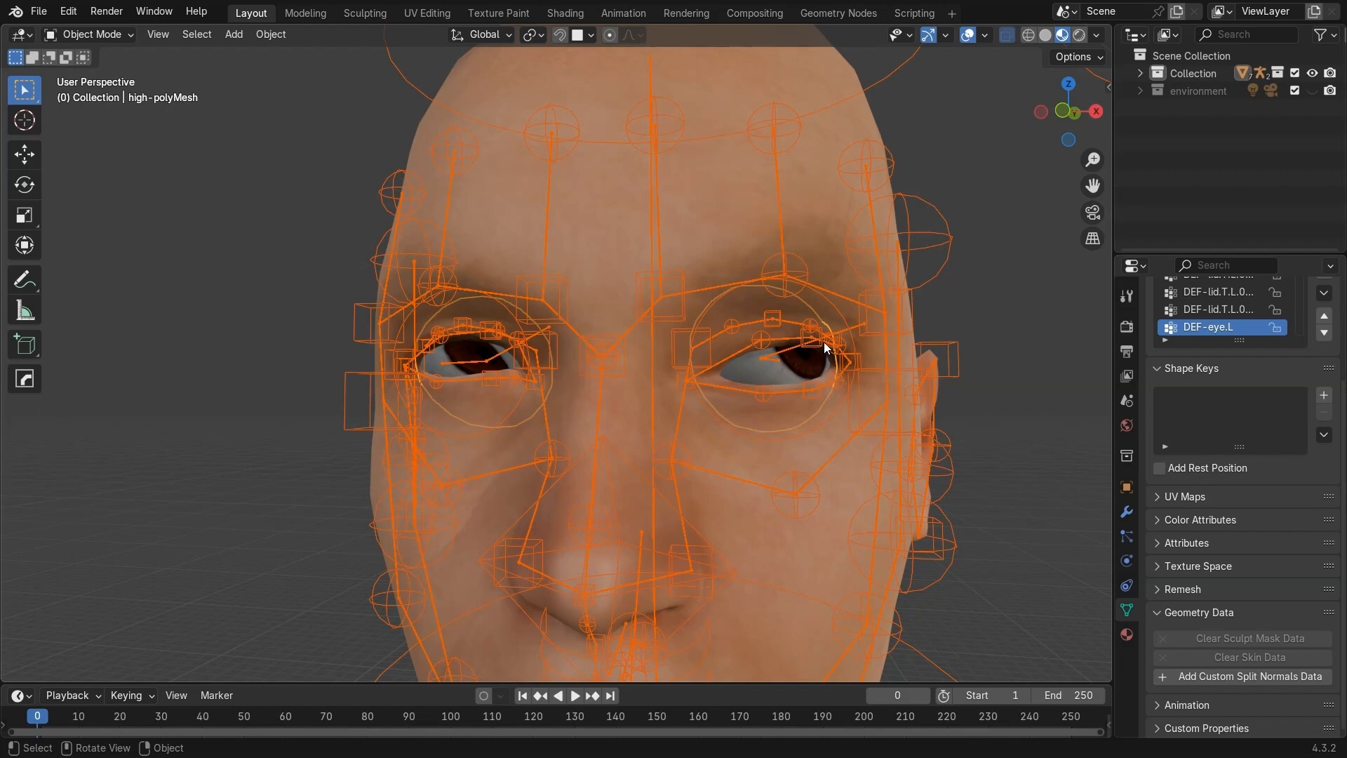
{"action": "left_click", "coordinate": [90, 34]}
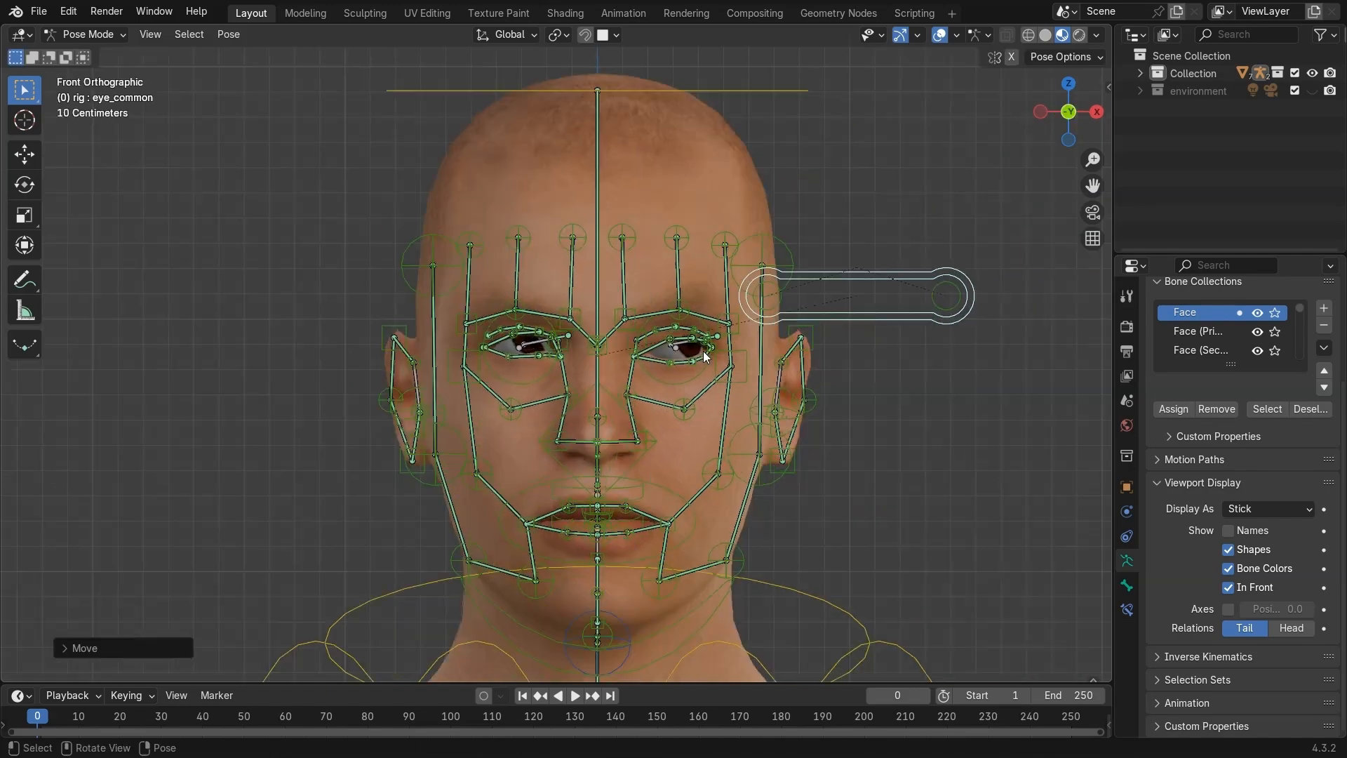
Move eye_common to test the eyes, then clear the pose back to rest
{"action": "left_click", "coordinate": [84, 35]}
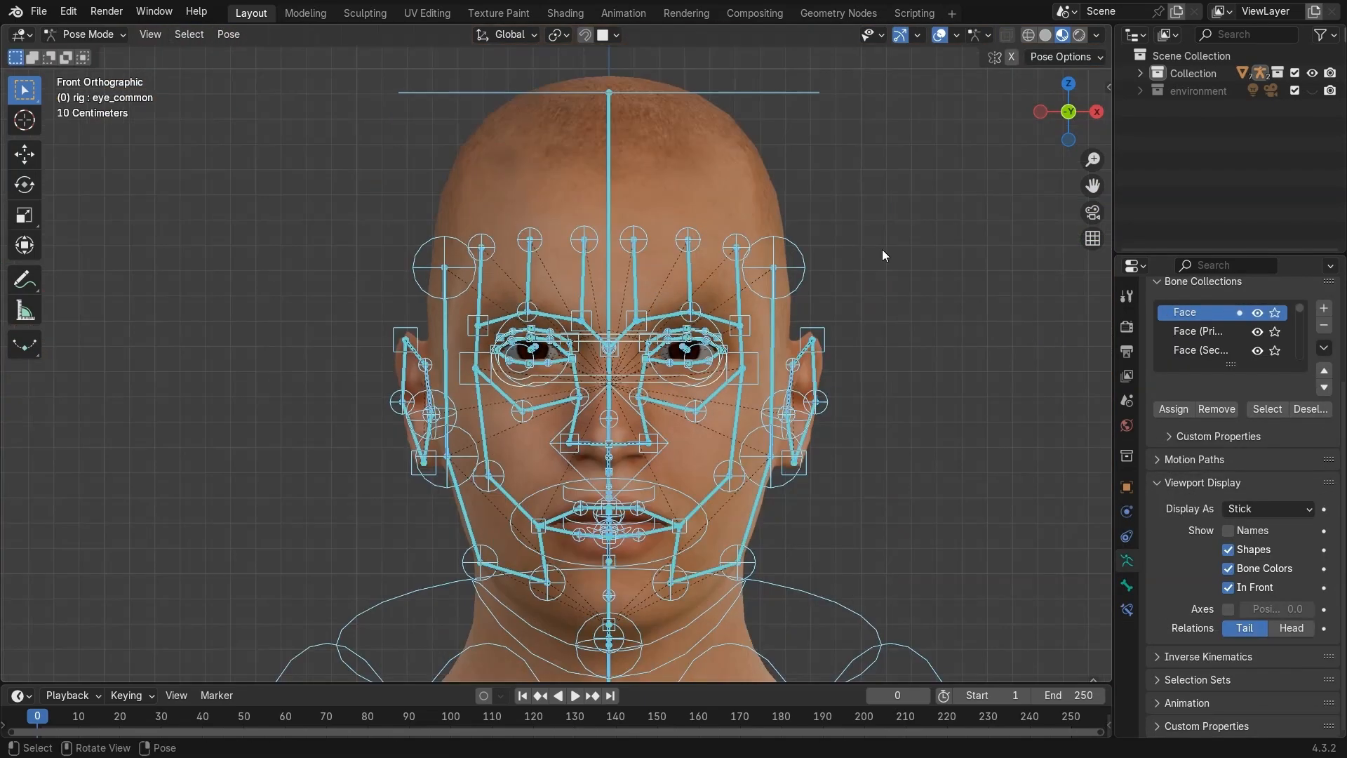
{"action": "key", "text": "KP_3"}
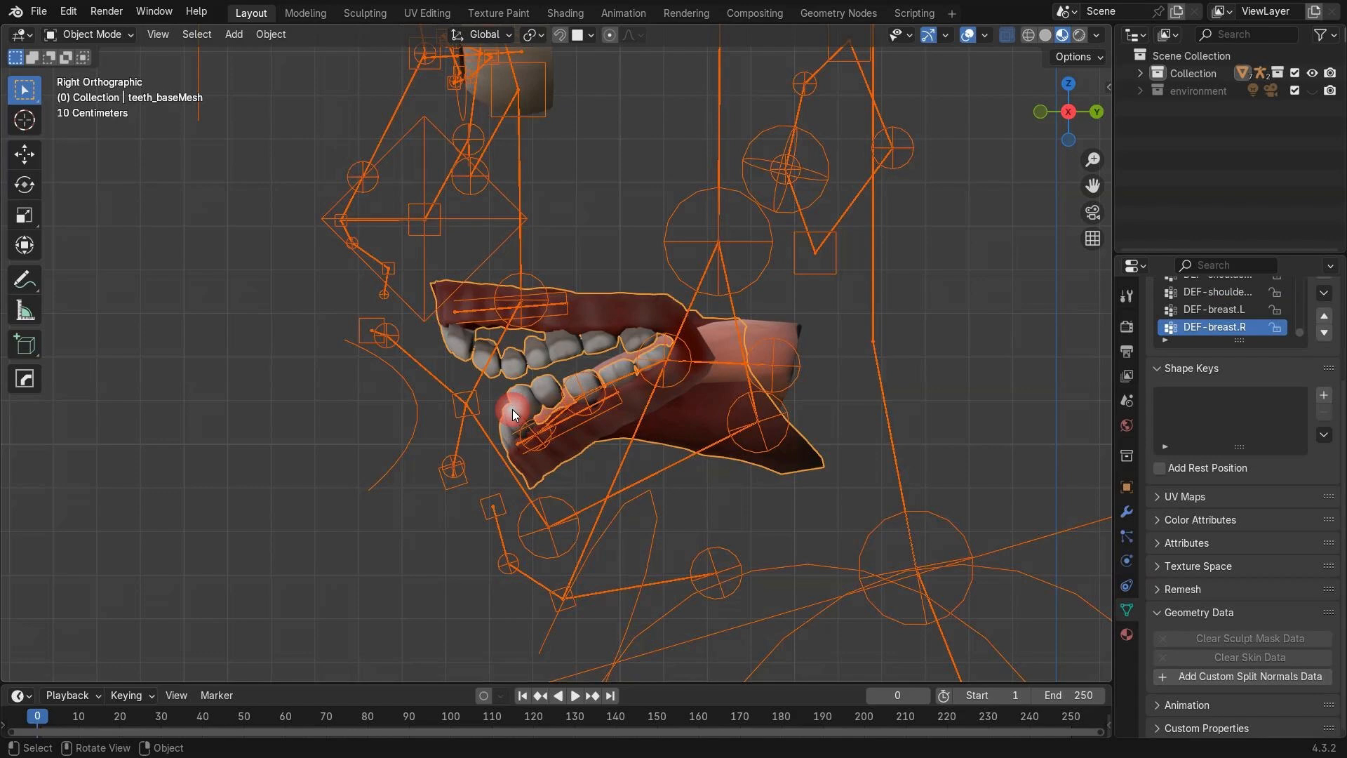
Inspect teeth_baseMesh's DEF-teeth.T and DEF-teeth.B weights on the upper and lower teeth
{"action": "left_click", "coordinate": [91, 34]}
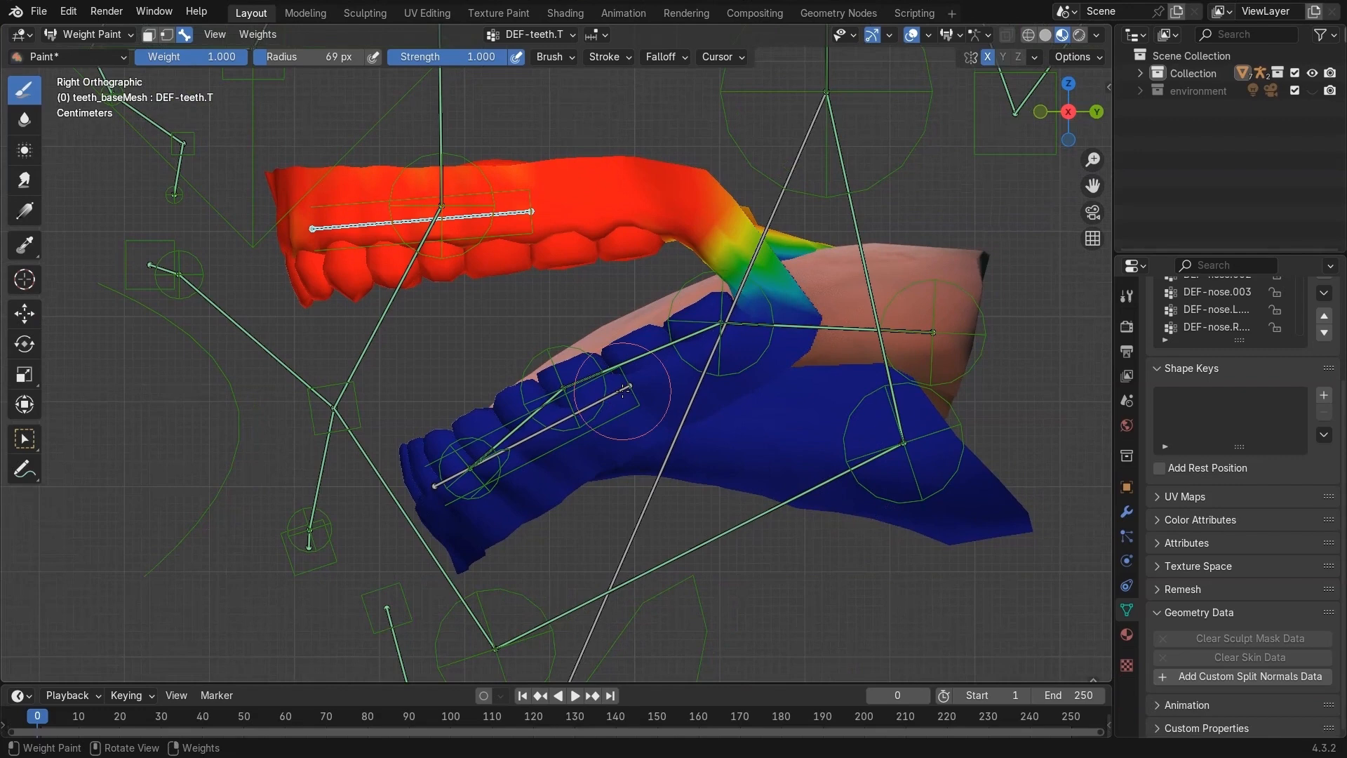
{"action": "left_click", "coordinate": [1211, 327]}
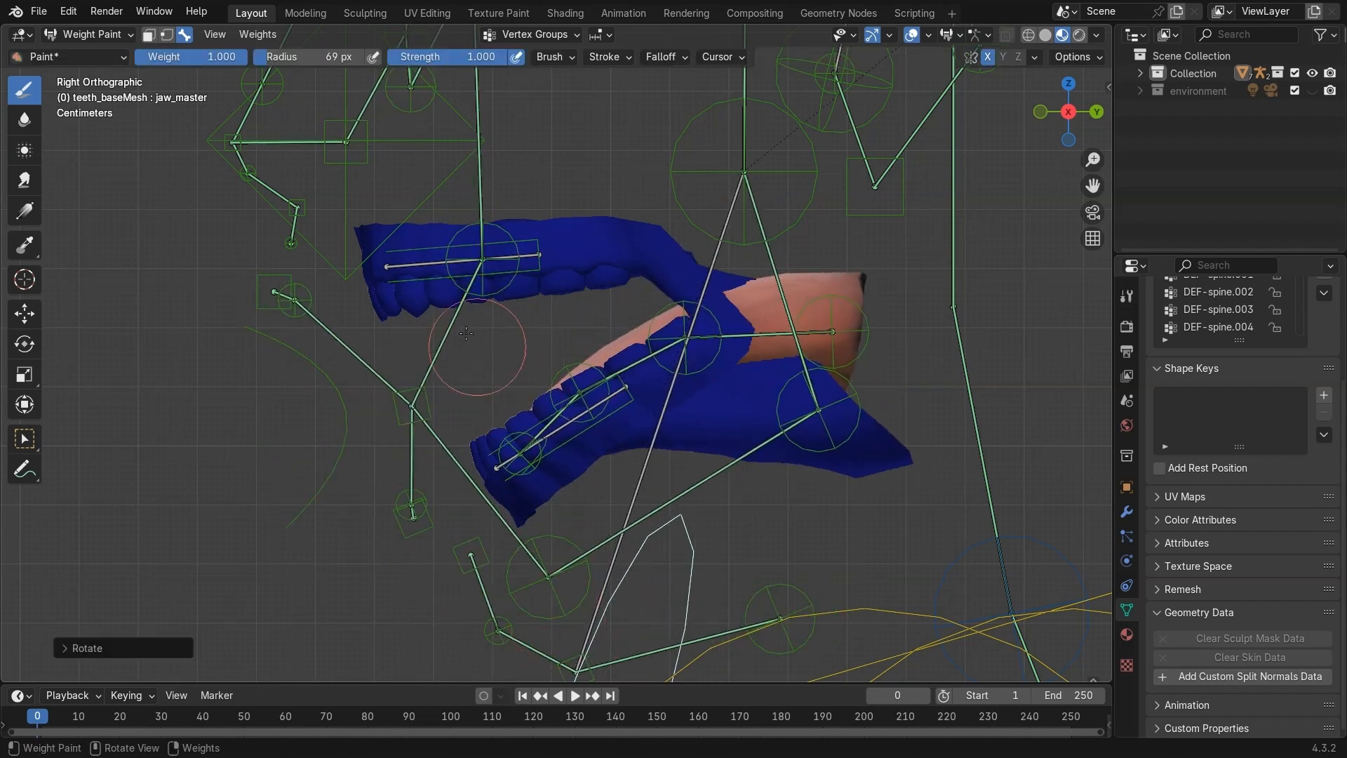
{"action": "left_click", "coordinate": [1212, 327]}
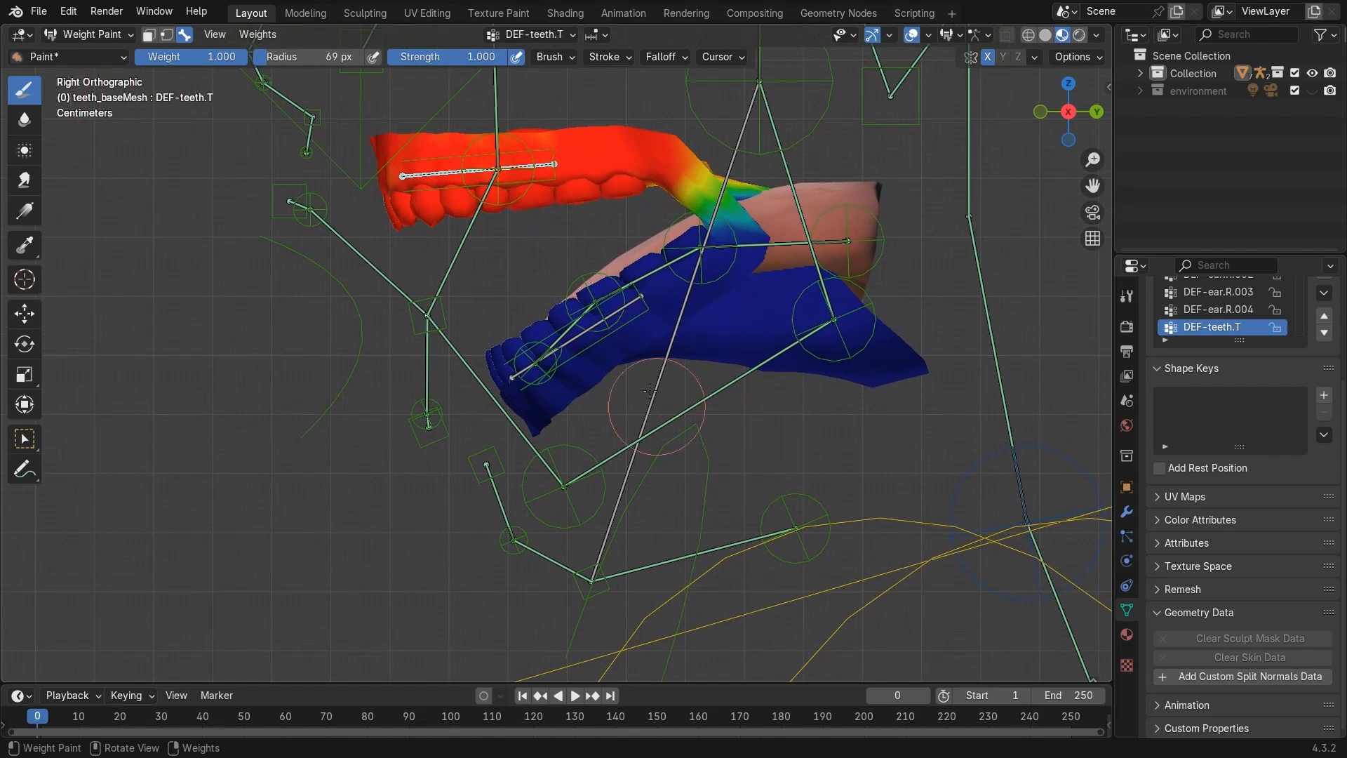
{"action": "left_click", "coordinate": [1212, 327]}
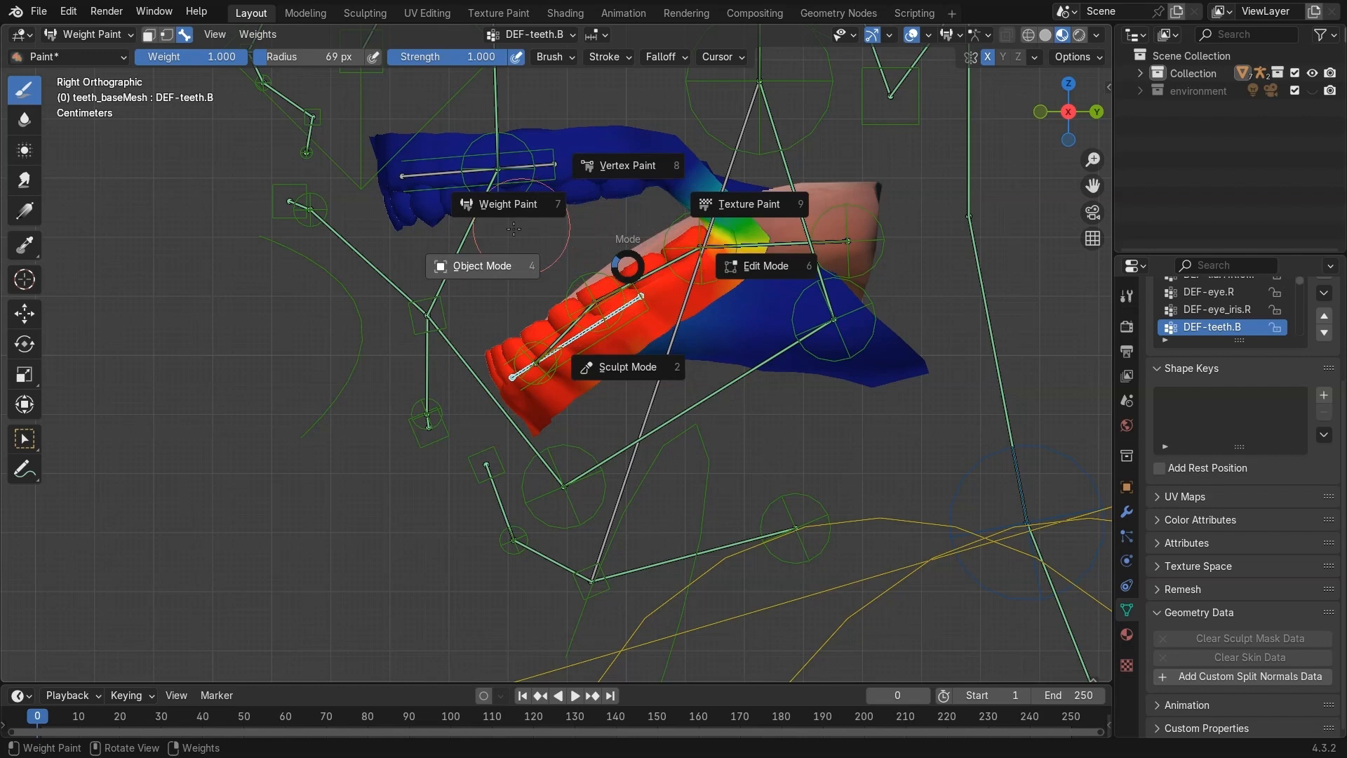
{"action": "left_click", "coordinate": [482, 266]}
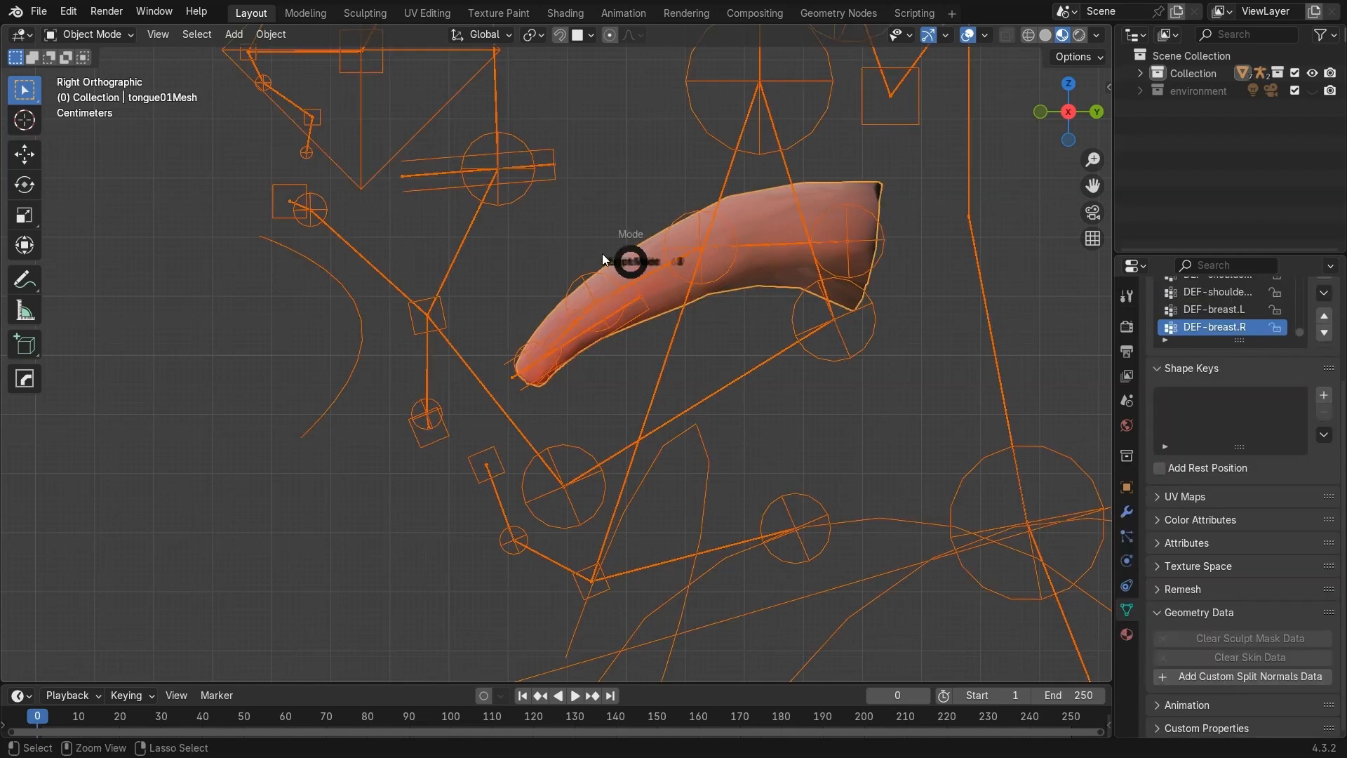
Weight-paint the tongue tip on DEF-tongue, checking the DEF-tongue.001 group along the way
{"action": "left_click", "coordinate": [92, 34]}
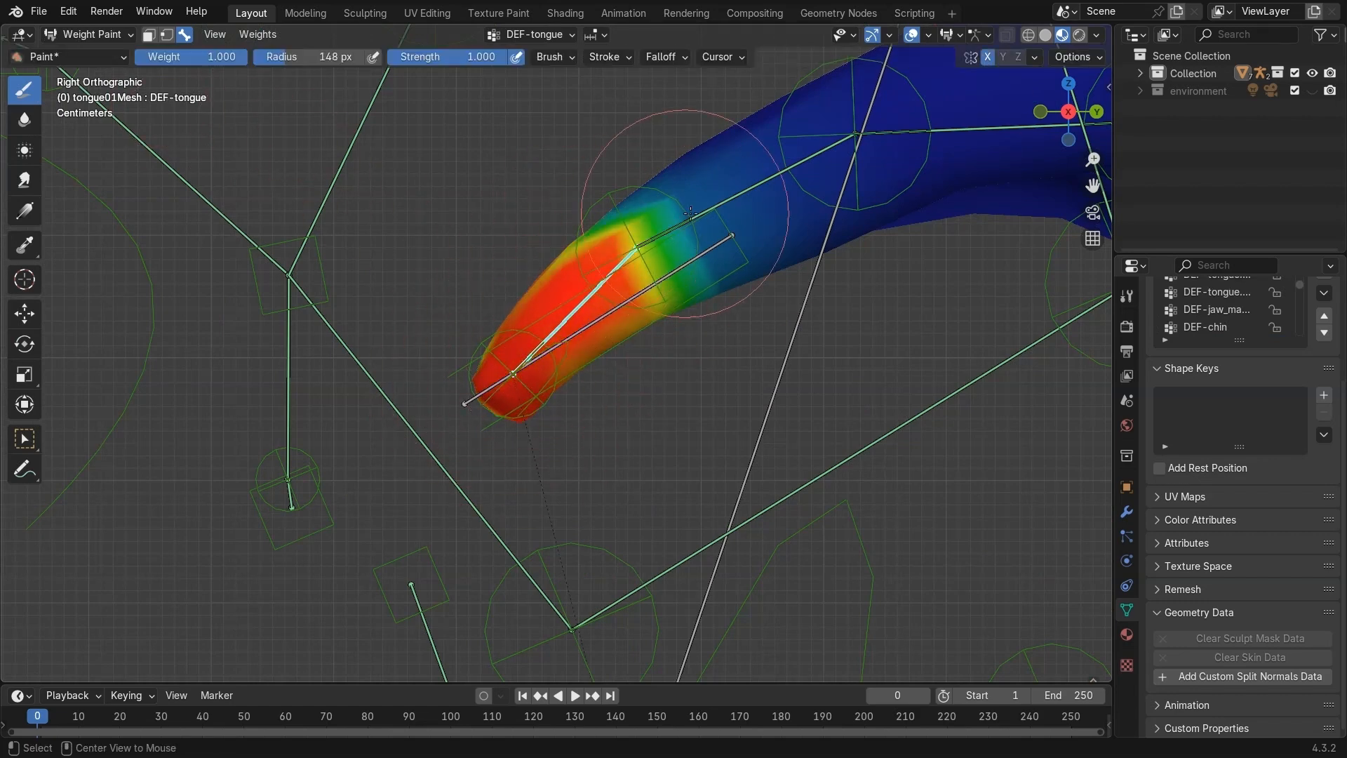
{"action": "left_click", "coordinate": [1216, 327]}
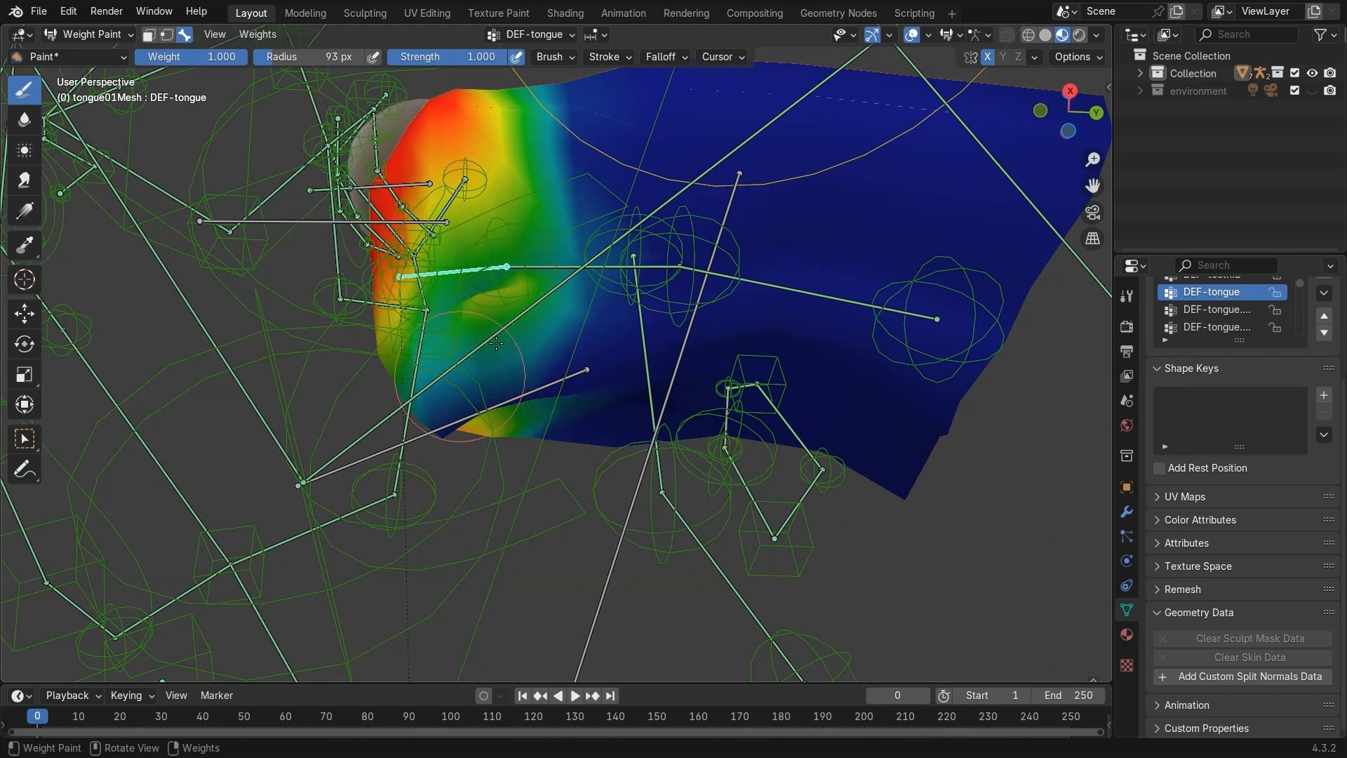
{"action": "left_click", "coordinate": [1217, 327]}
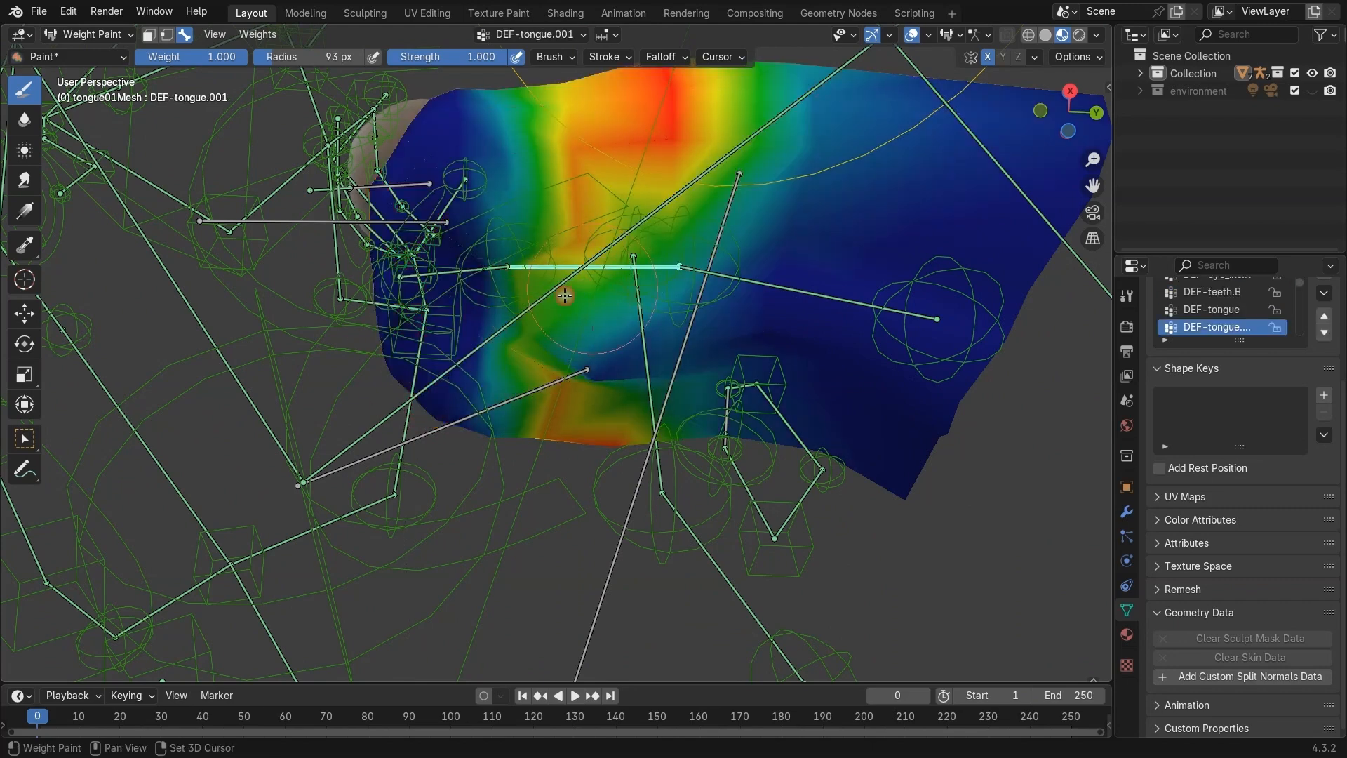
{"action": "left_click", "coordinate": [1211, 309]}
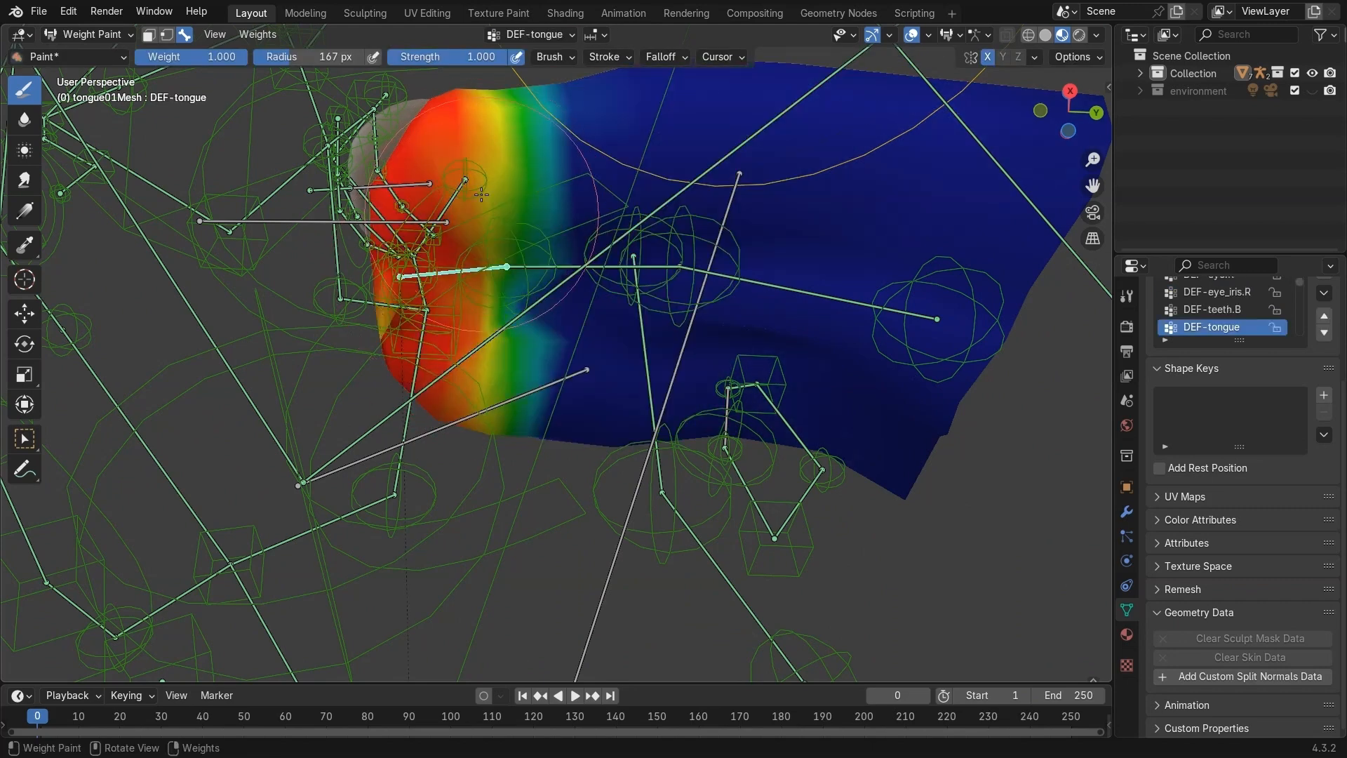
{"action": "left_click", "coordinate": [1217, 327]}
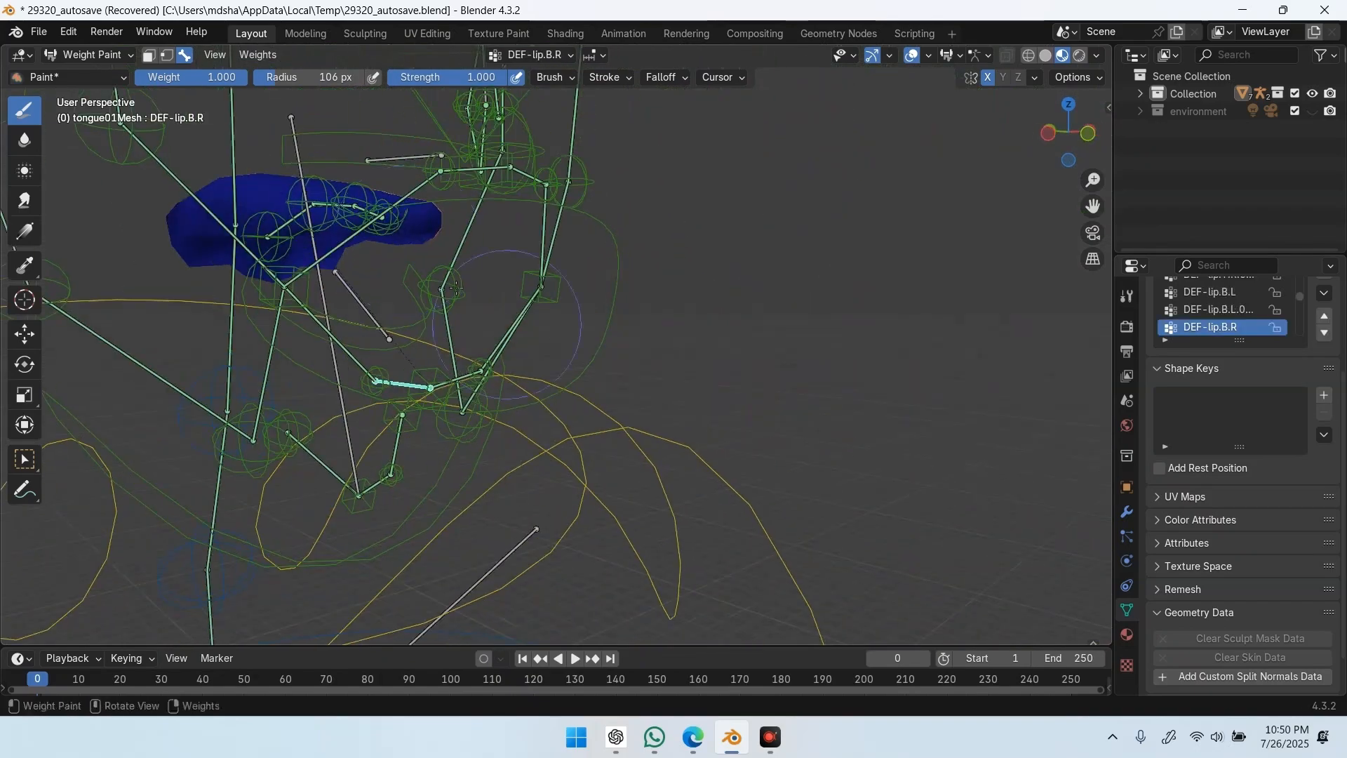
{"action": "left_click", "coordinate": [92, 55]}
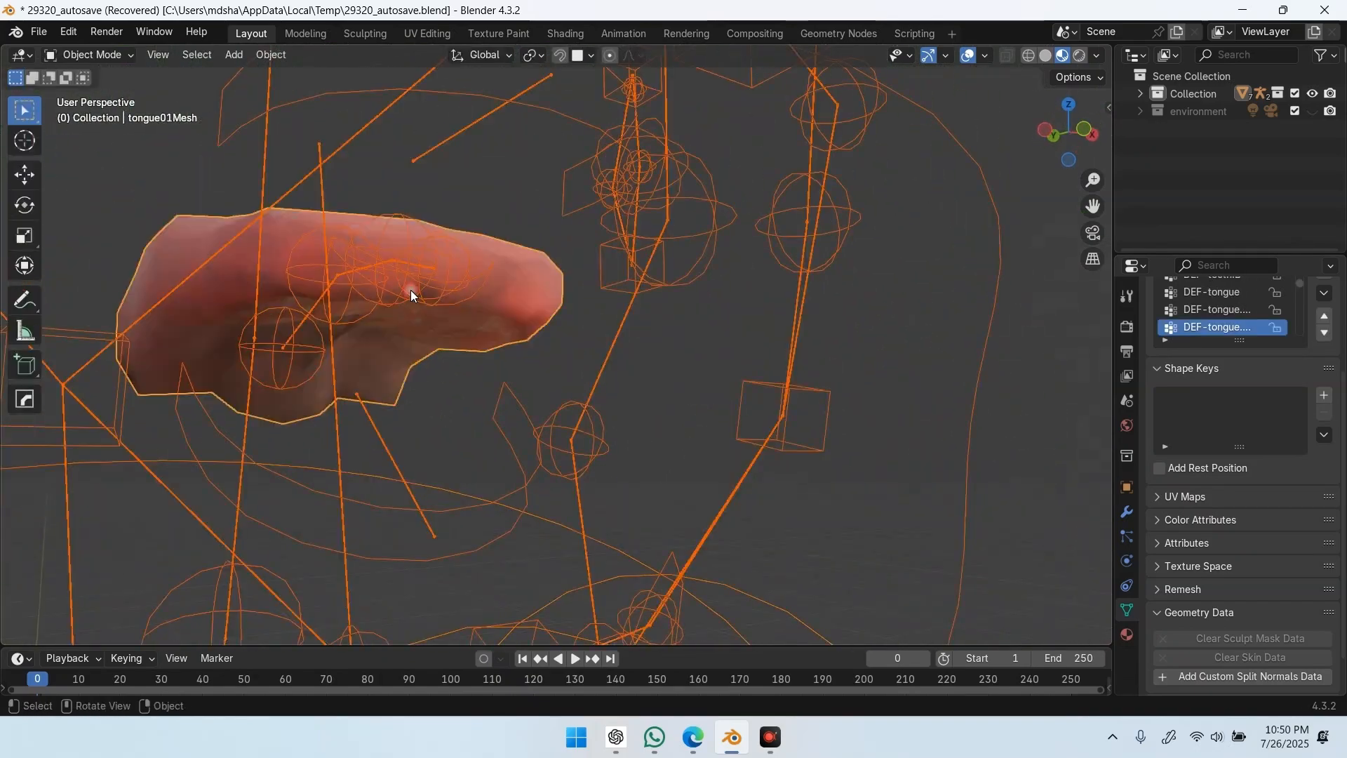
Move the tongue tweak control with G to bend the tongue front upward
{"action": "left_click", "coordinate": [87, 55]}
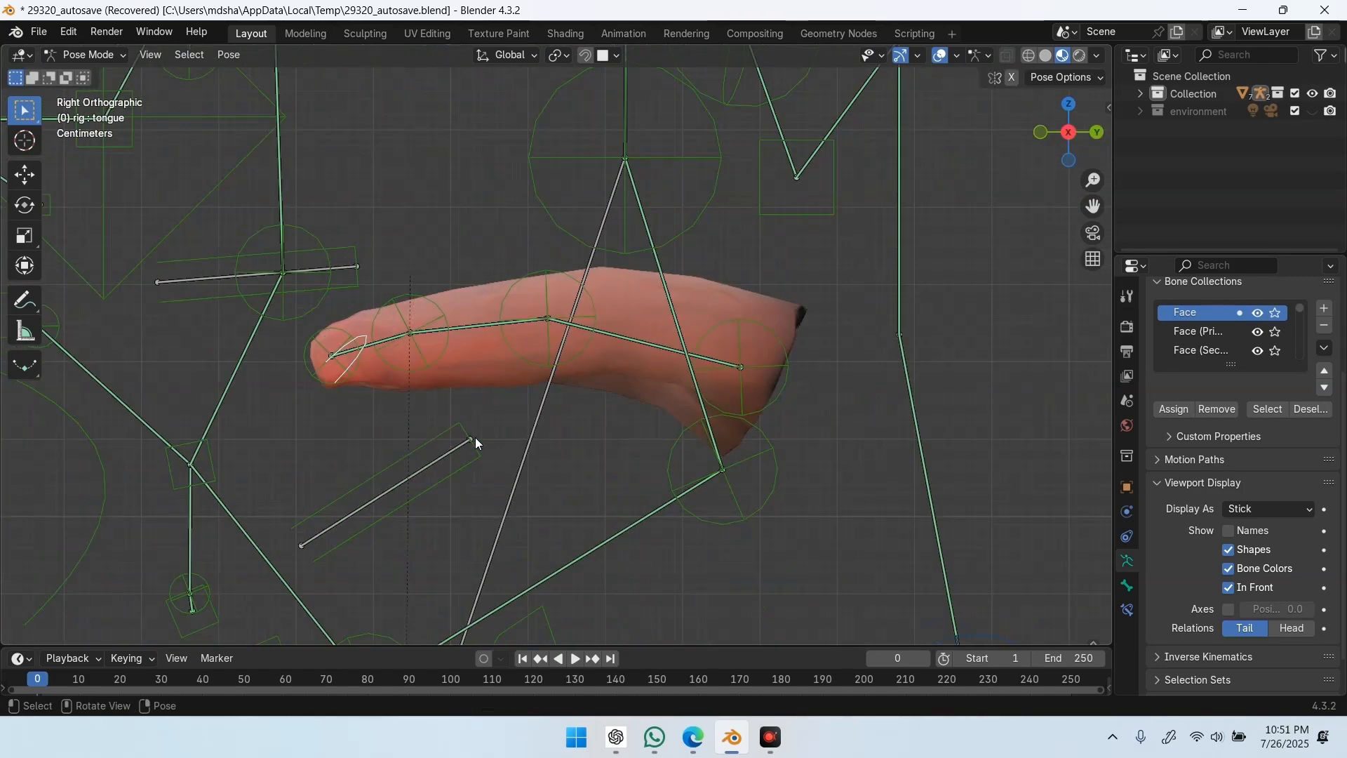
{"action": "key", "text": "g"}
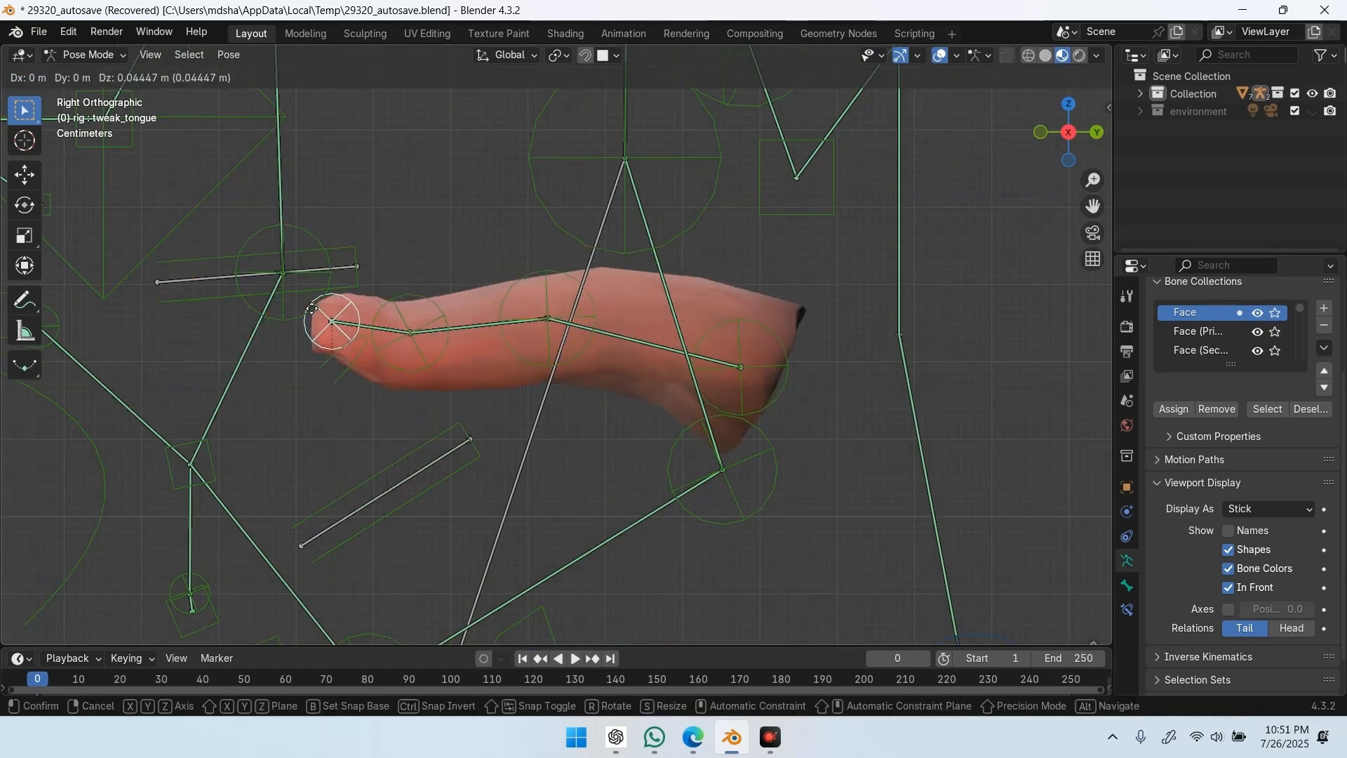
{"action": "left_click_drag", "start_coordinate": [331, 322], "coordinate": [404, 240]}
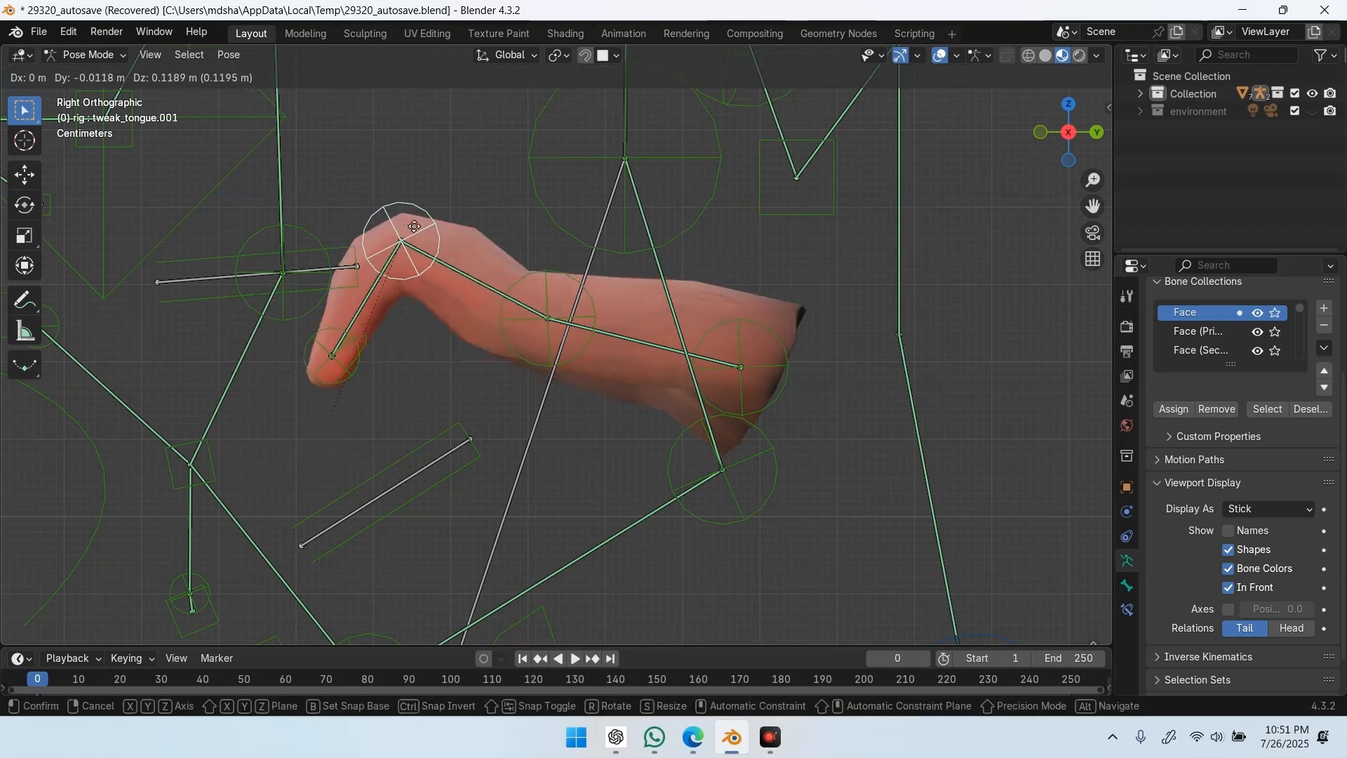
{"action": "left_click", "coordinate": [596, 318]}
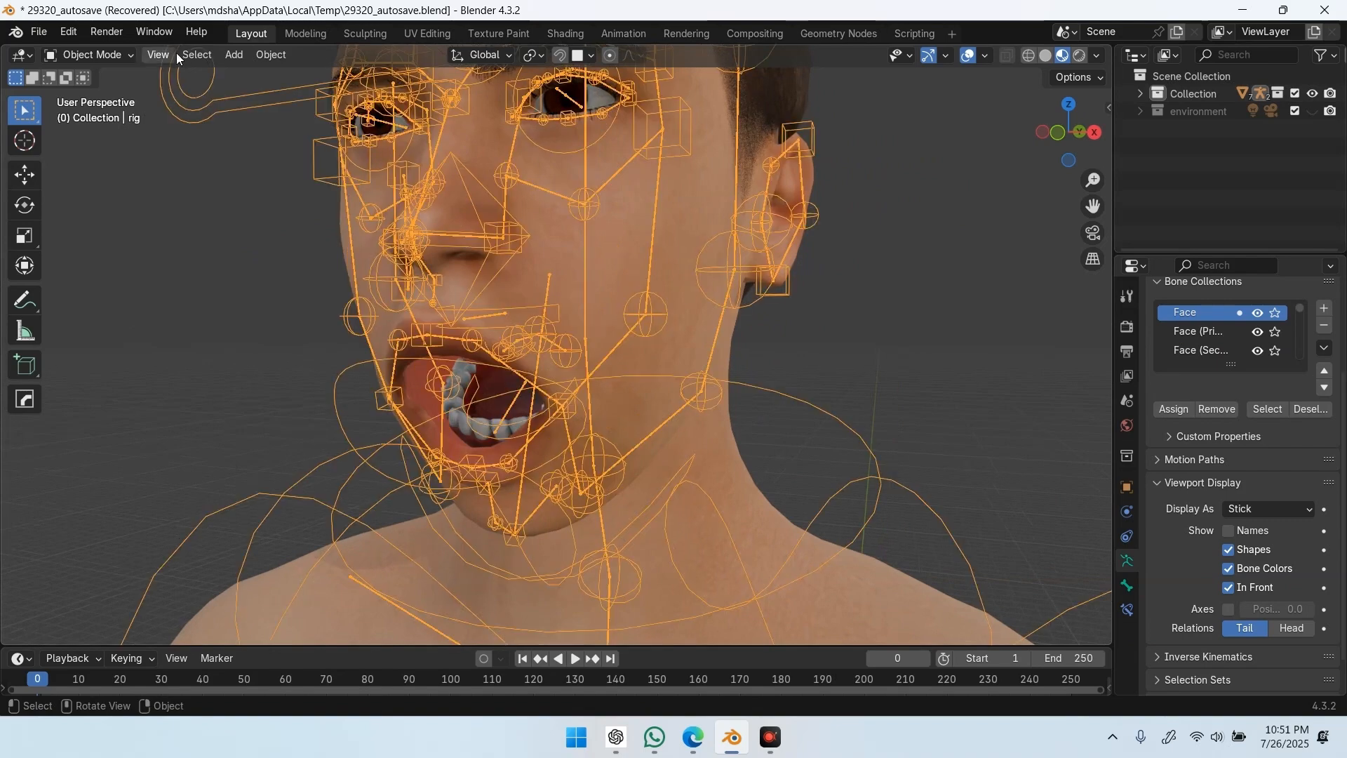
{"action": "left_click", "coordinate": [88, 54]}
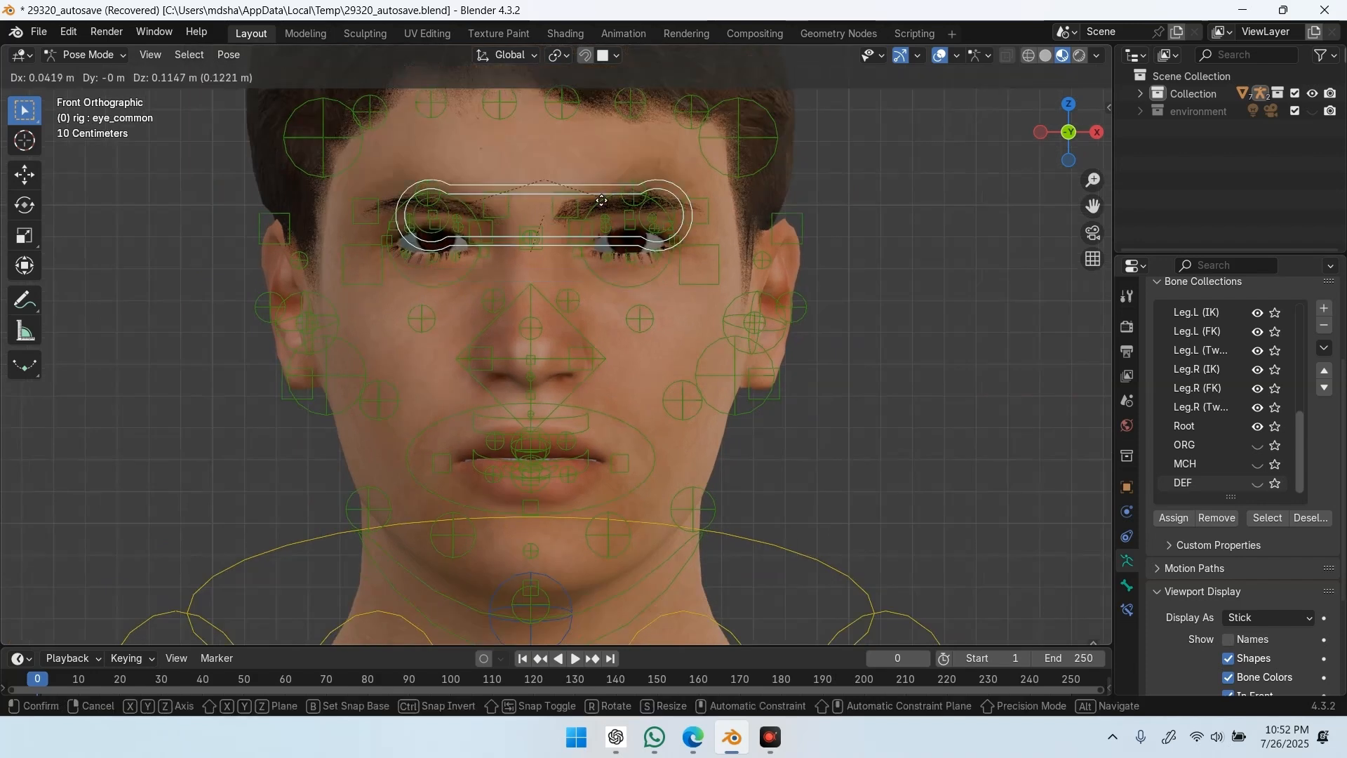
Drag the eye_common target left, then far right, to confirm both eyes follow
{"action": "left_click_drag", "start_coordinate": [601, 201], "coordinate": [680, 165]}
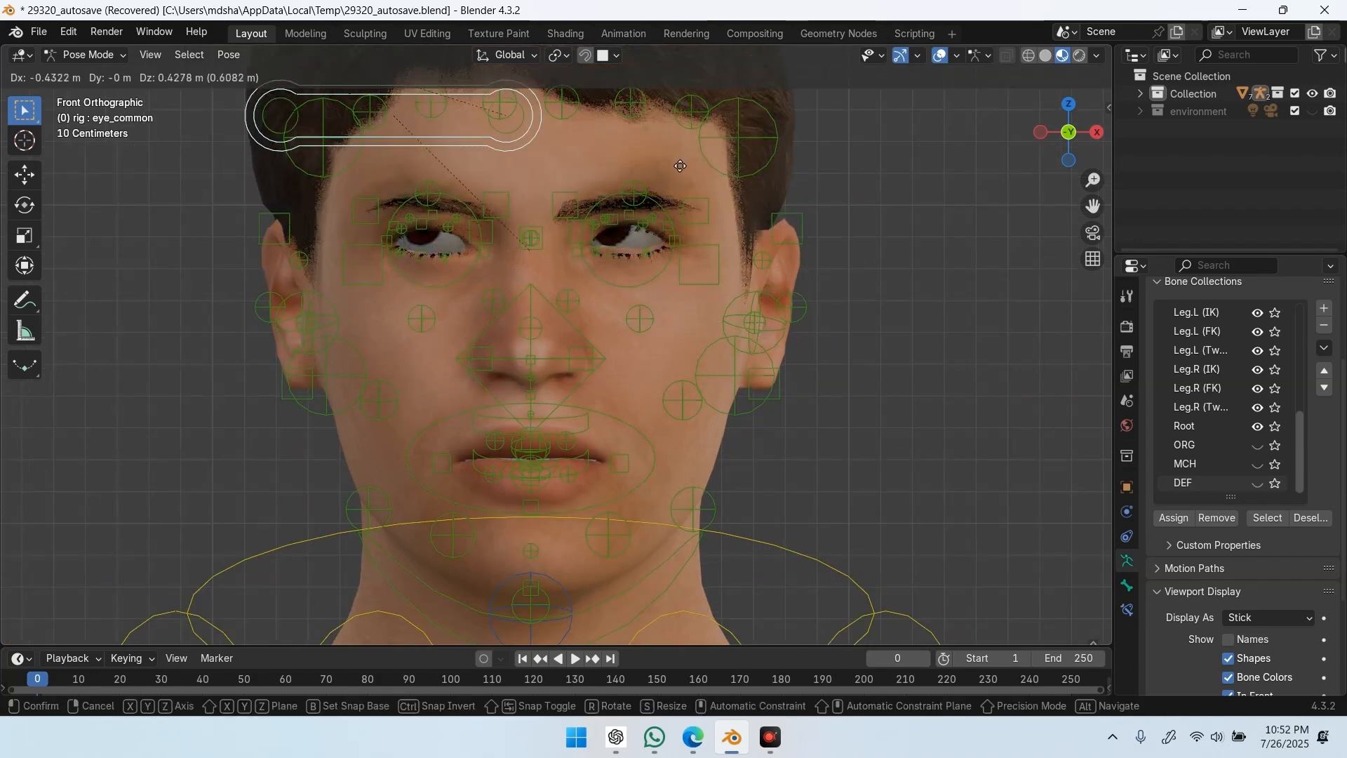
{"action": "left_click_drag", "start_coordinate": [392, 116], "coordinate": [765, 142]}
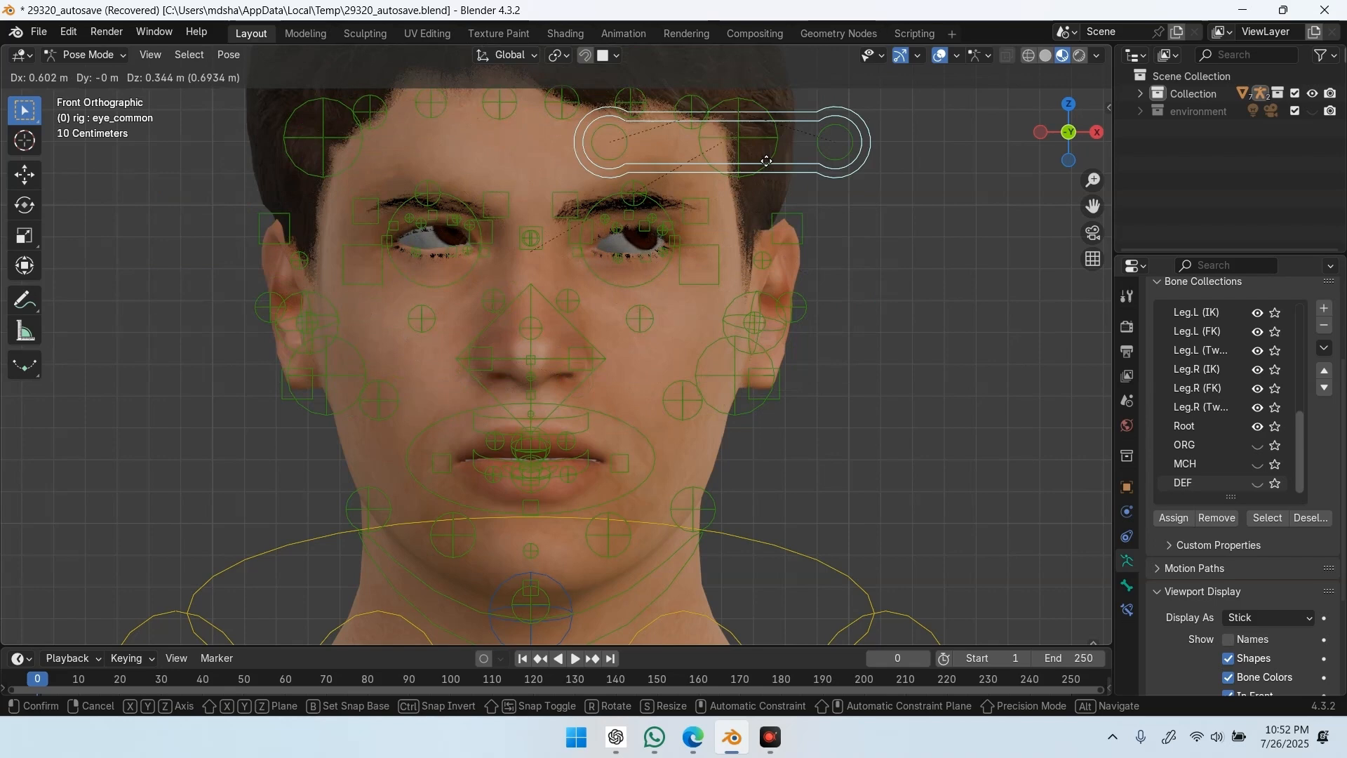